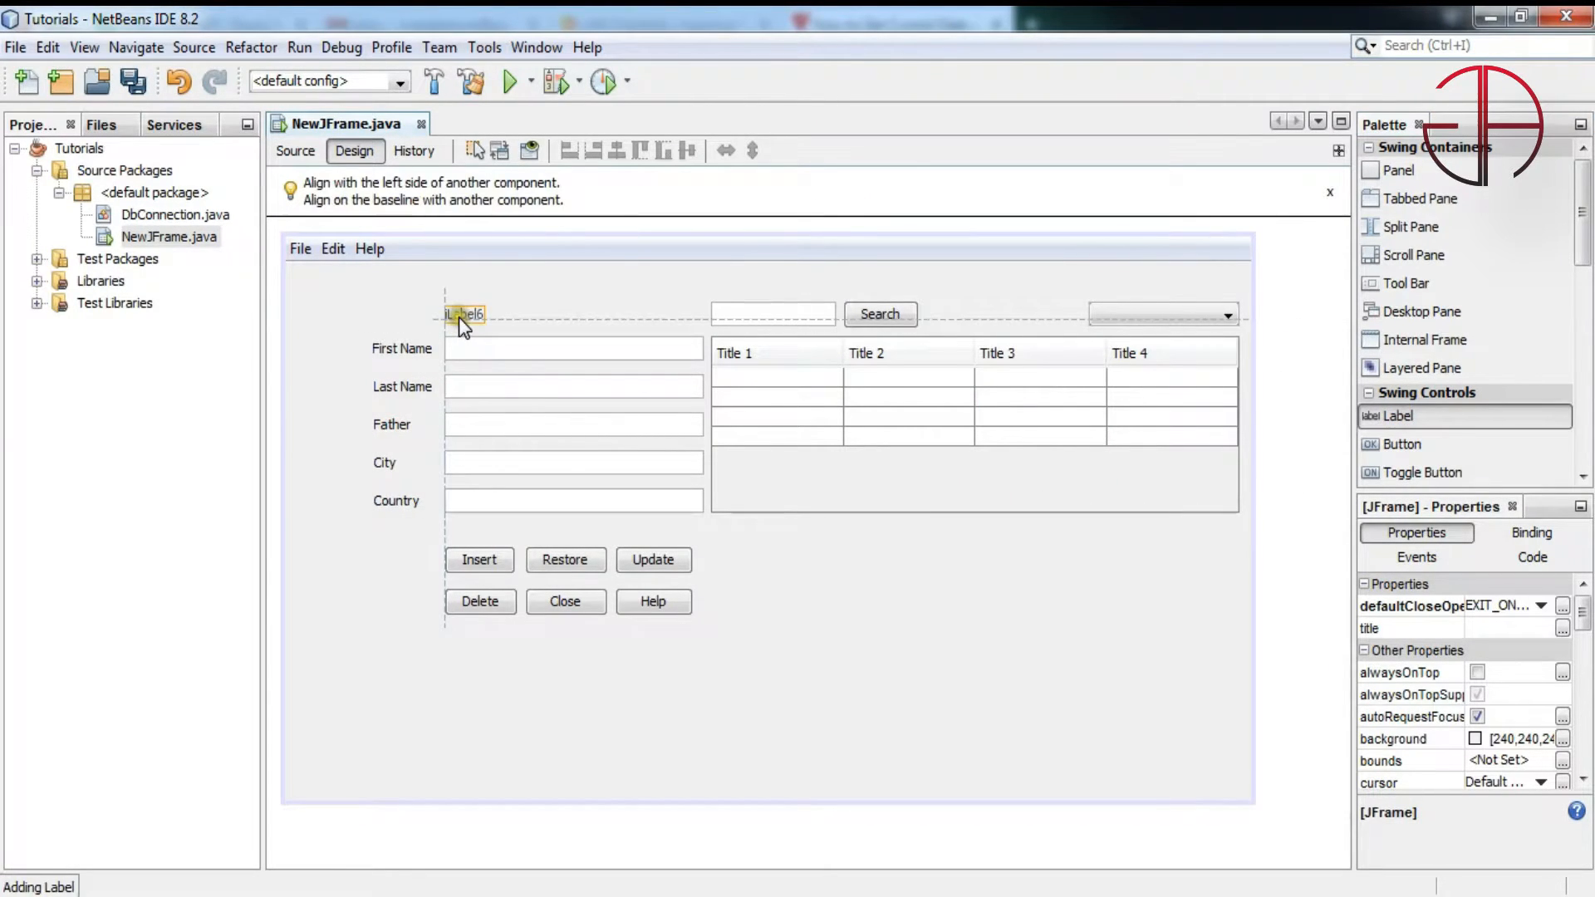
Drop a new label above the First Name field and name its variable dateTime
left_click(463, 314)
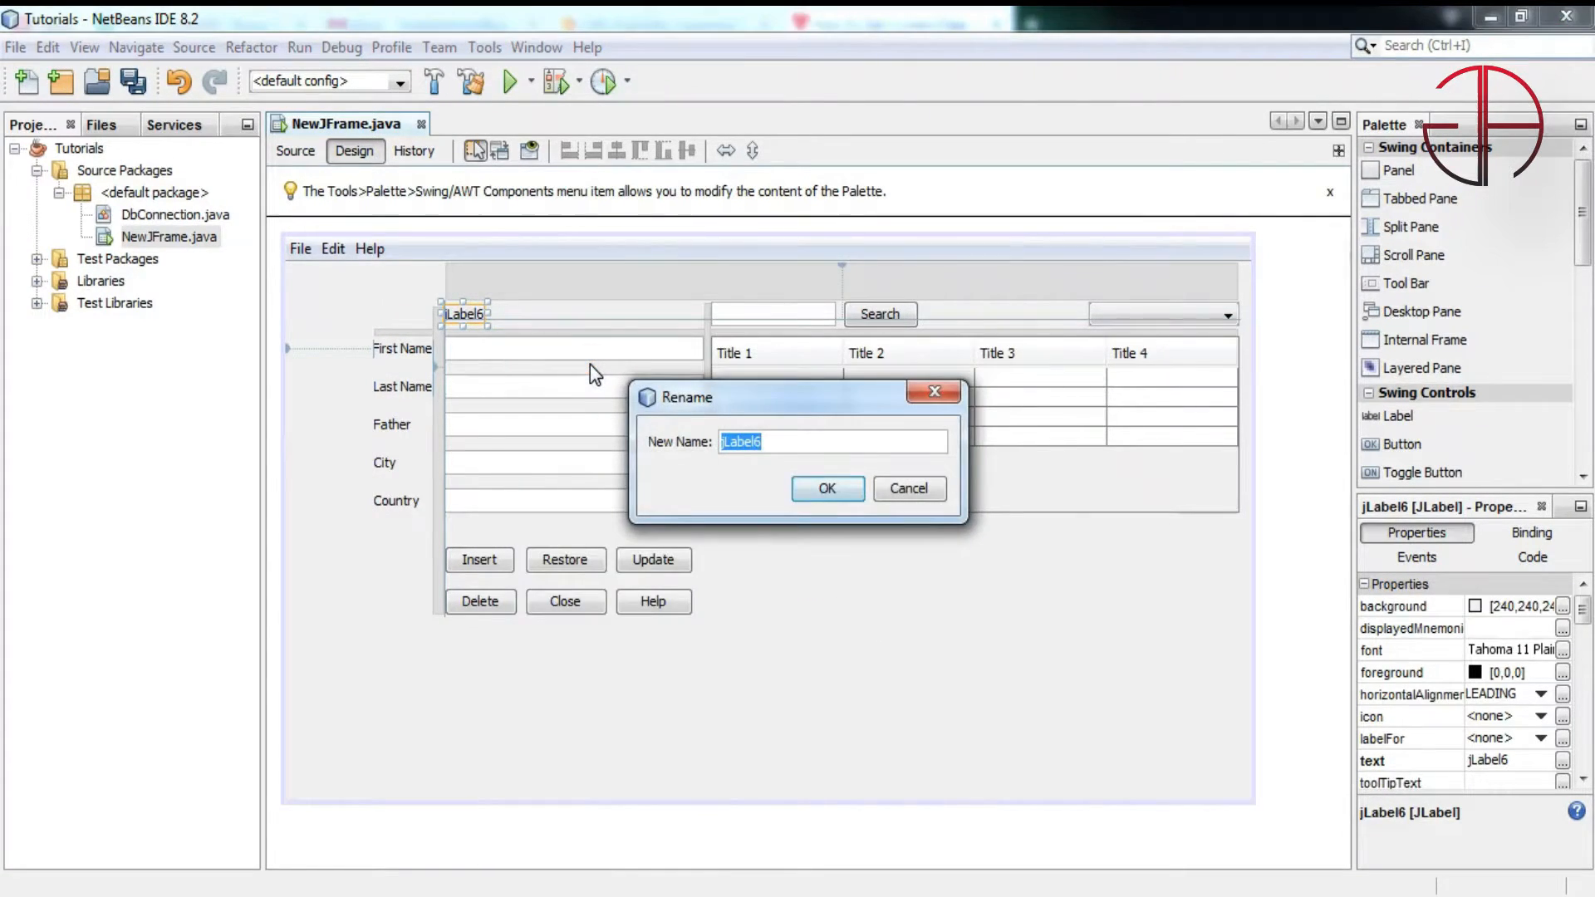
type("dateTi")
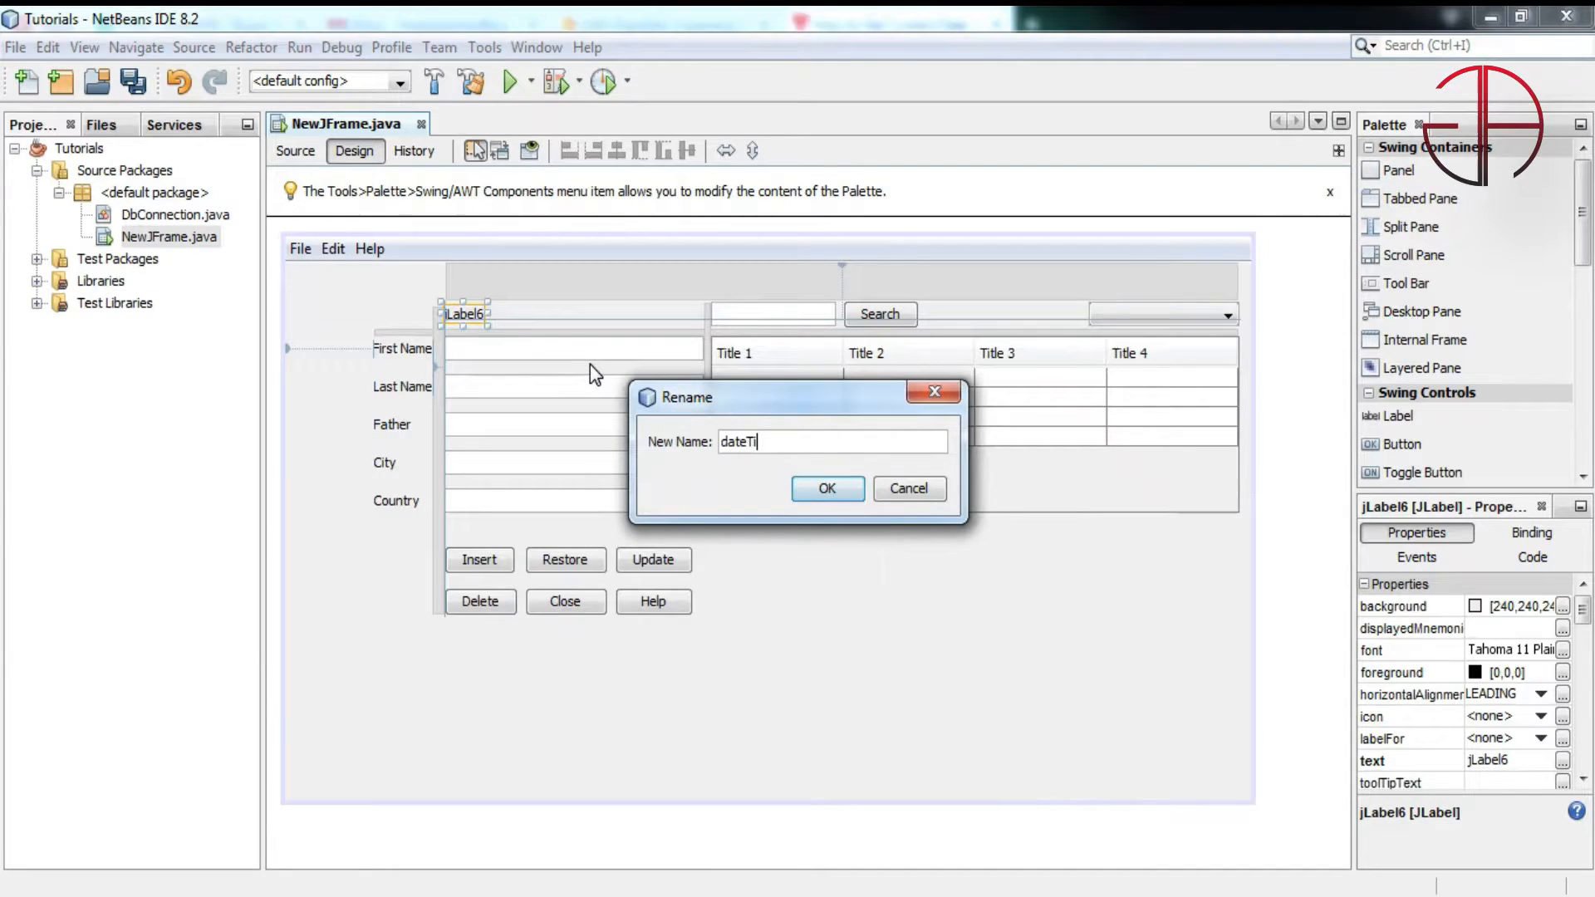
left_click(827, 489)
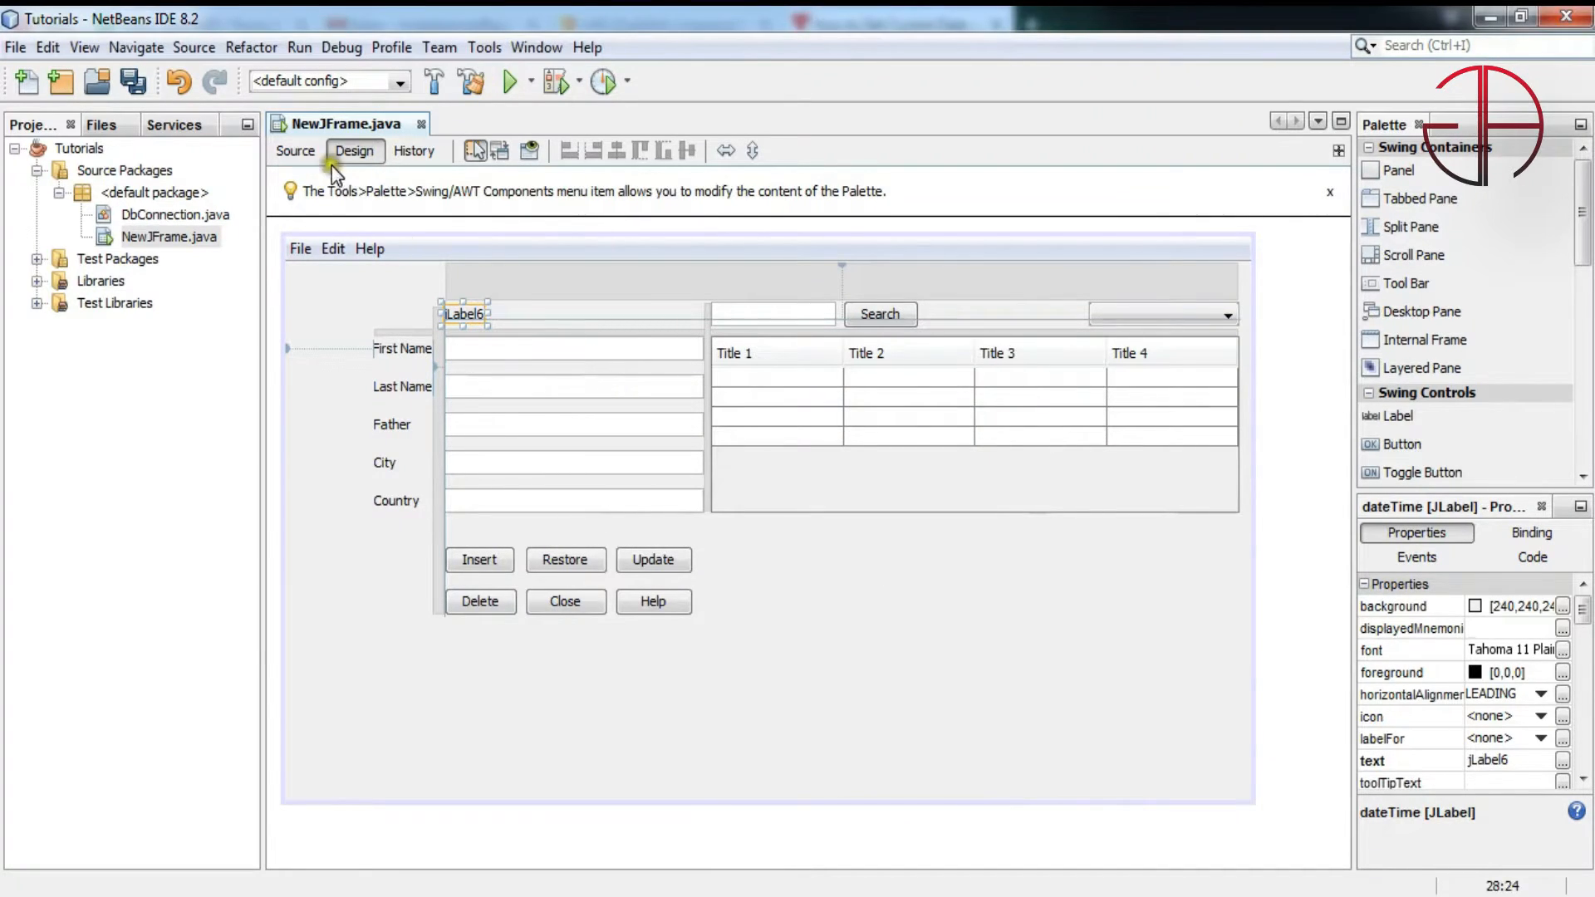
Add an empty public void curDateTime() method below the NewJFrame constructor
left_click(295, 150)
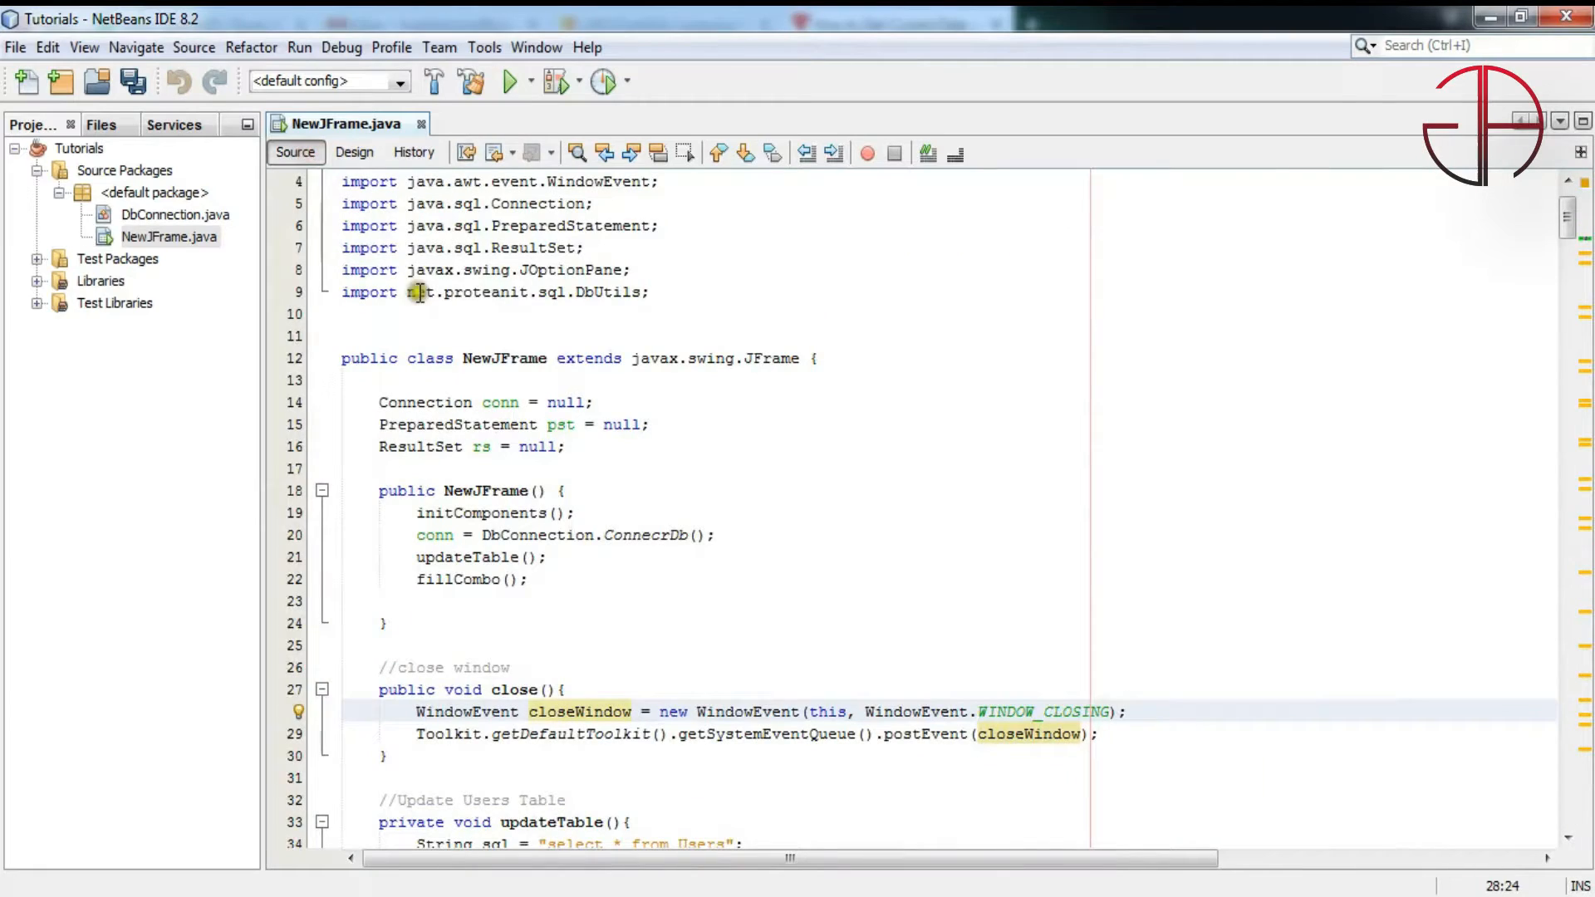
left_click(413, 644)
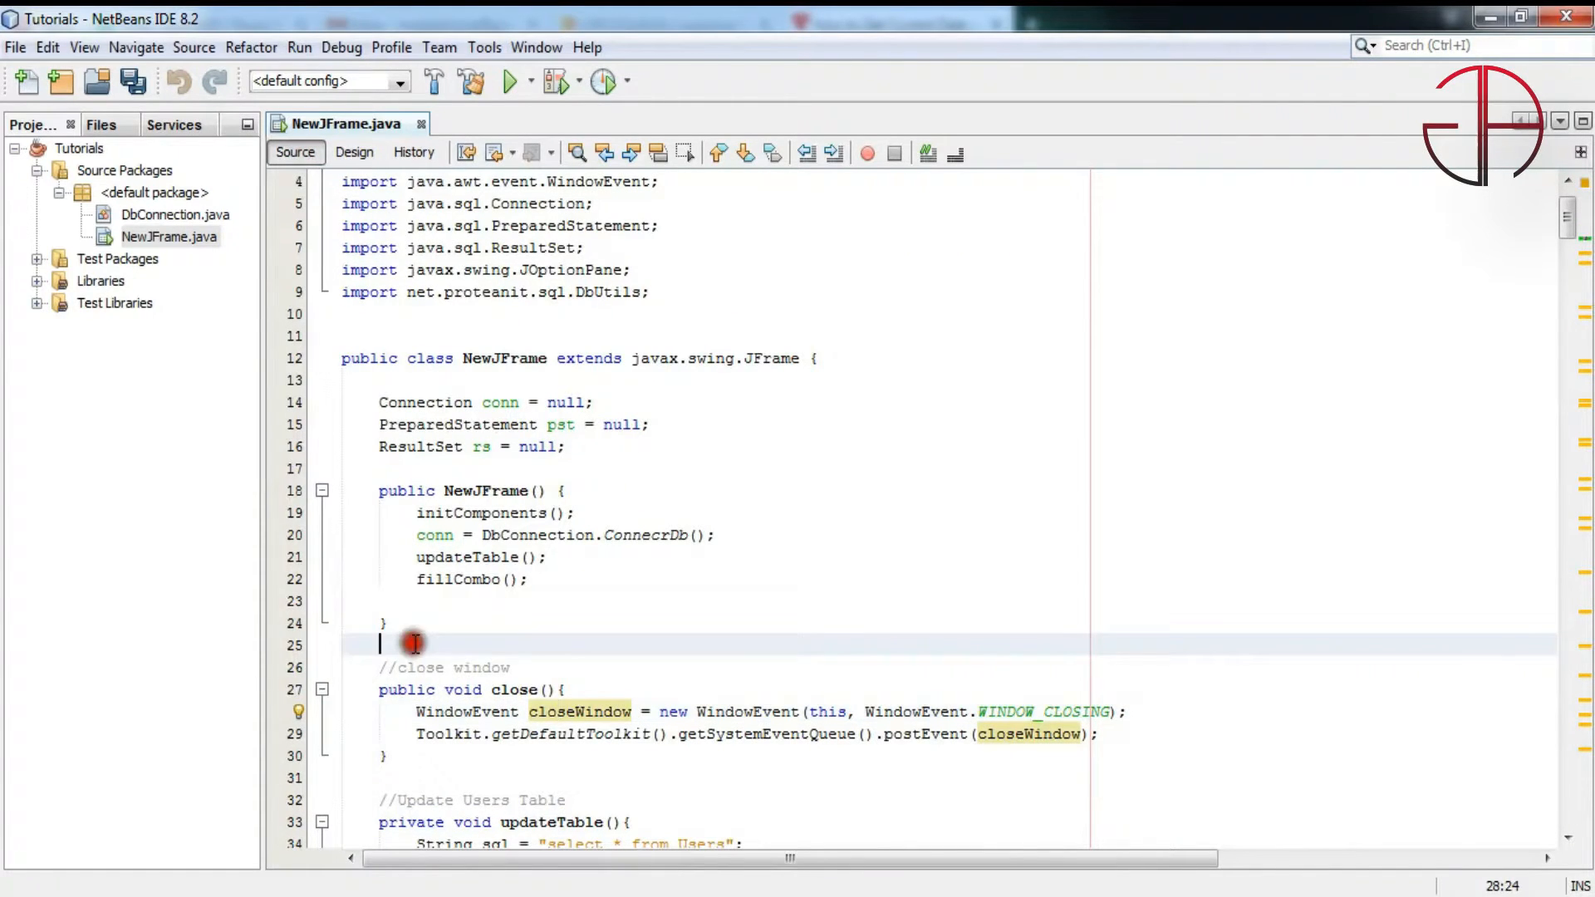
key("enter")
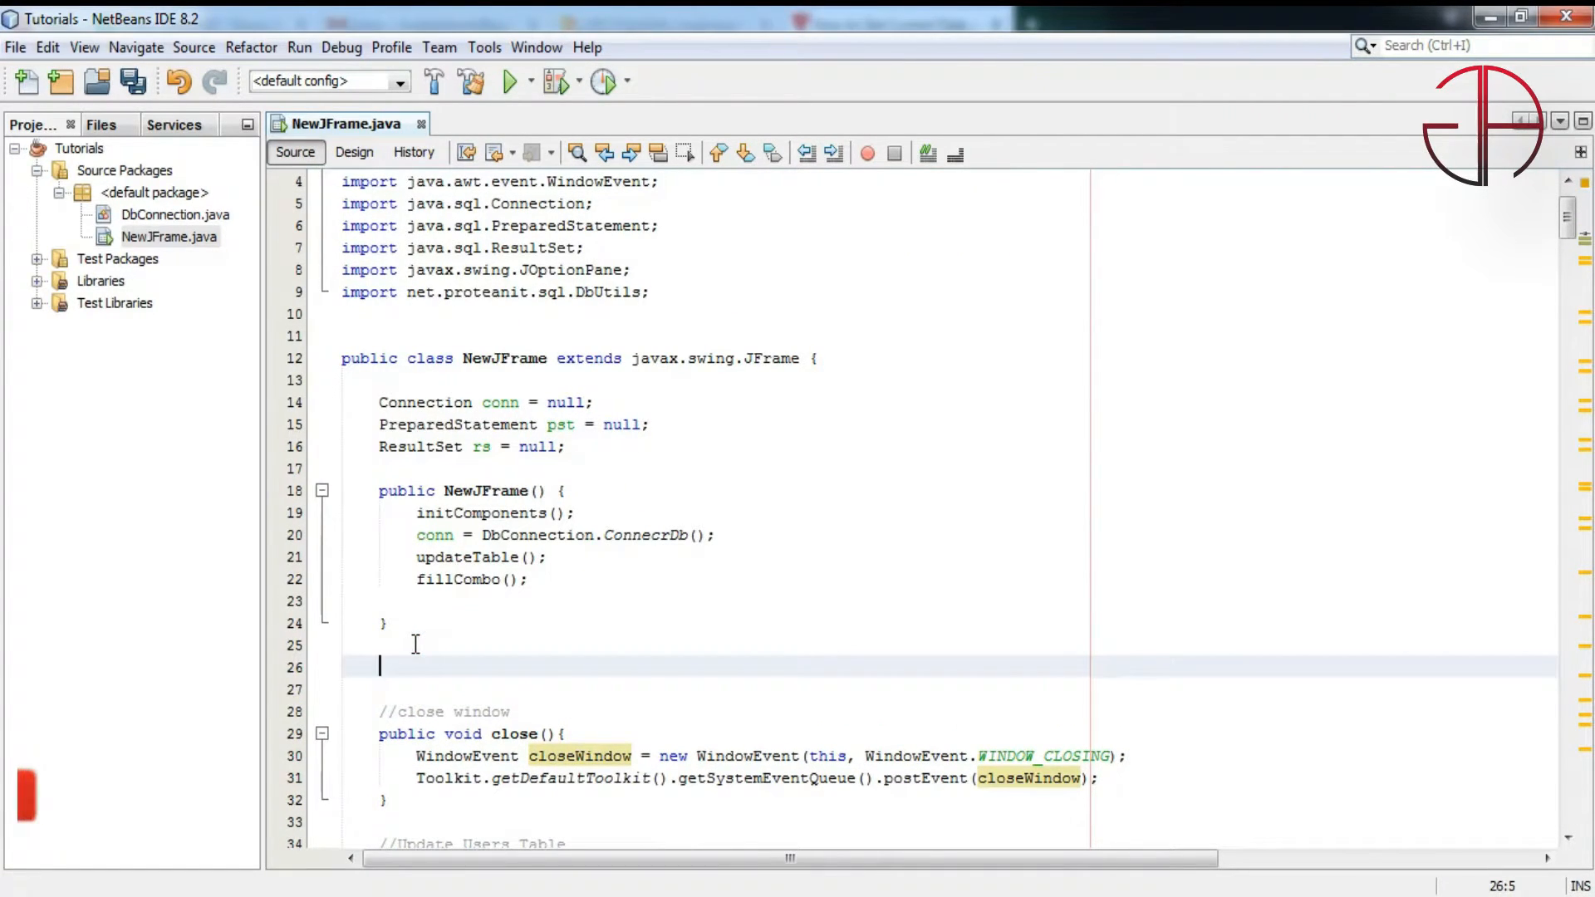
type("public void curT")
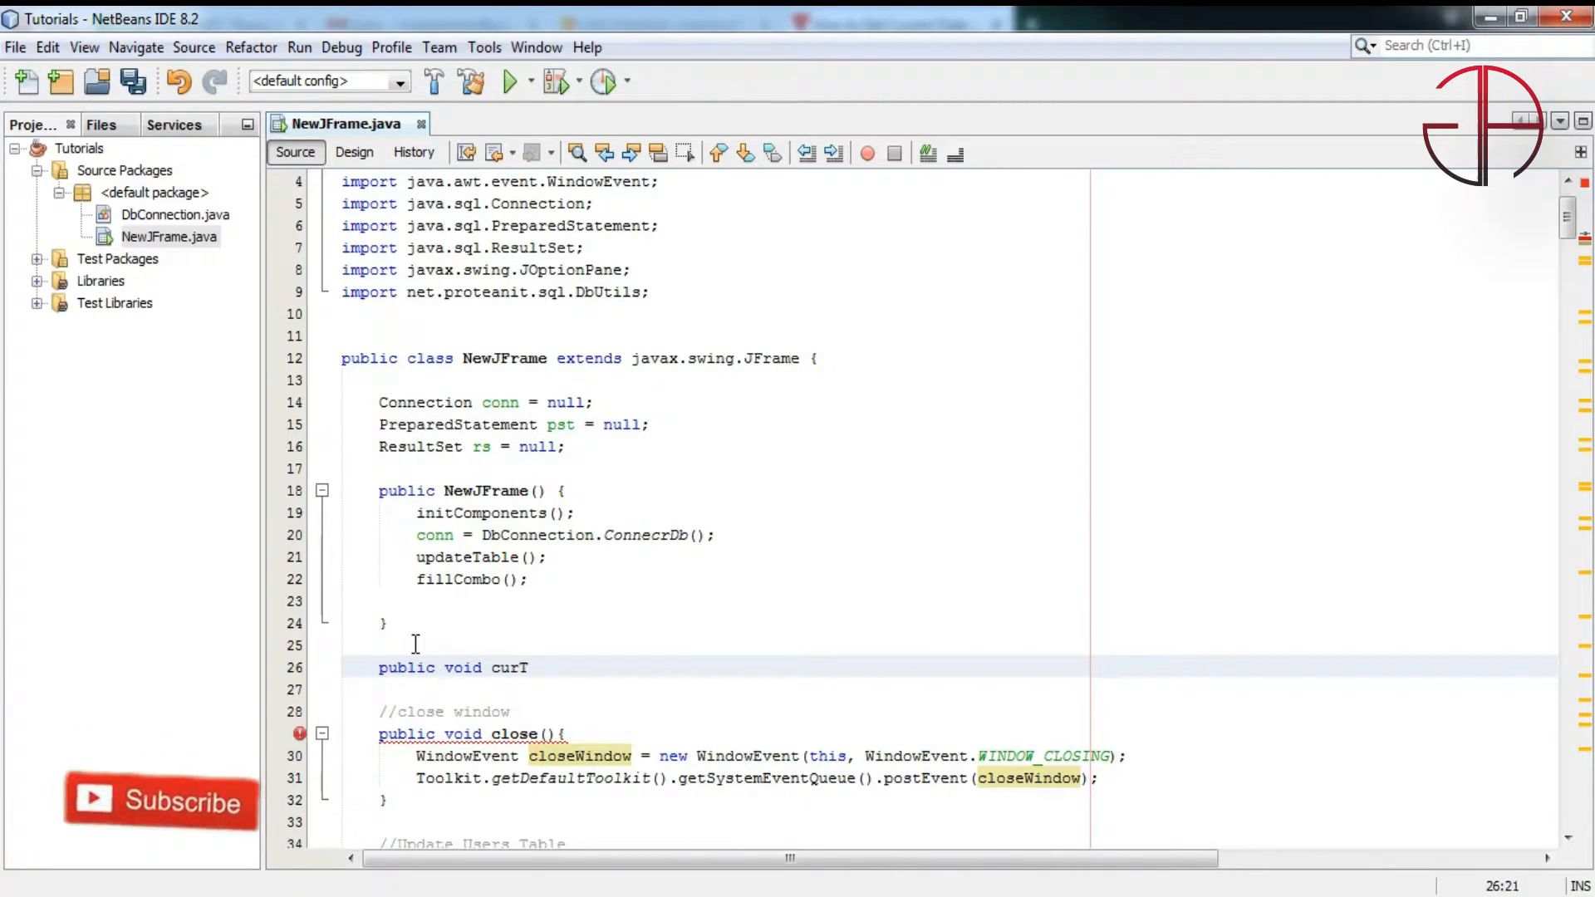
type("DateT")
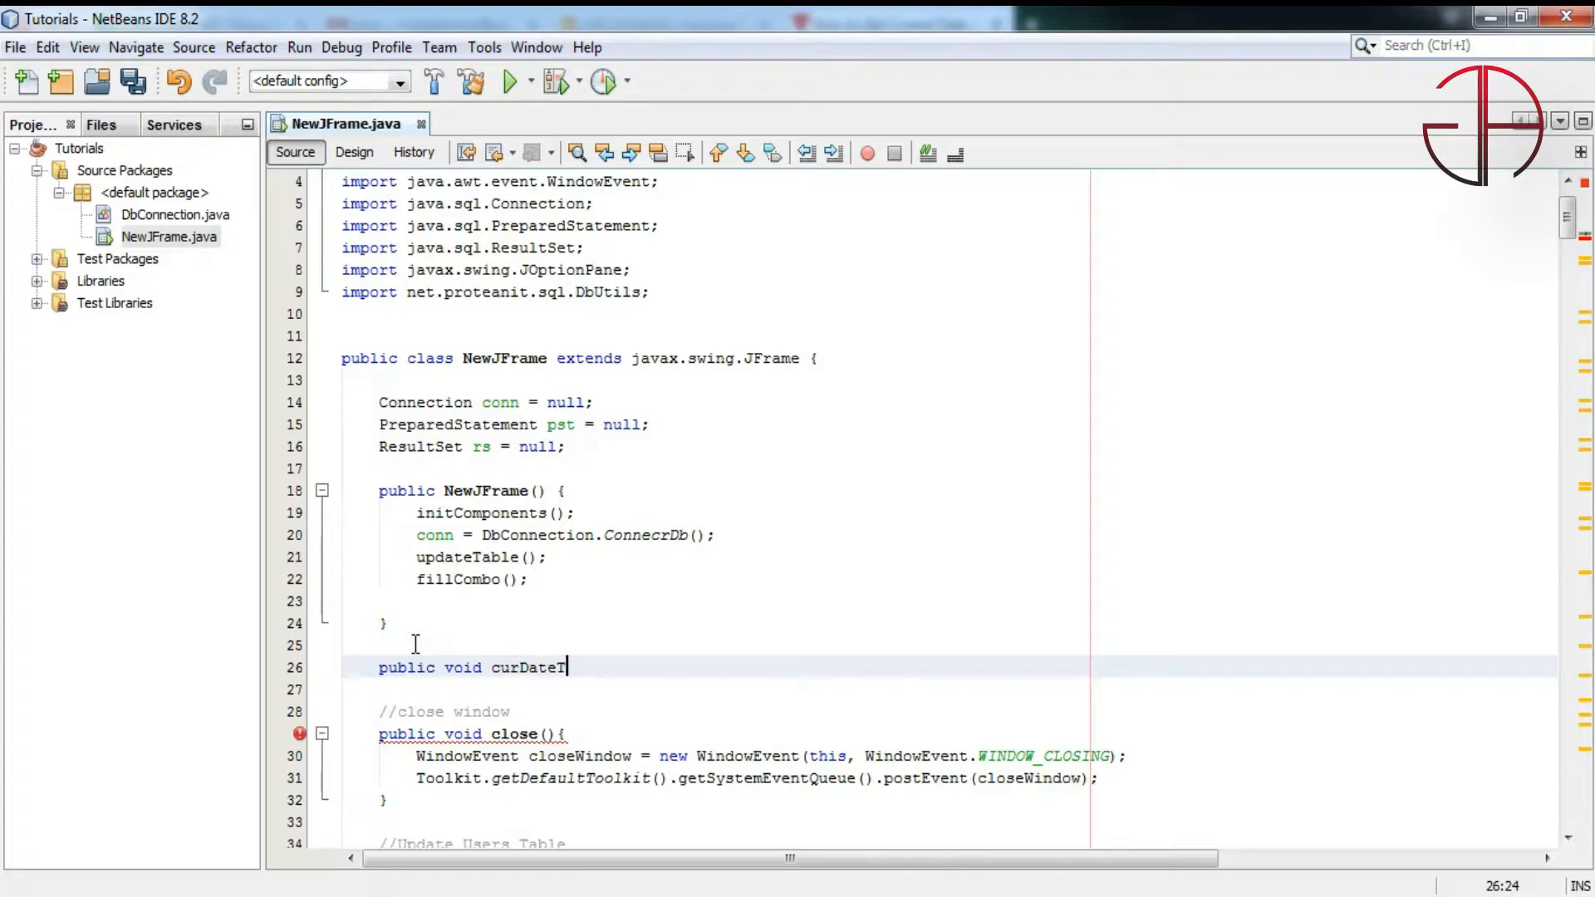
type("ime(){")
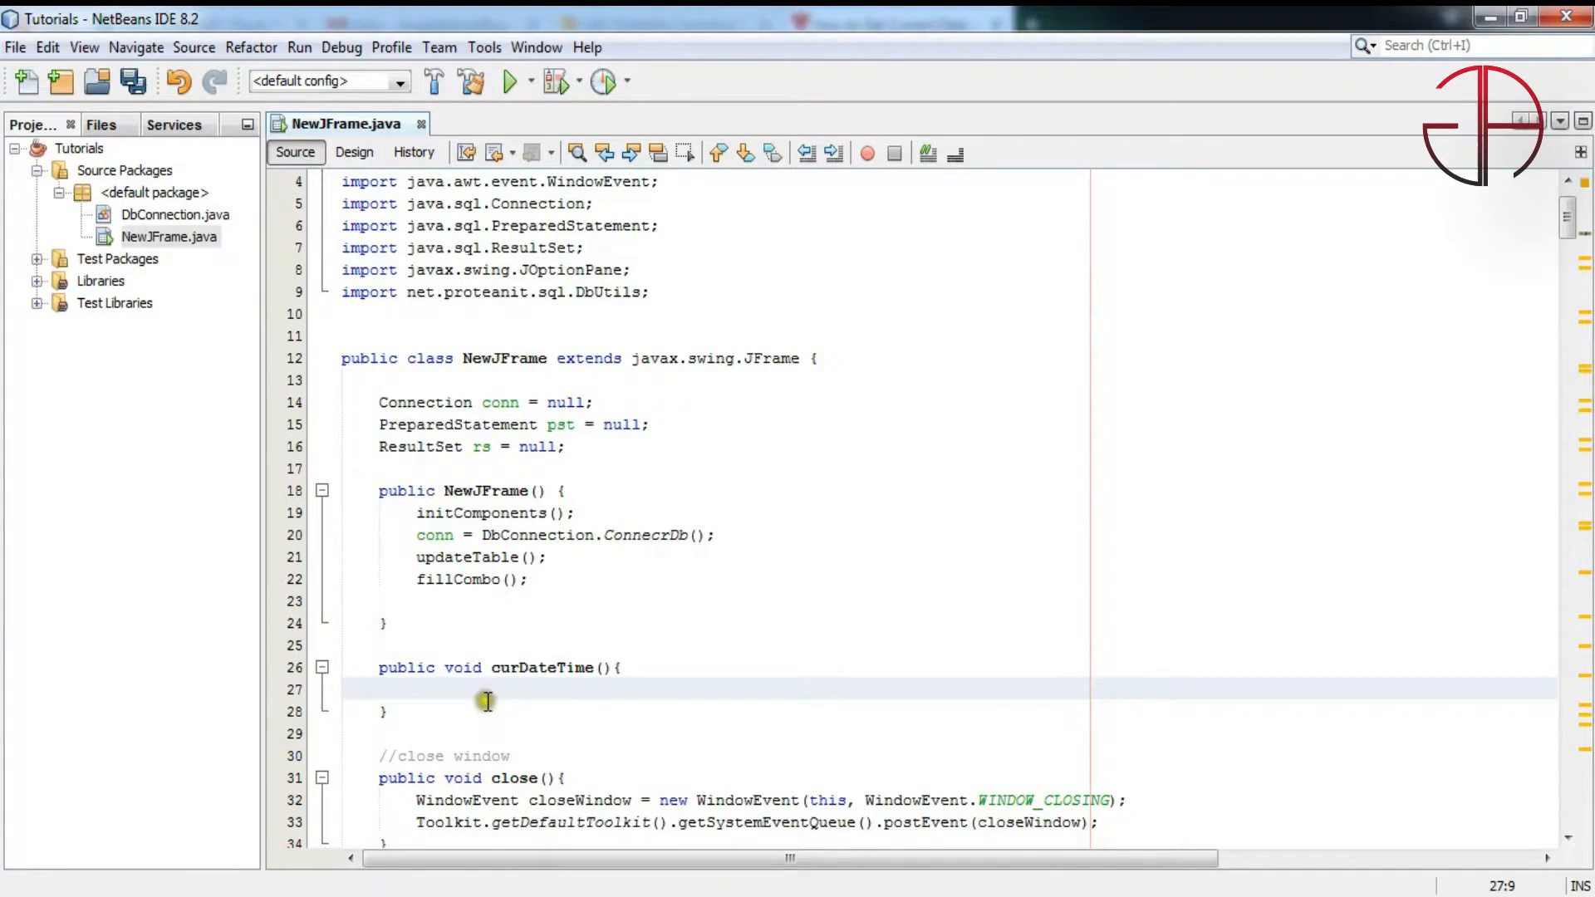
double_click(543, 667)
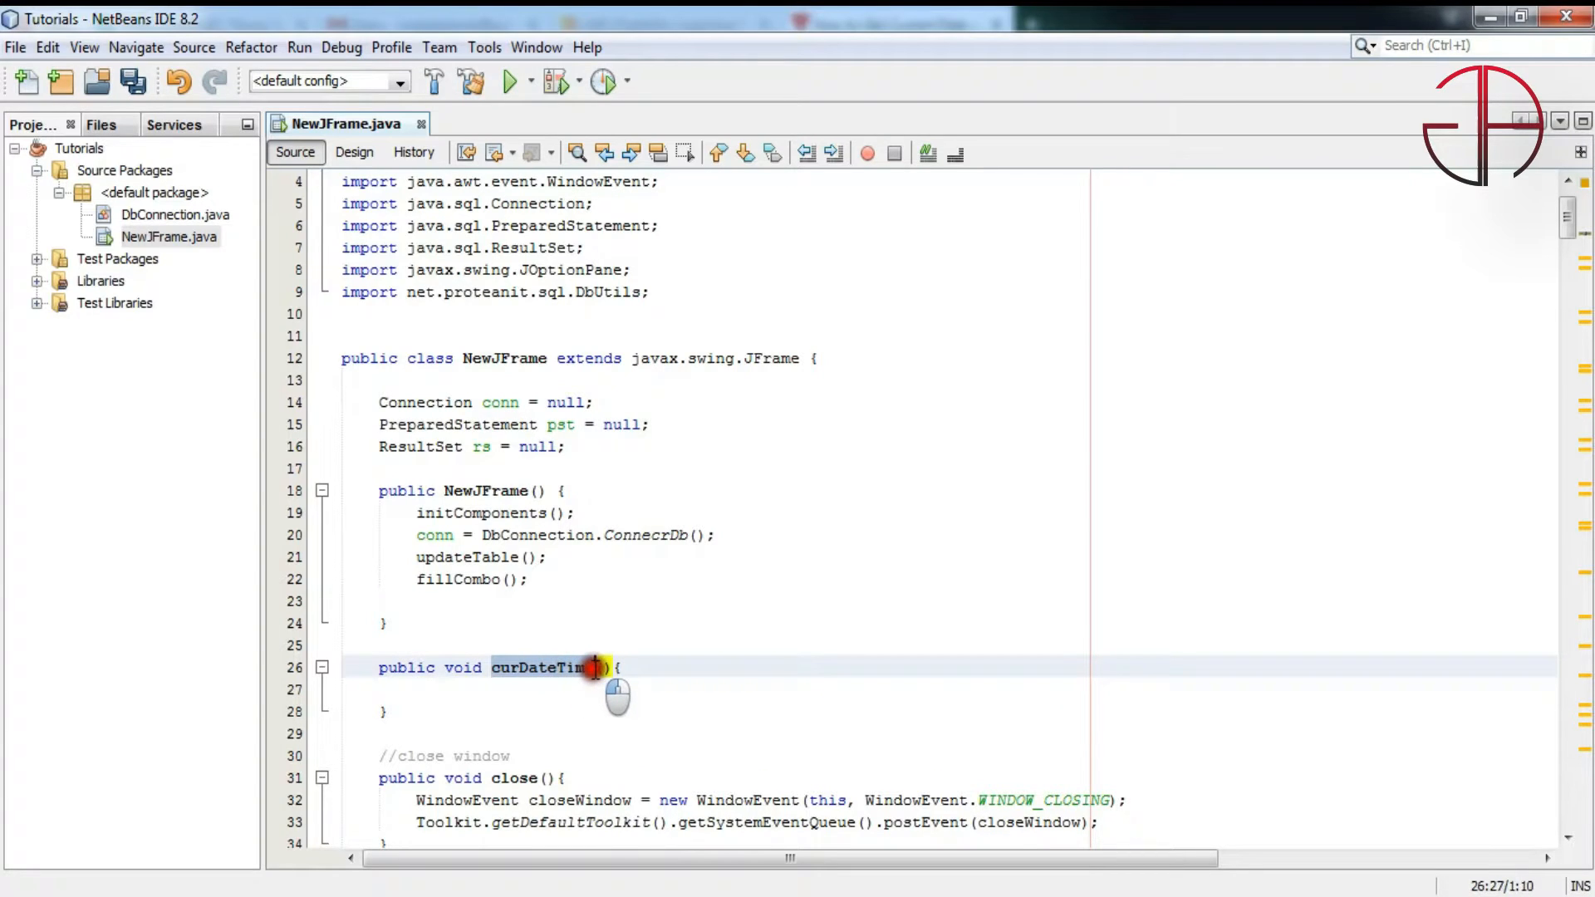
left_click(575, 690)
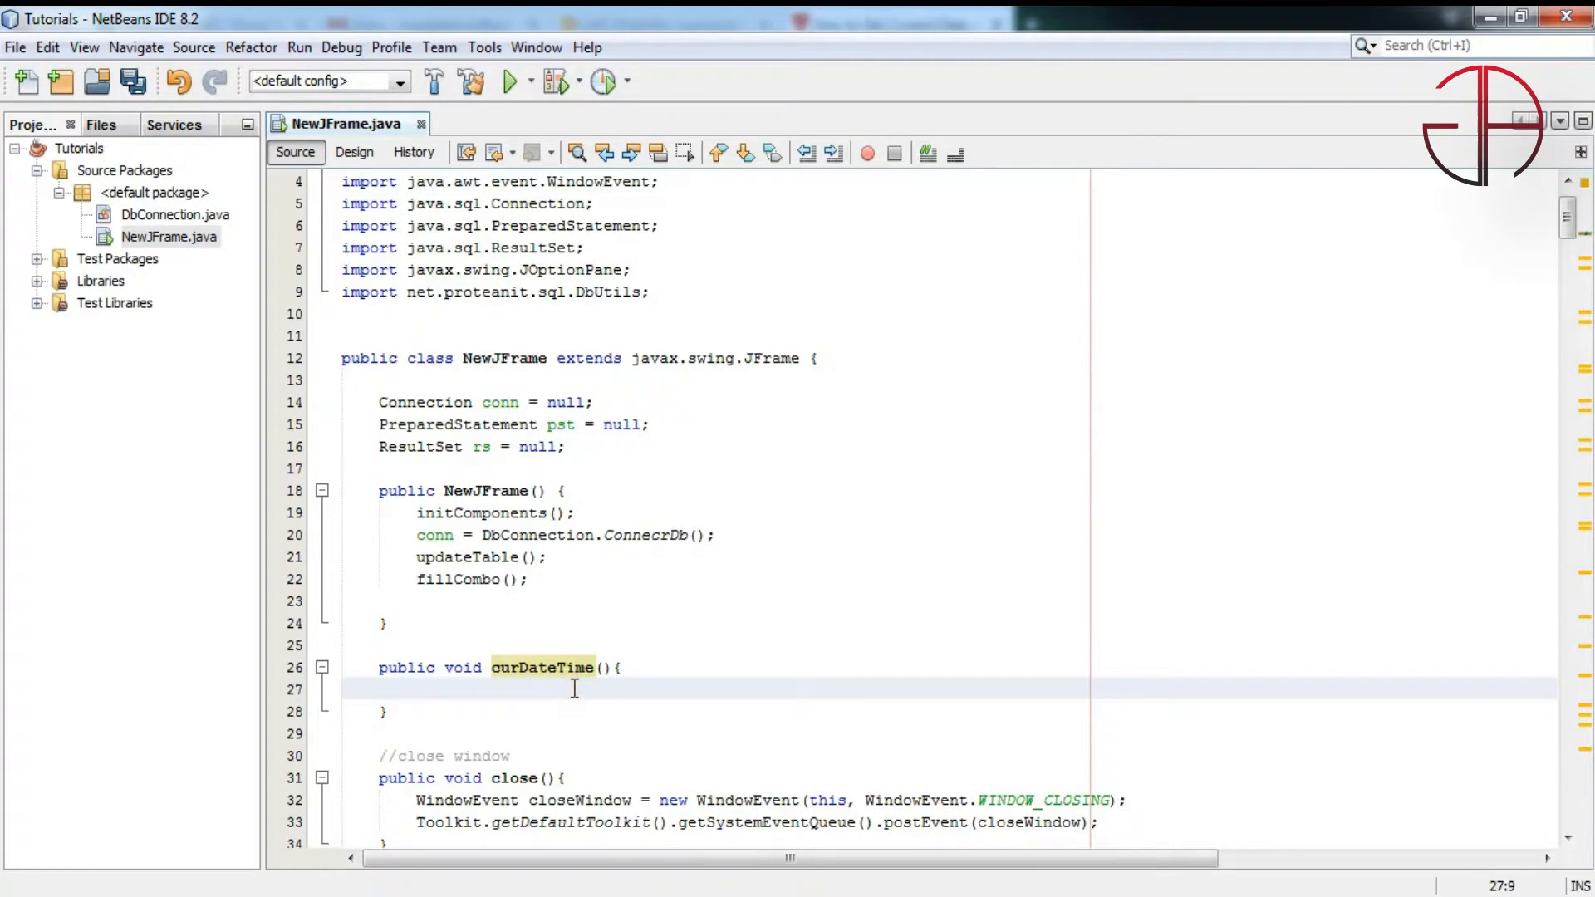
Declare DateTimeFormatter dtf = DateTimeFormatter.ofPattern("yyyy/MM/dd HH:mm:ss") inside curDateTime()
type("DateTimeFormatter dtf  =")
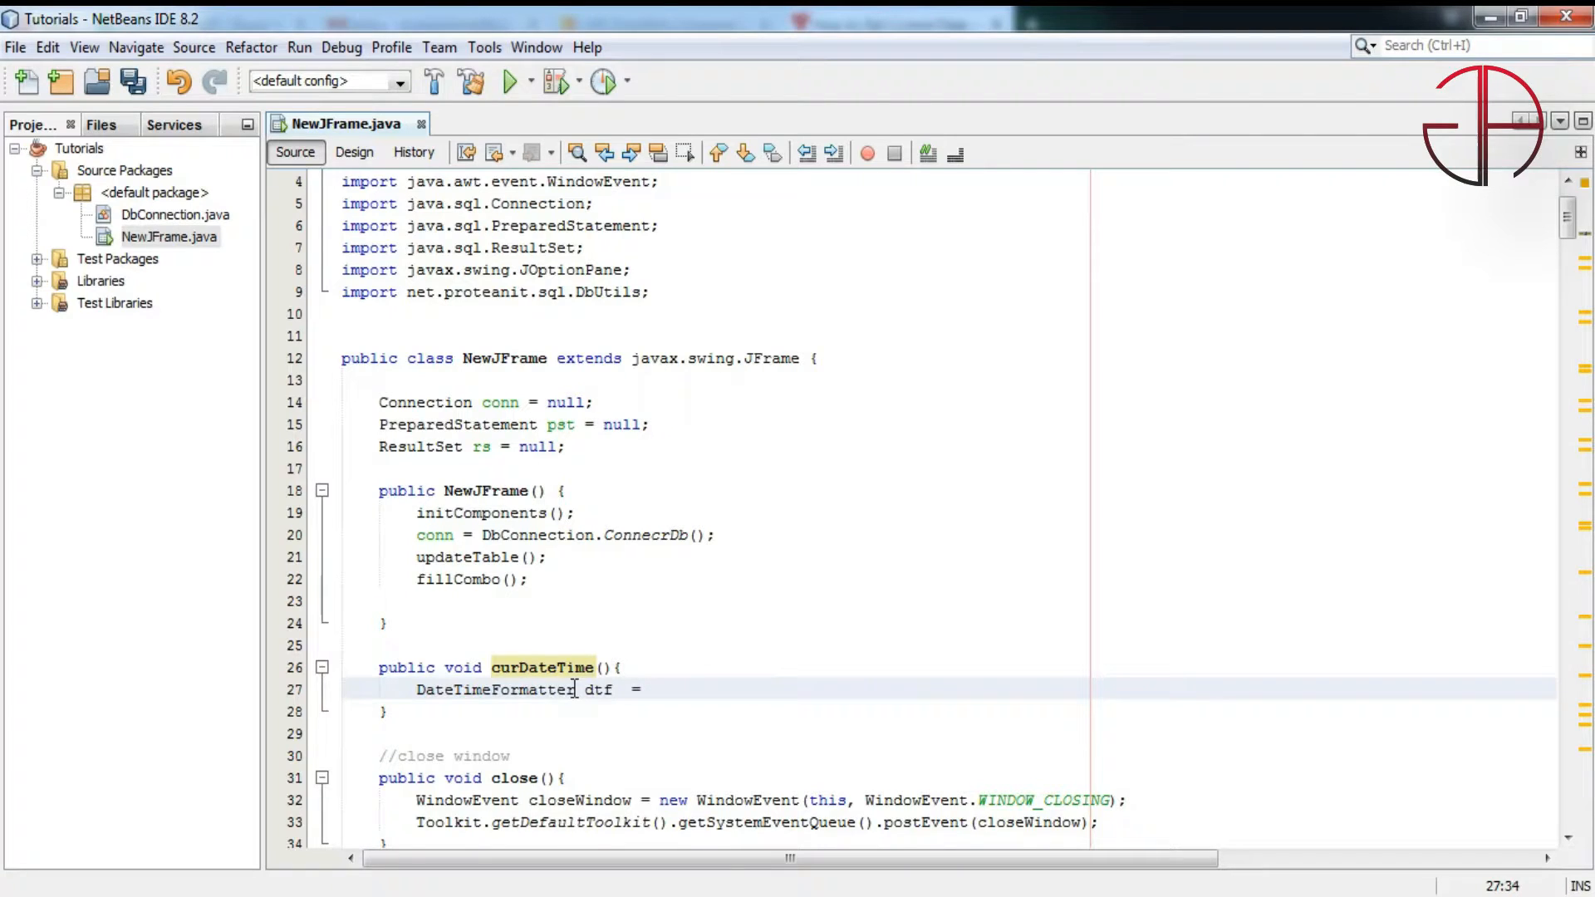
type("DateTimeFormatter")
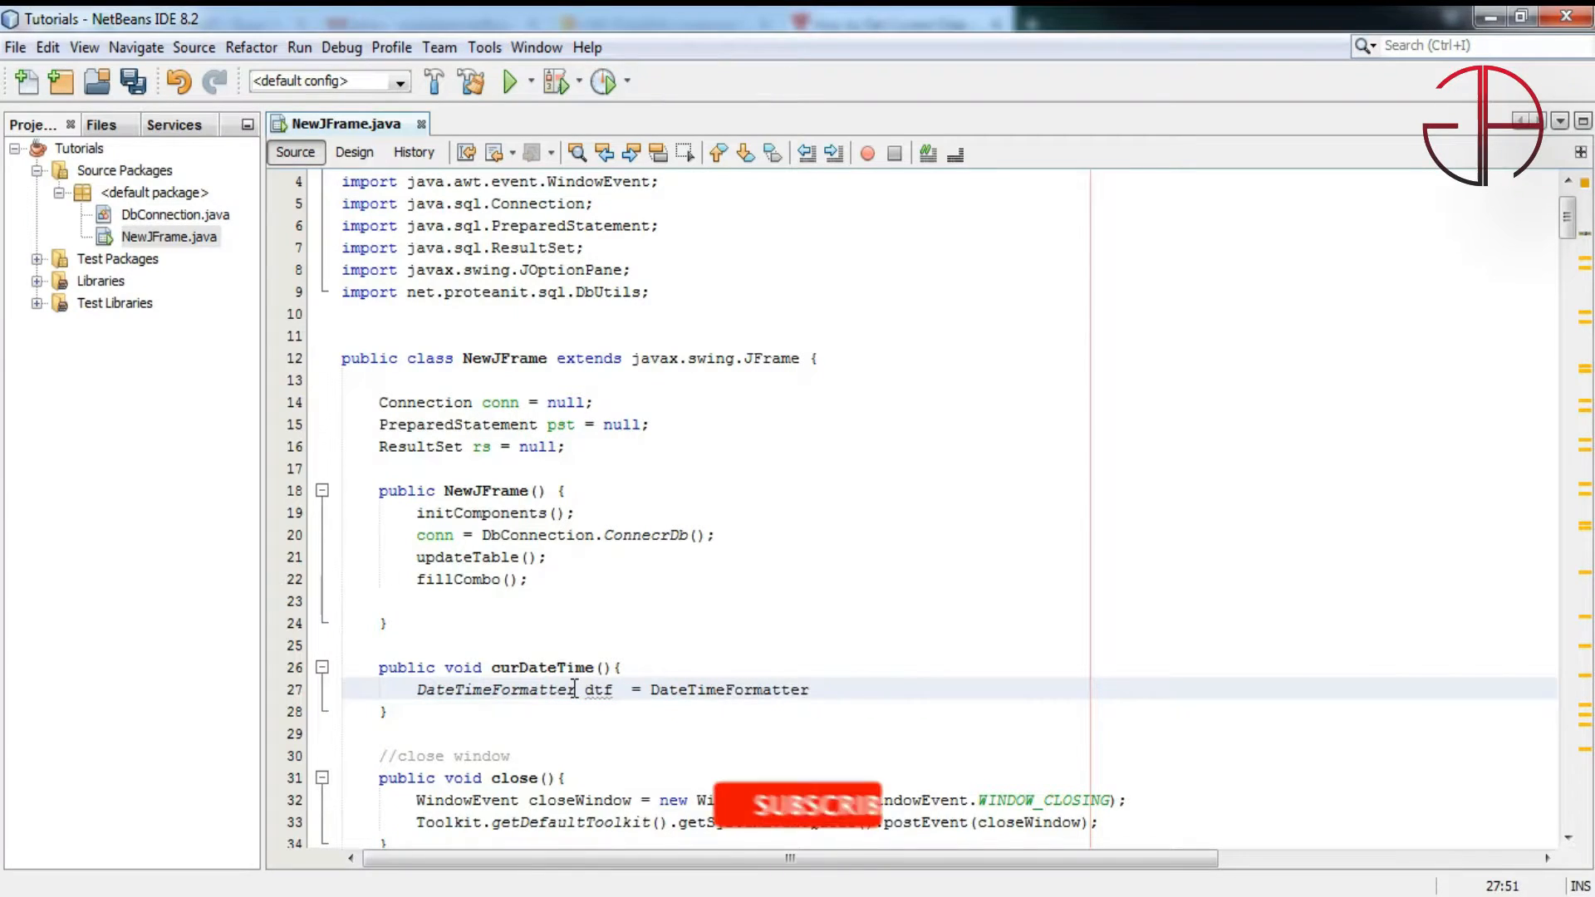
type("()")
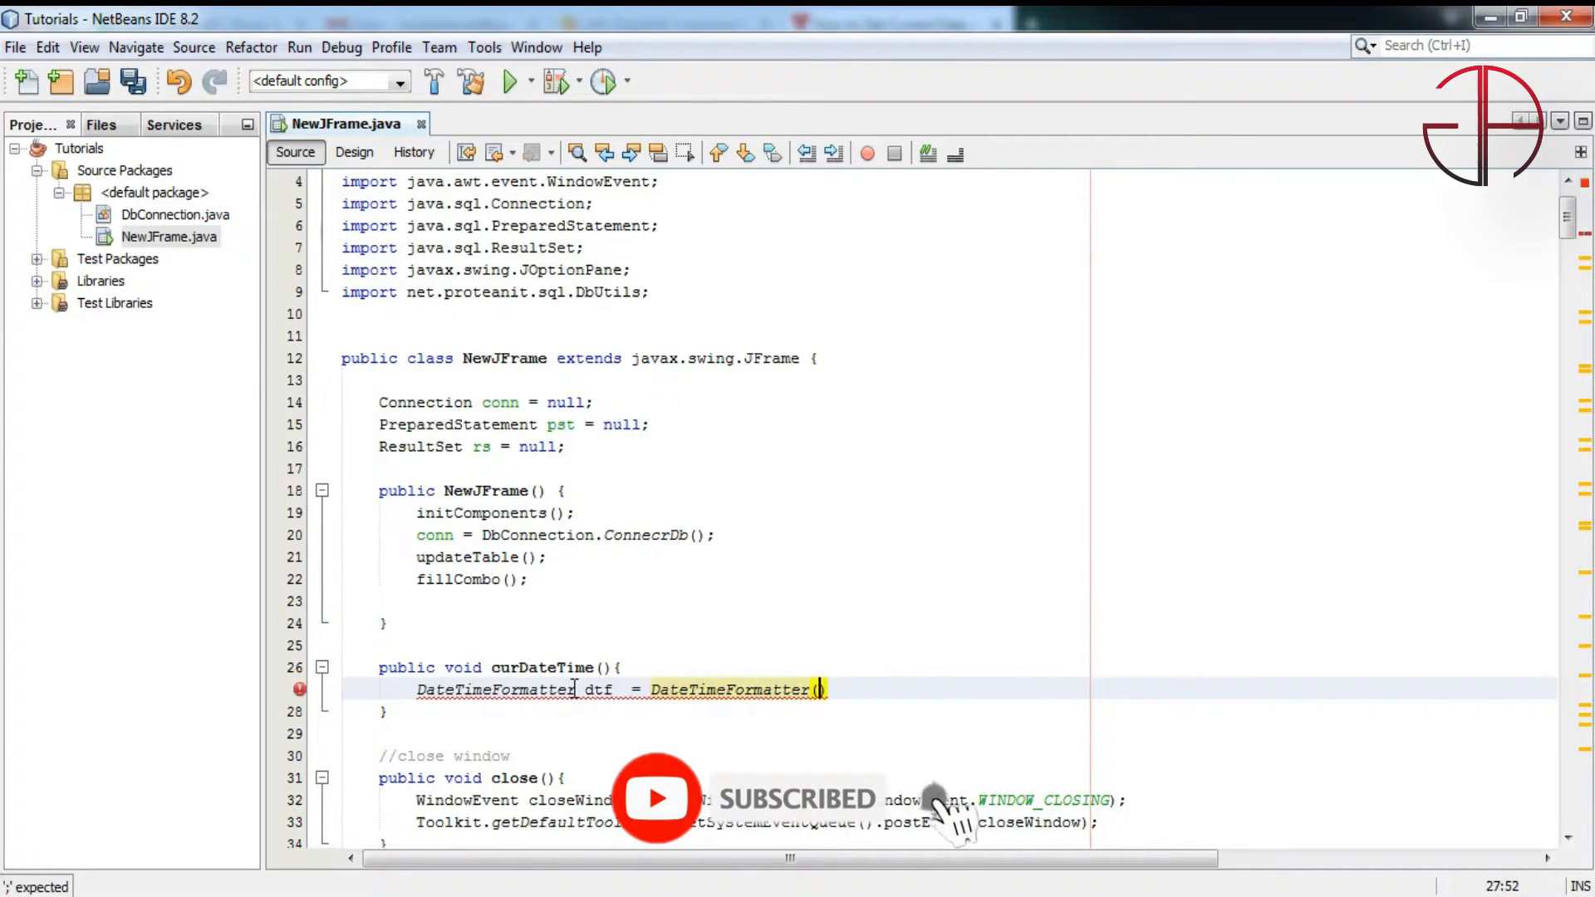
type("\"\"")
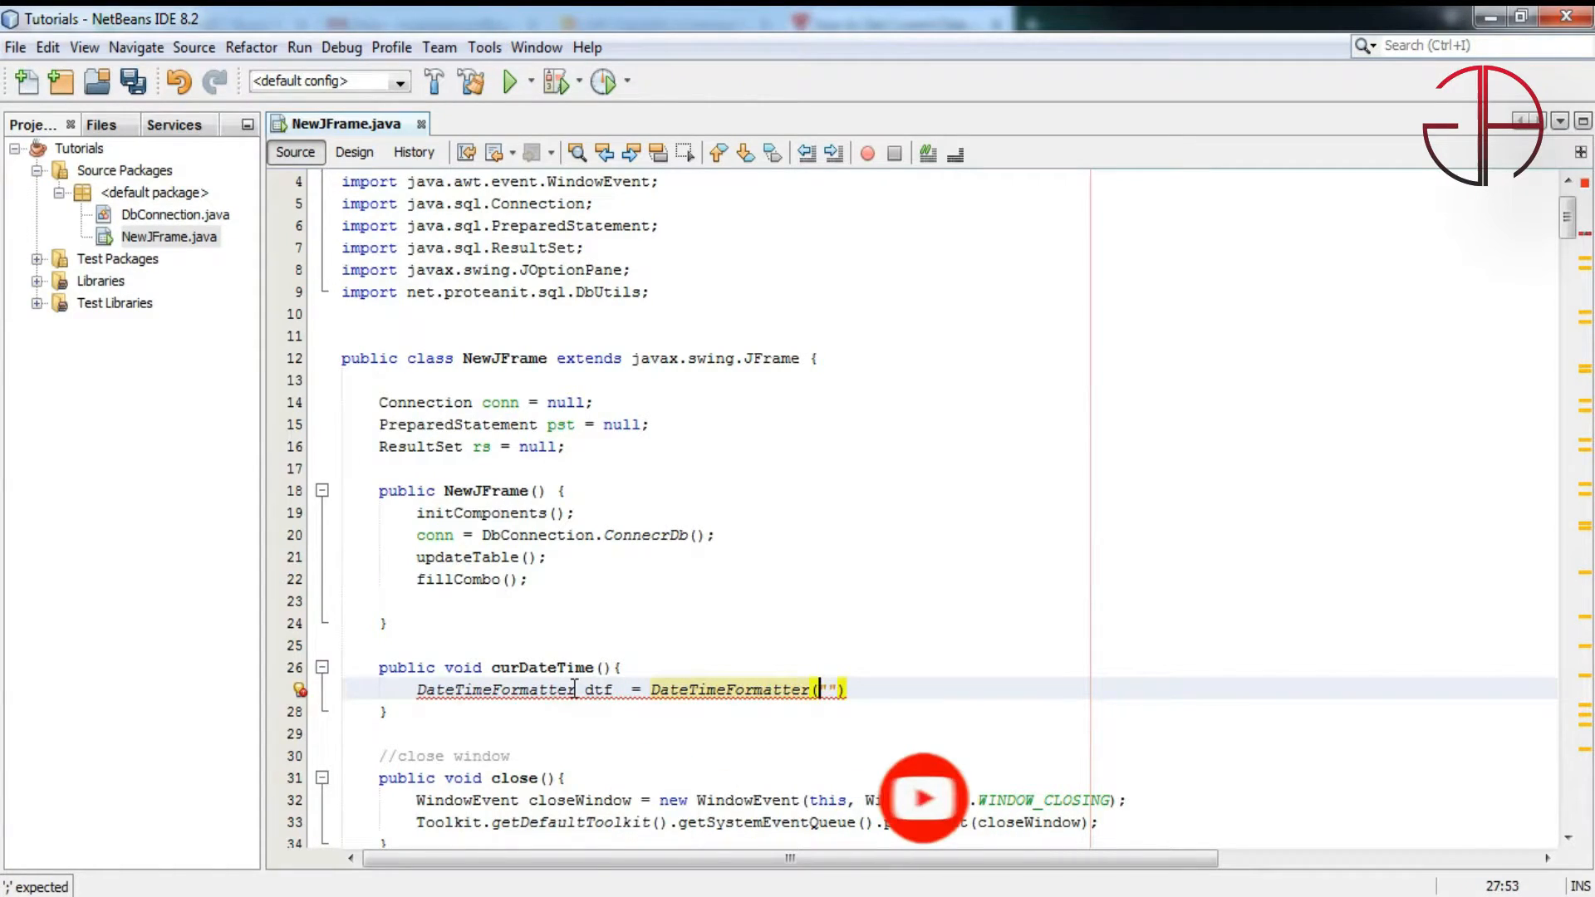
type(".of")
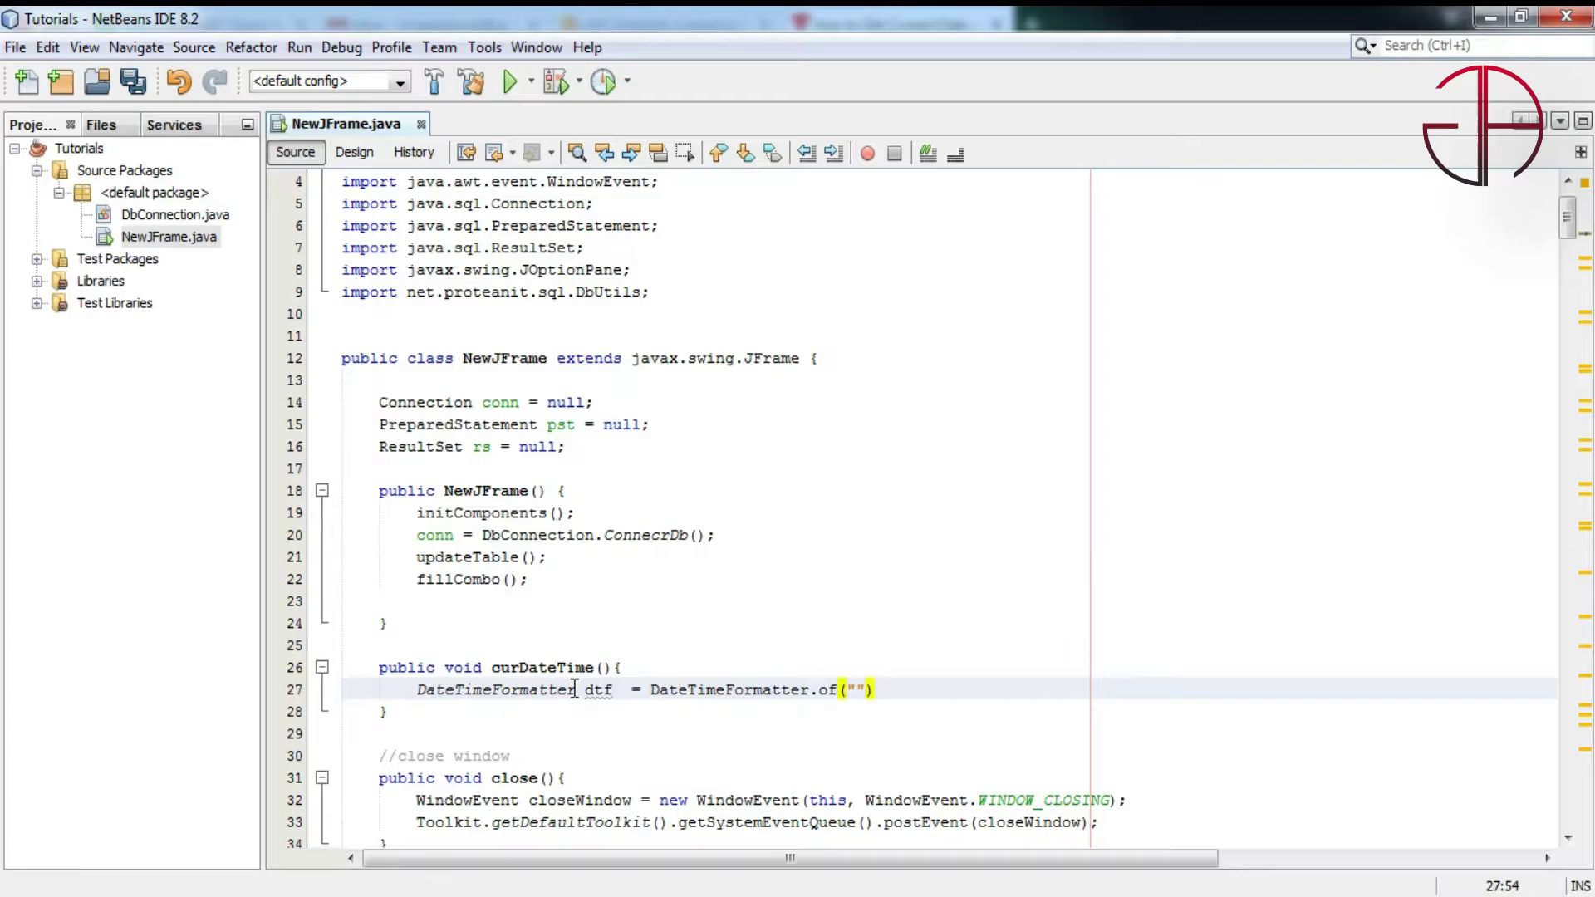
type("Pattern")
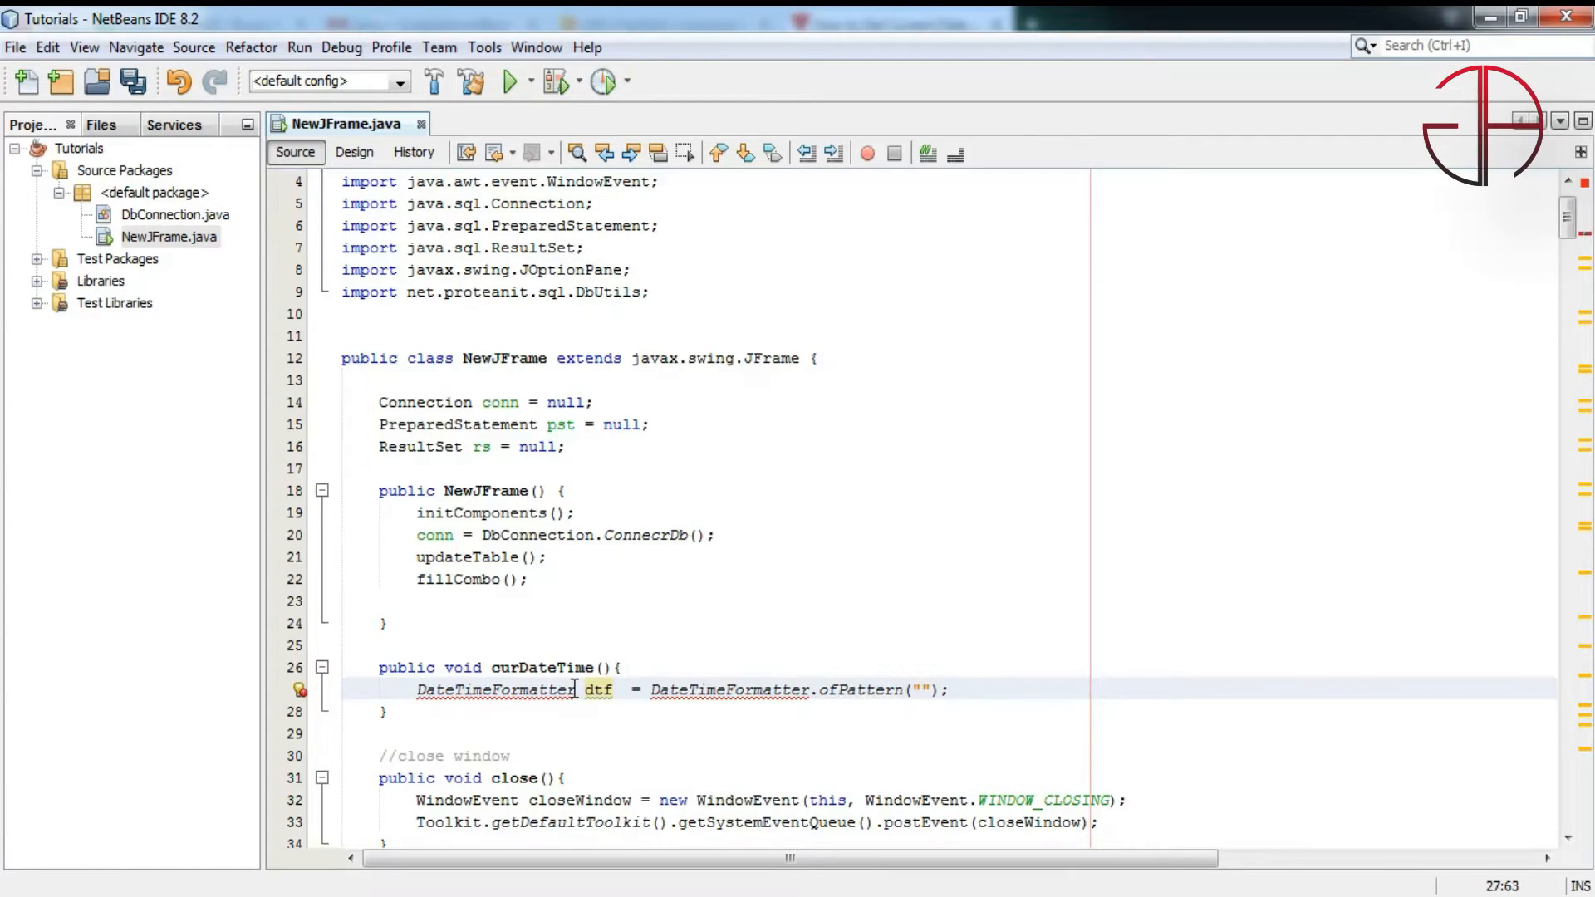
type("yyyy")
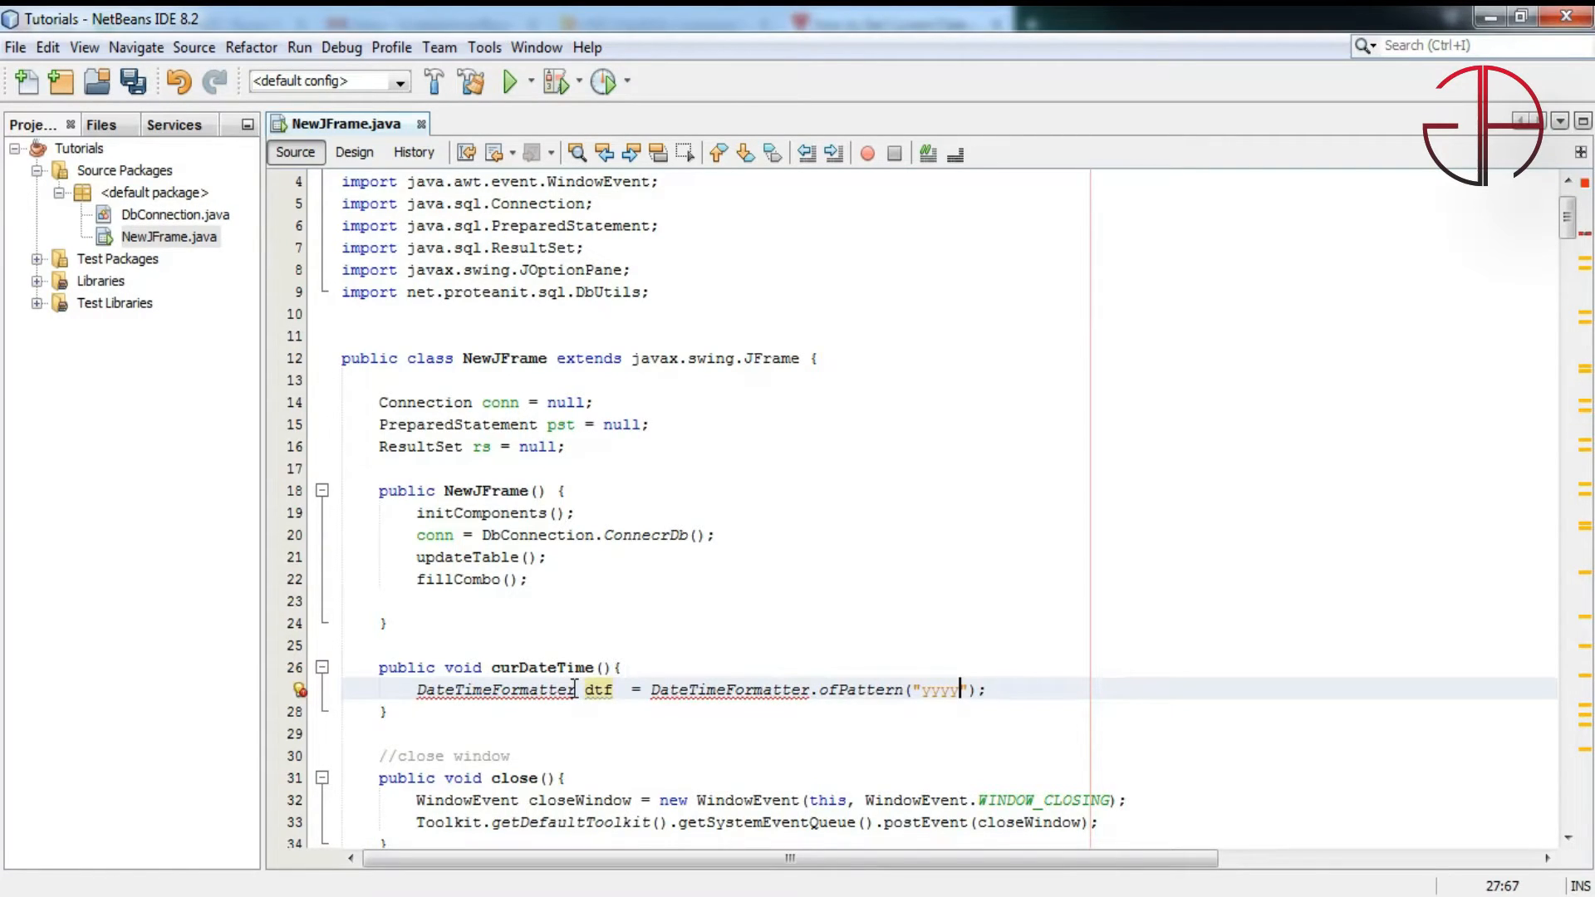
type("/")
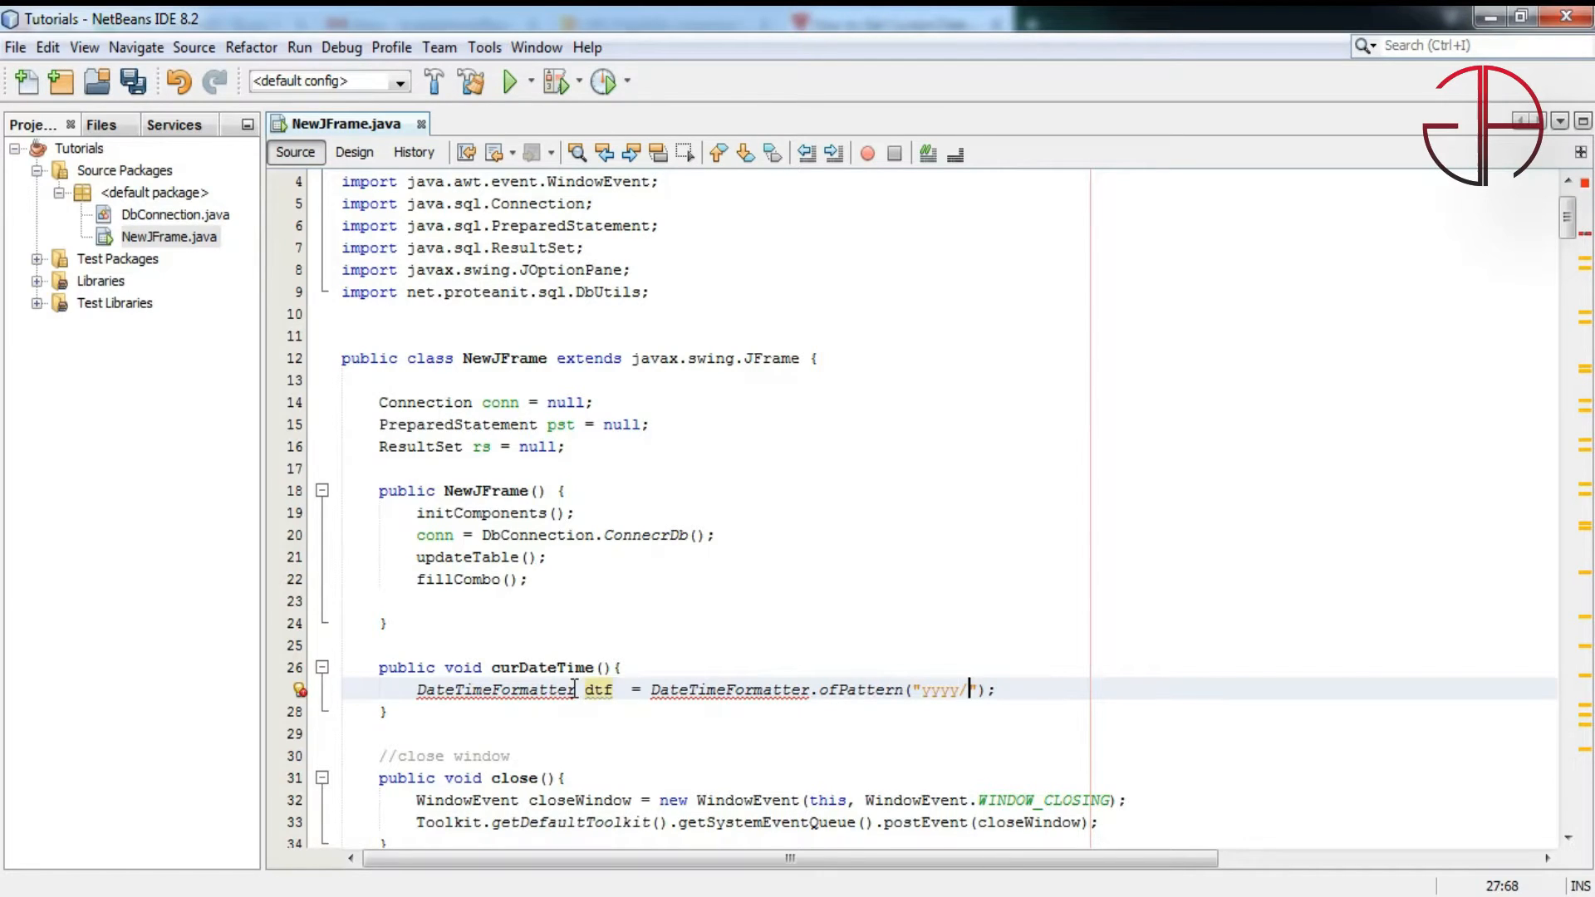
type("MM/dd")
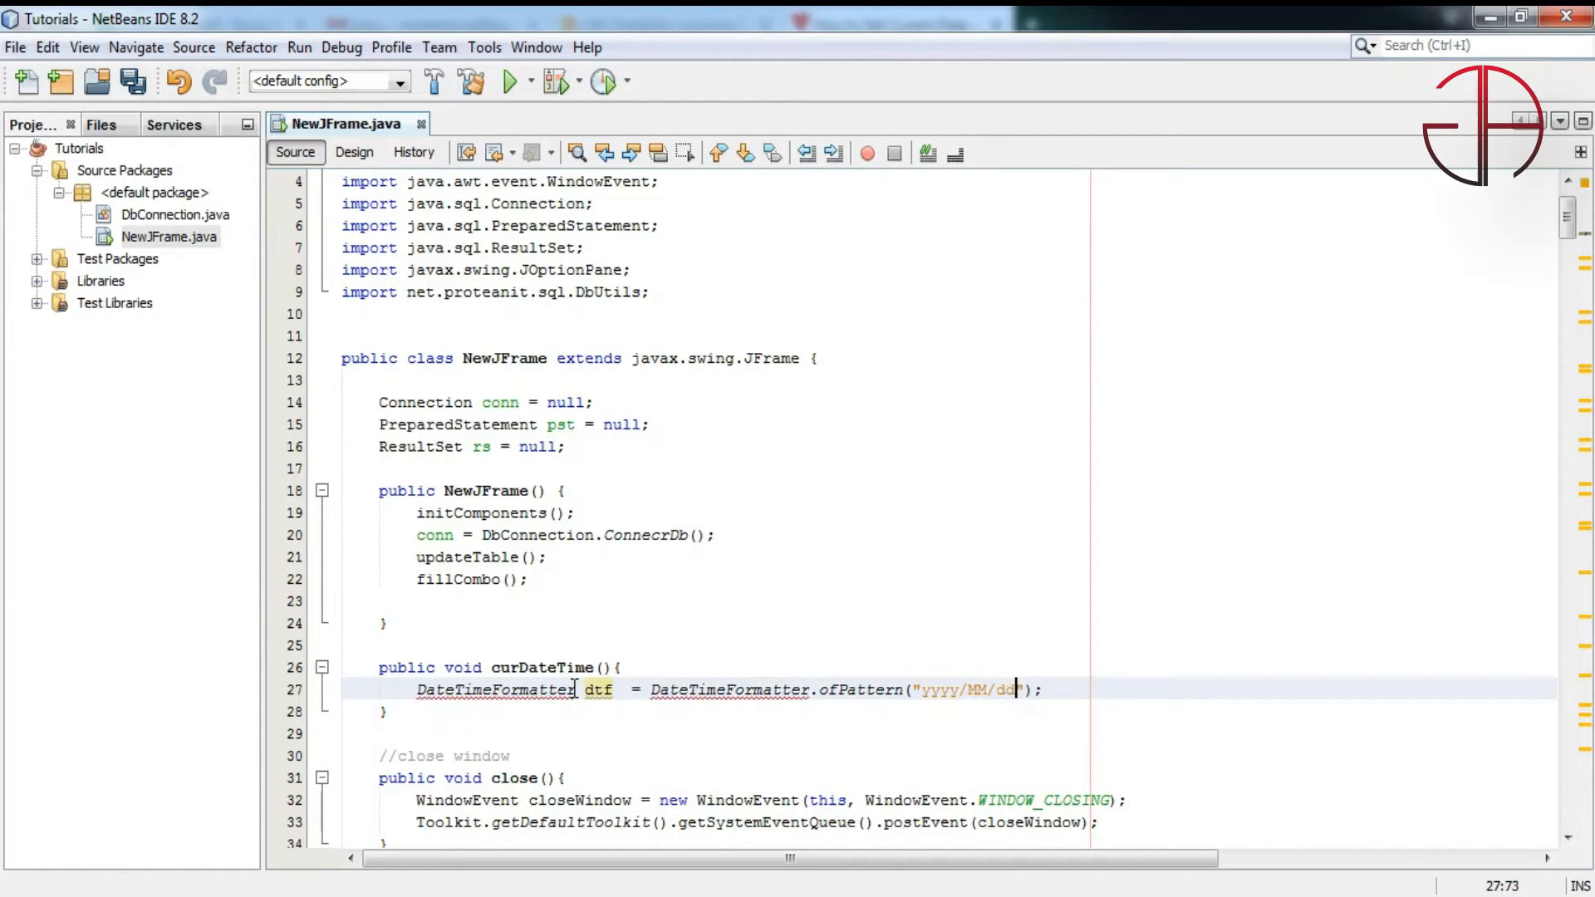
type("H")
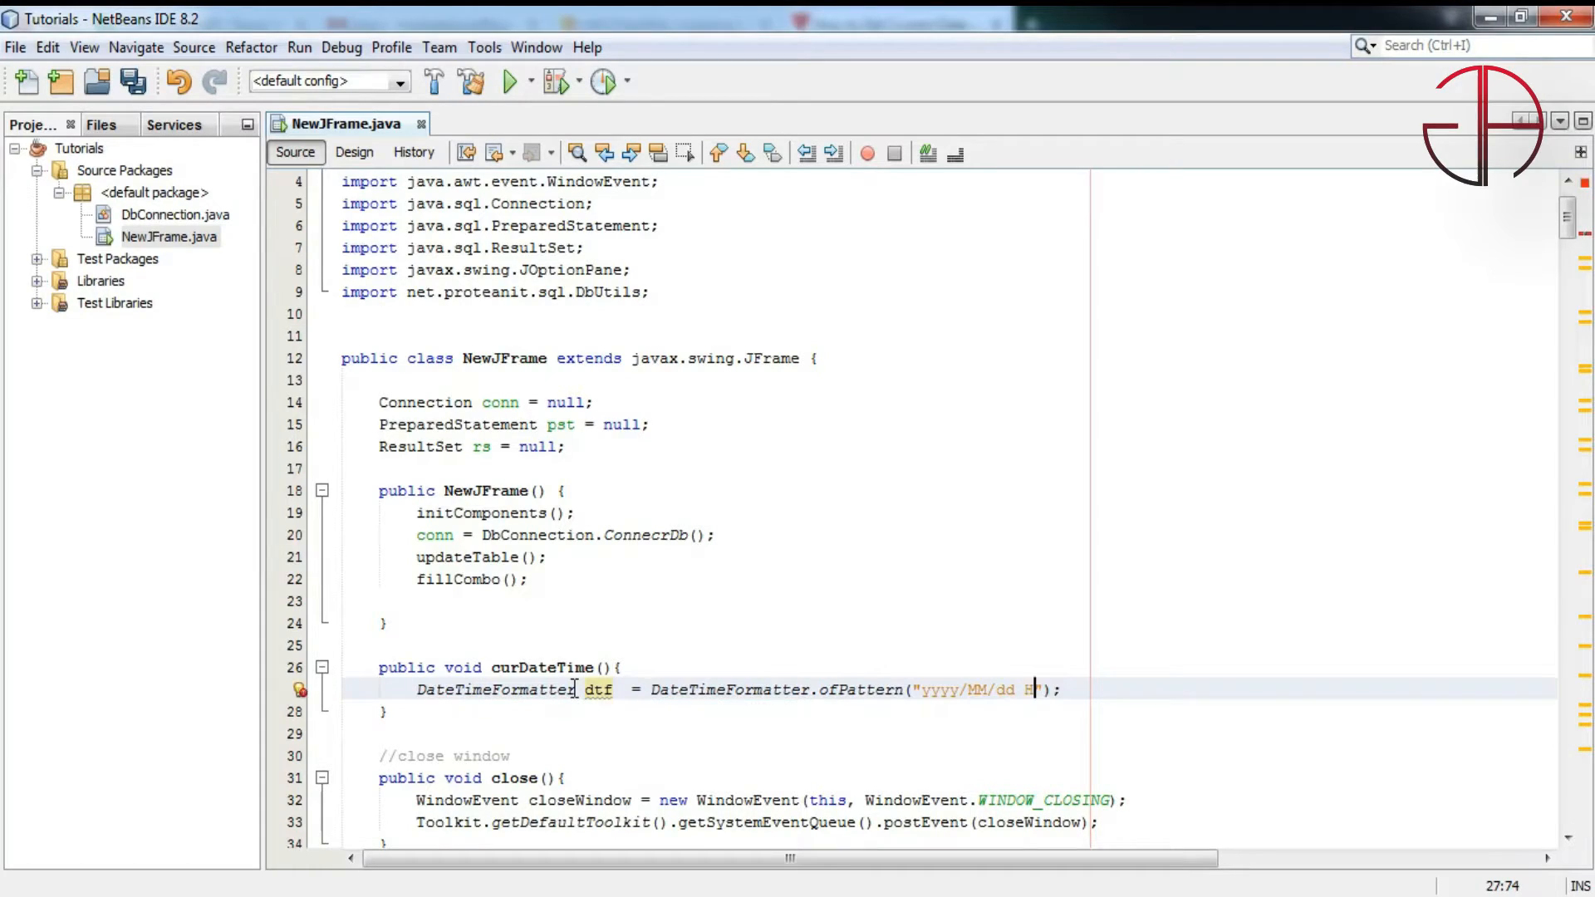
type("H:")
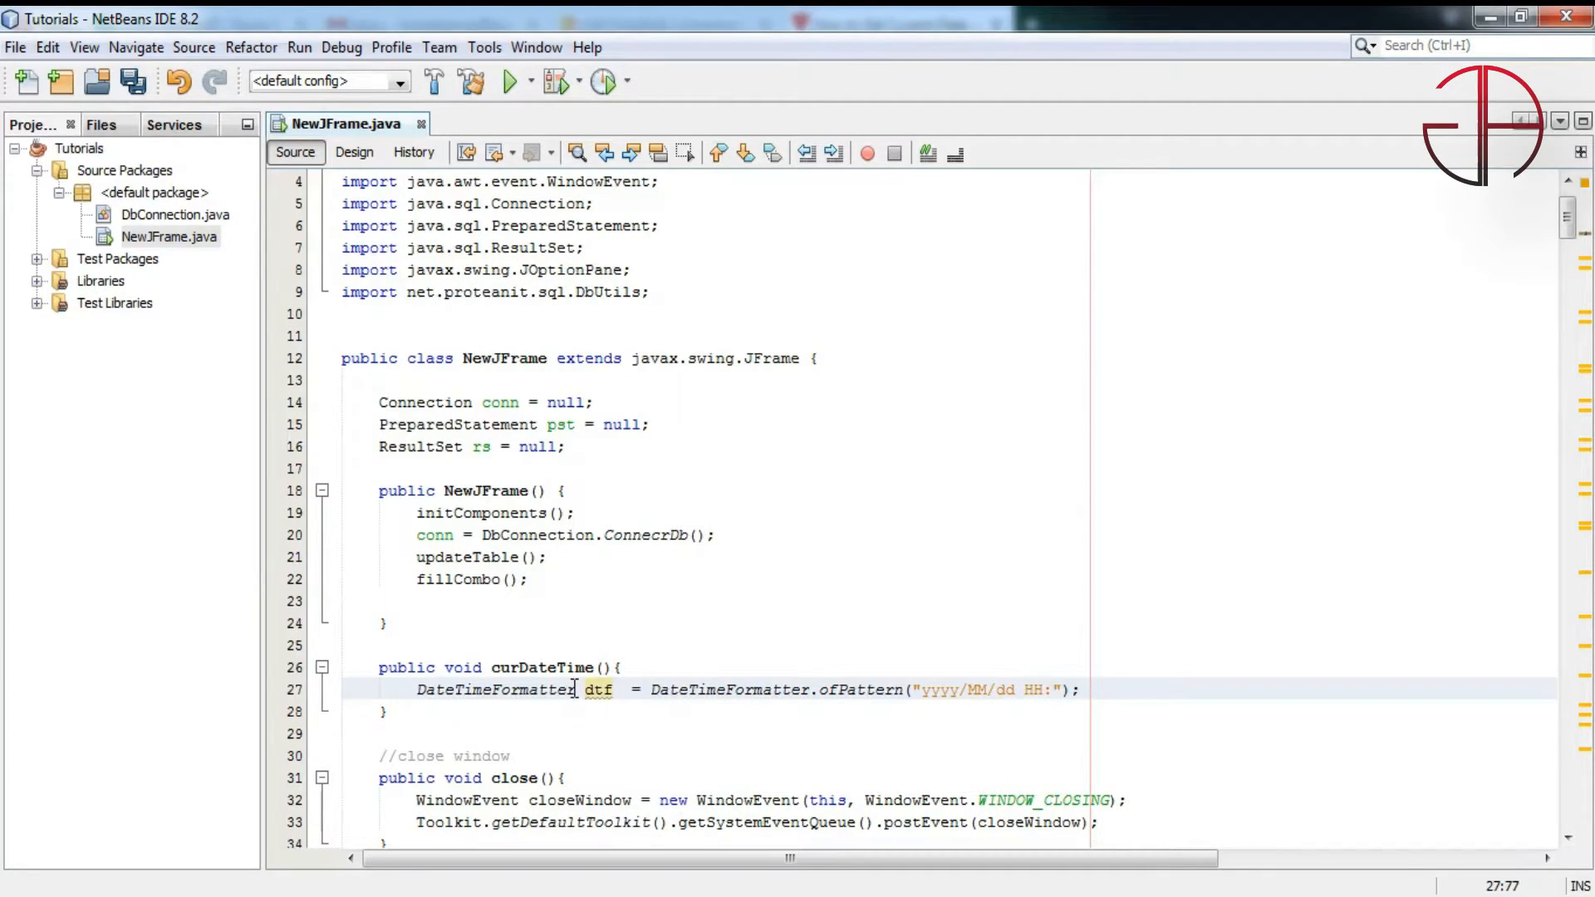
type("mm:ss")
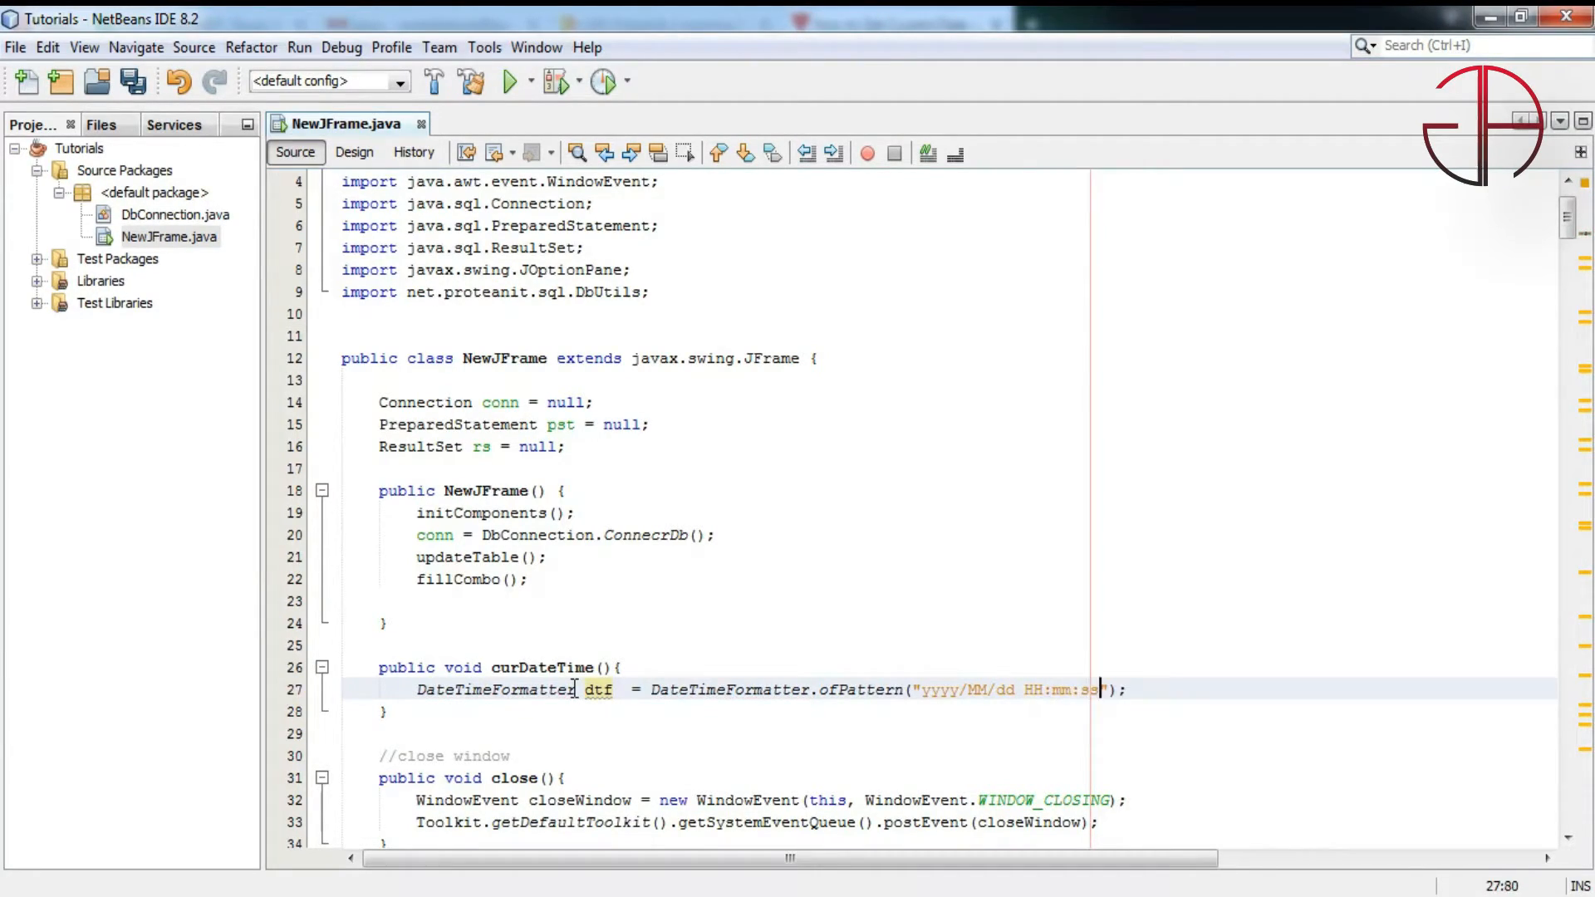
key("enter")
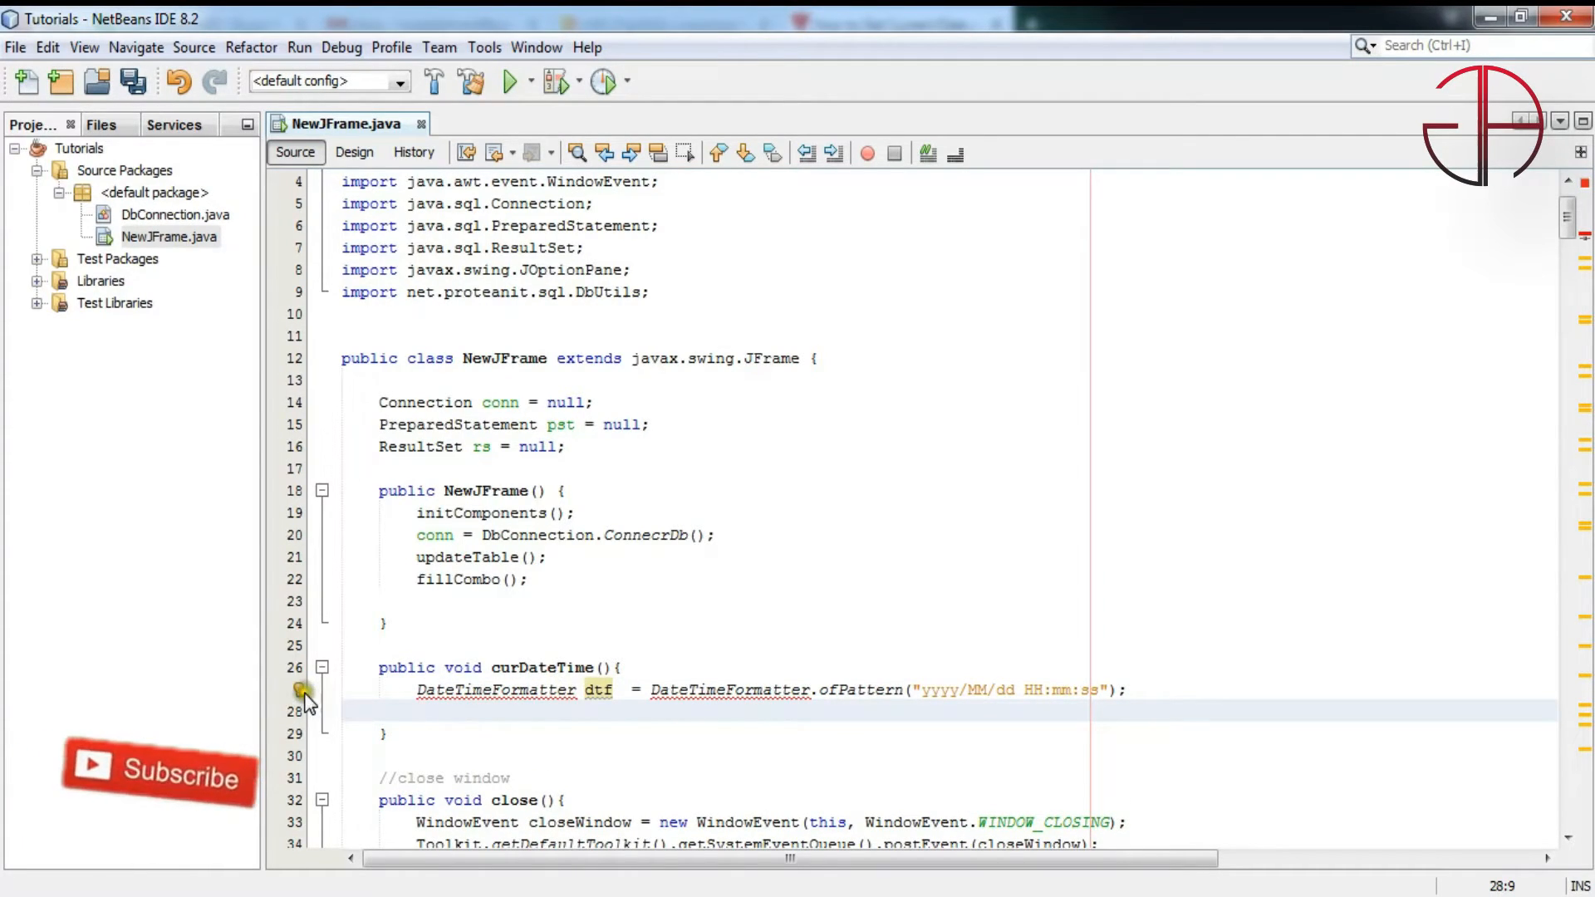
Import java.time.format.DateTimeFormatter to resolve the formatter error
left_click(304, 690)
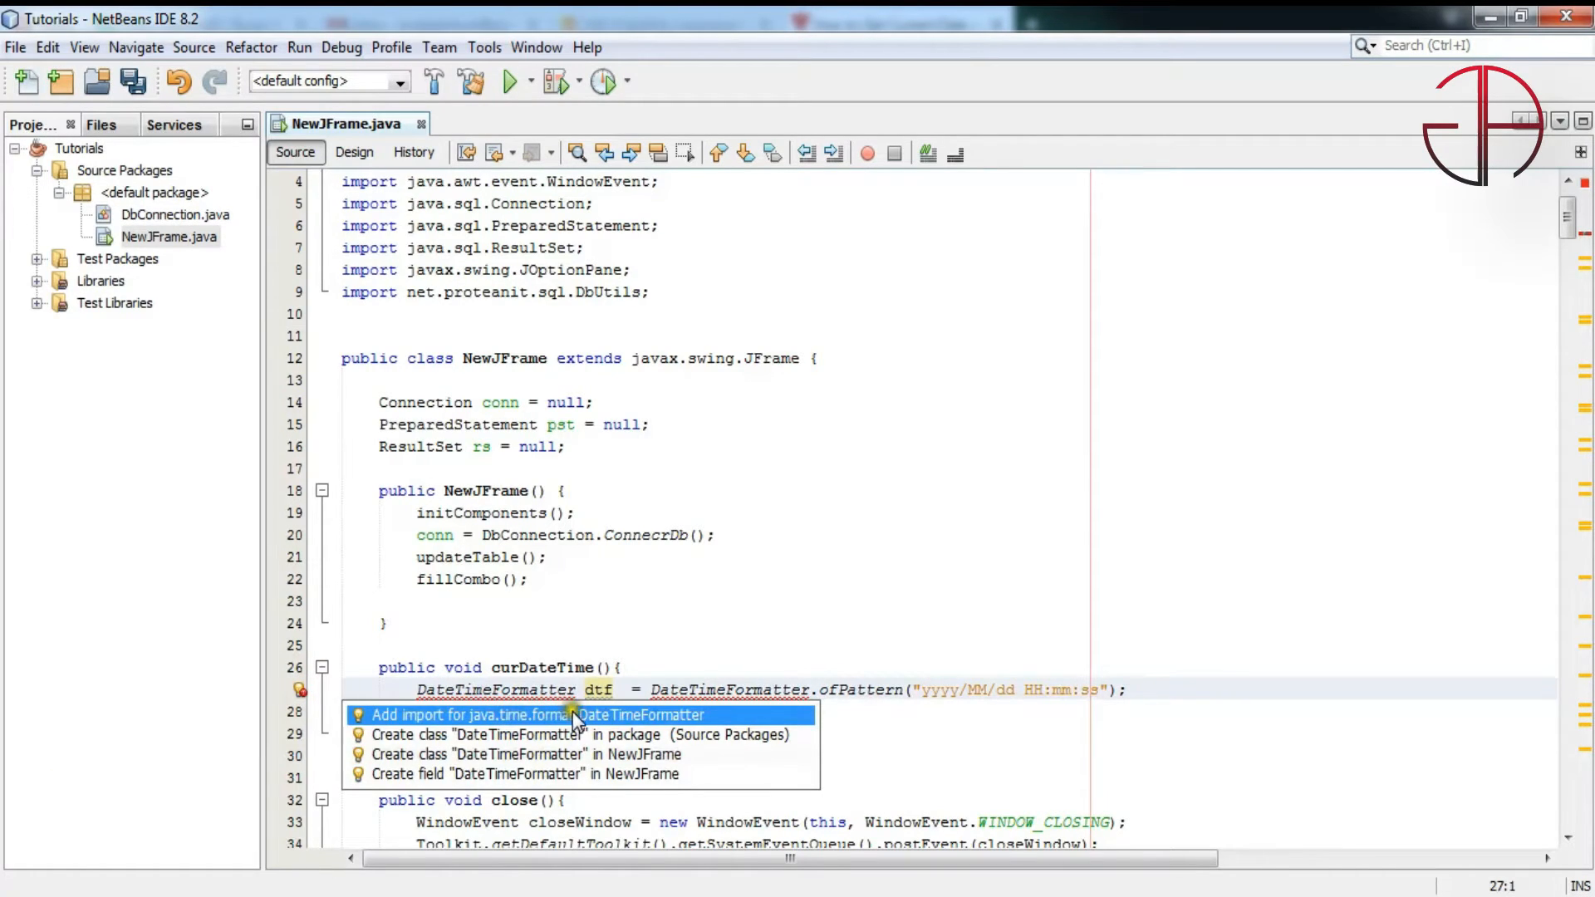
left_click(539, 715)
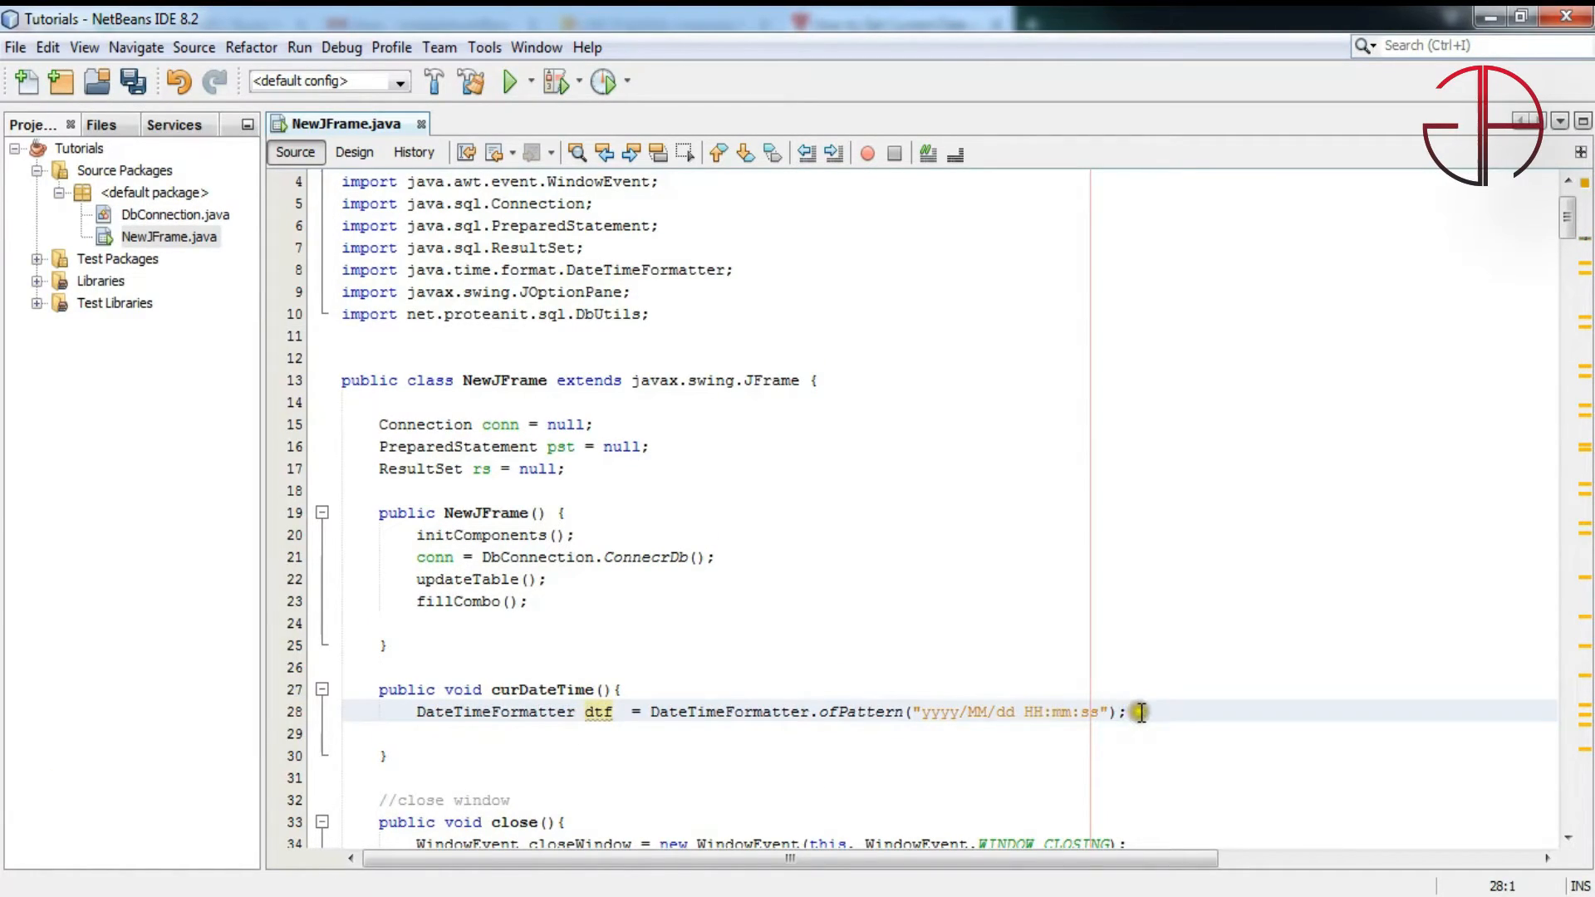
scroll("down", 3)
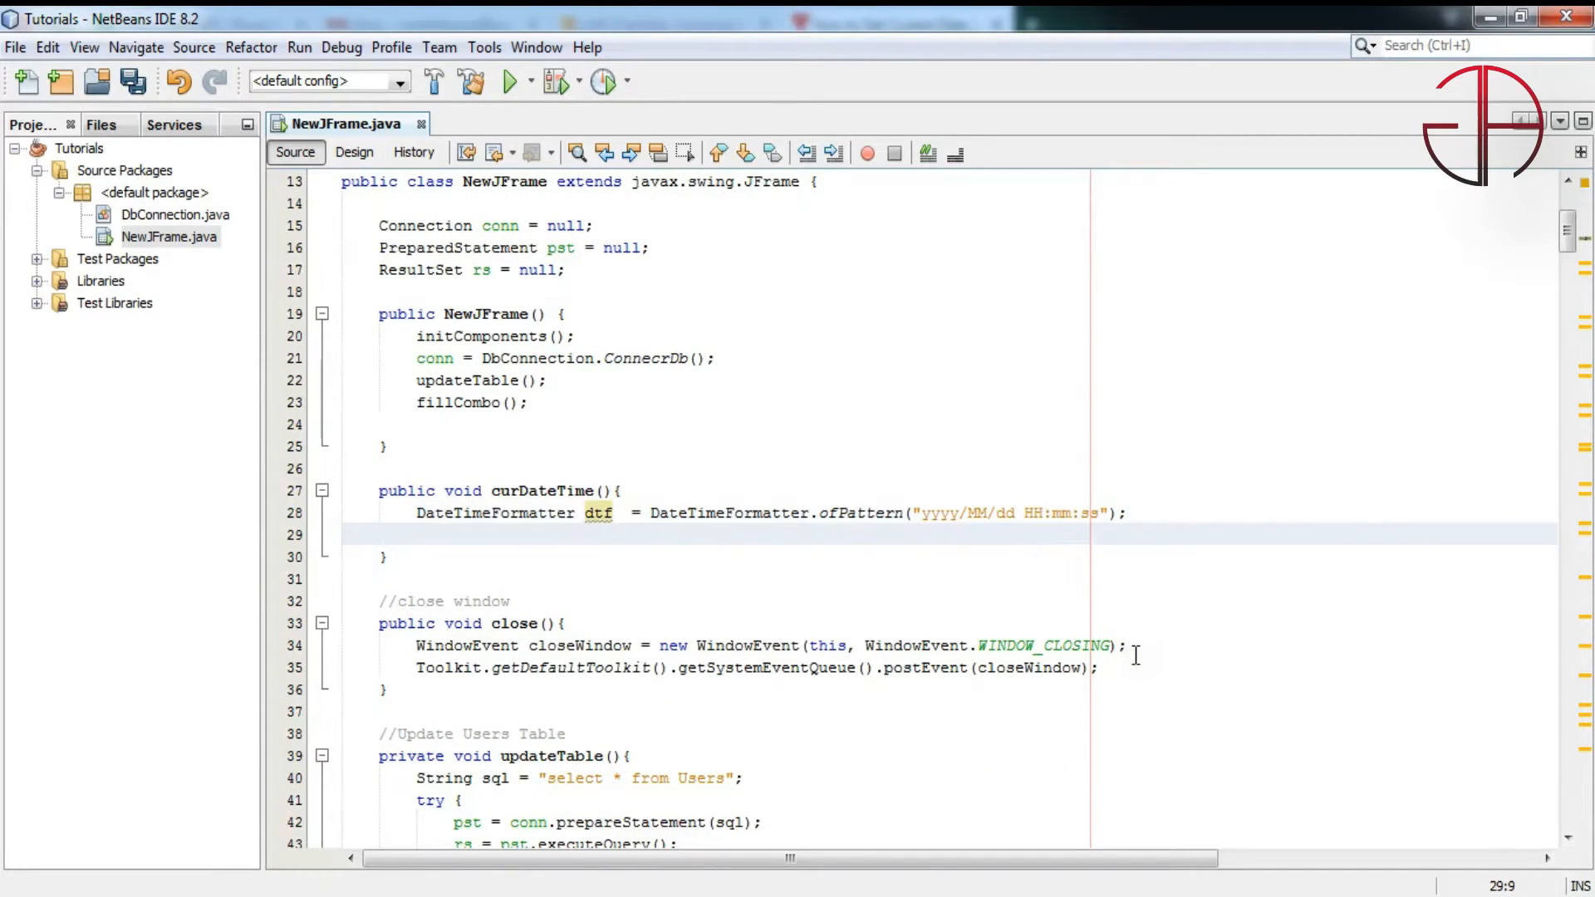
Add LocalDateTime now = LocalDateTime.now(); and import java.time.LocalDateTime
type("Local")
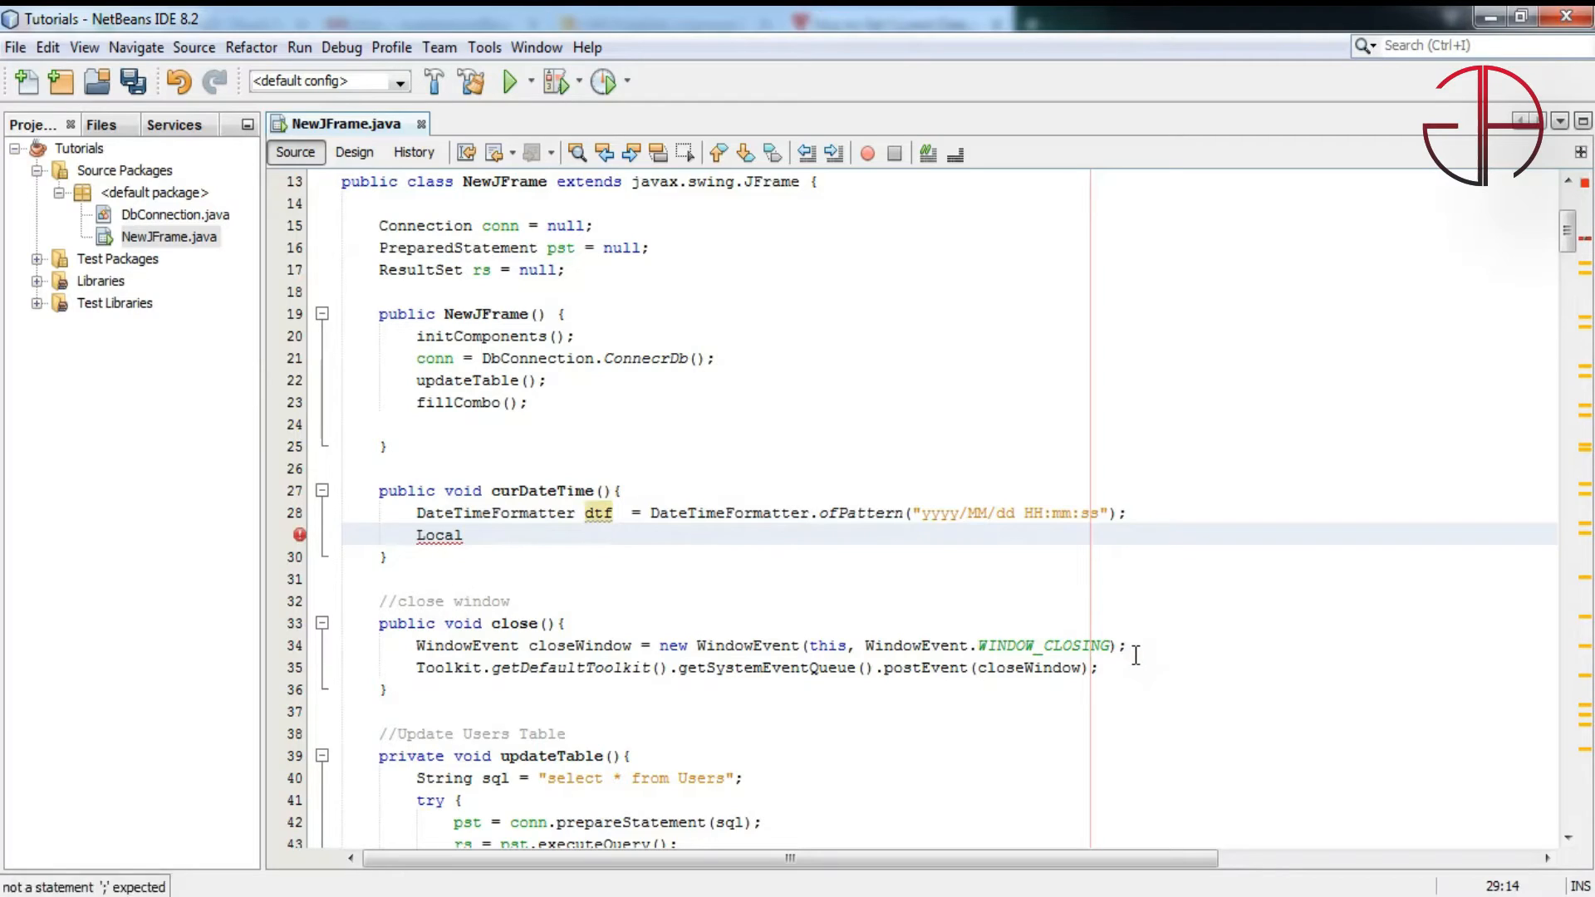
type("DateTime")
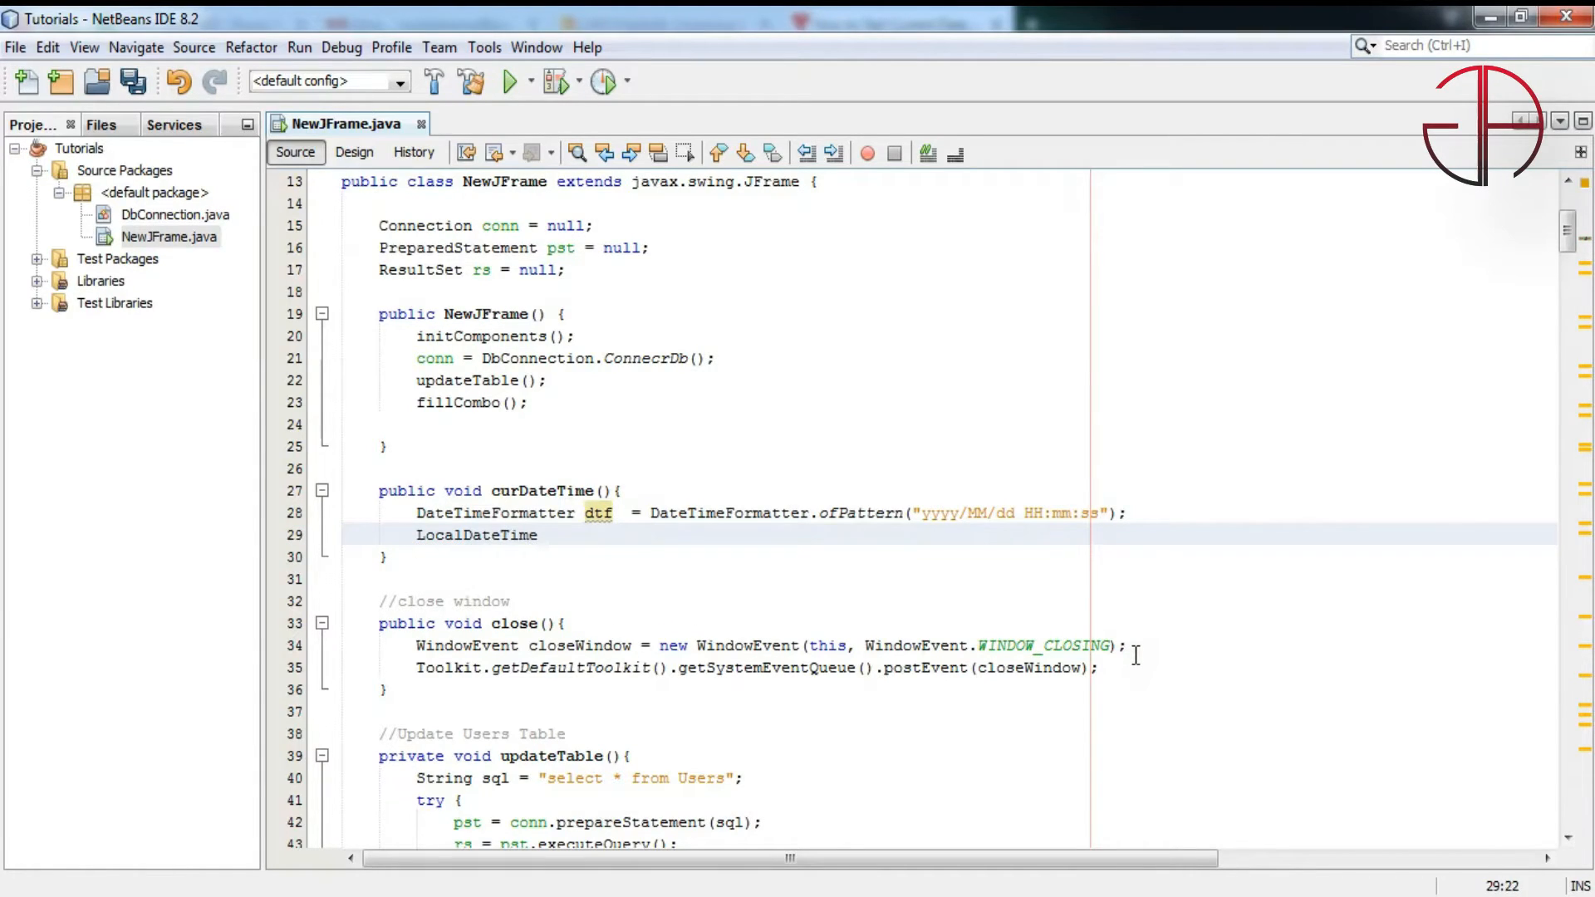
type("no")
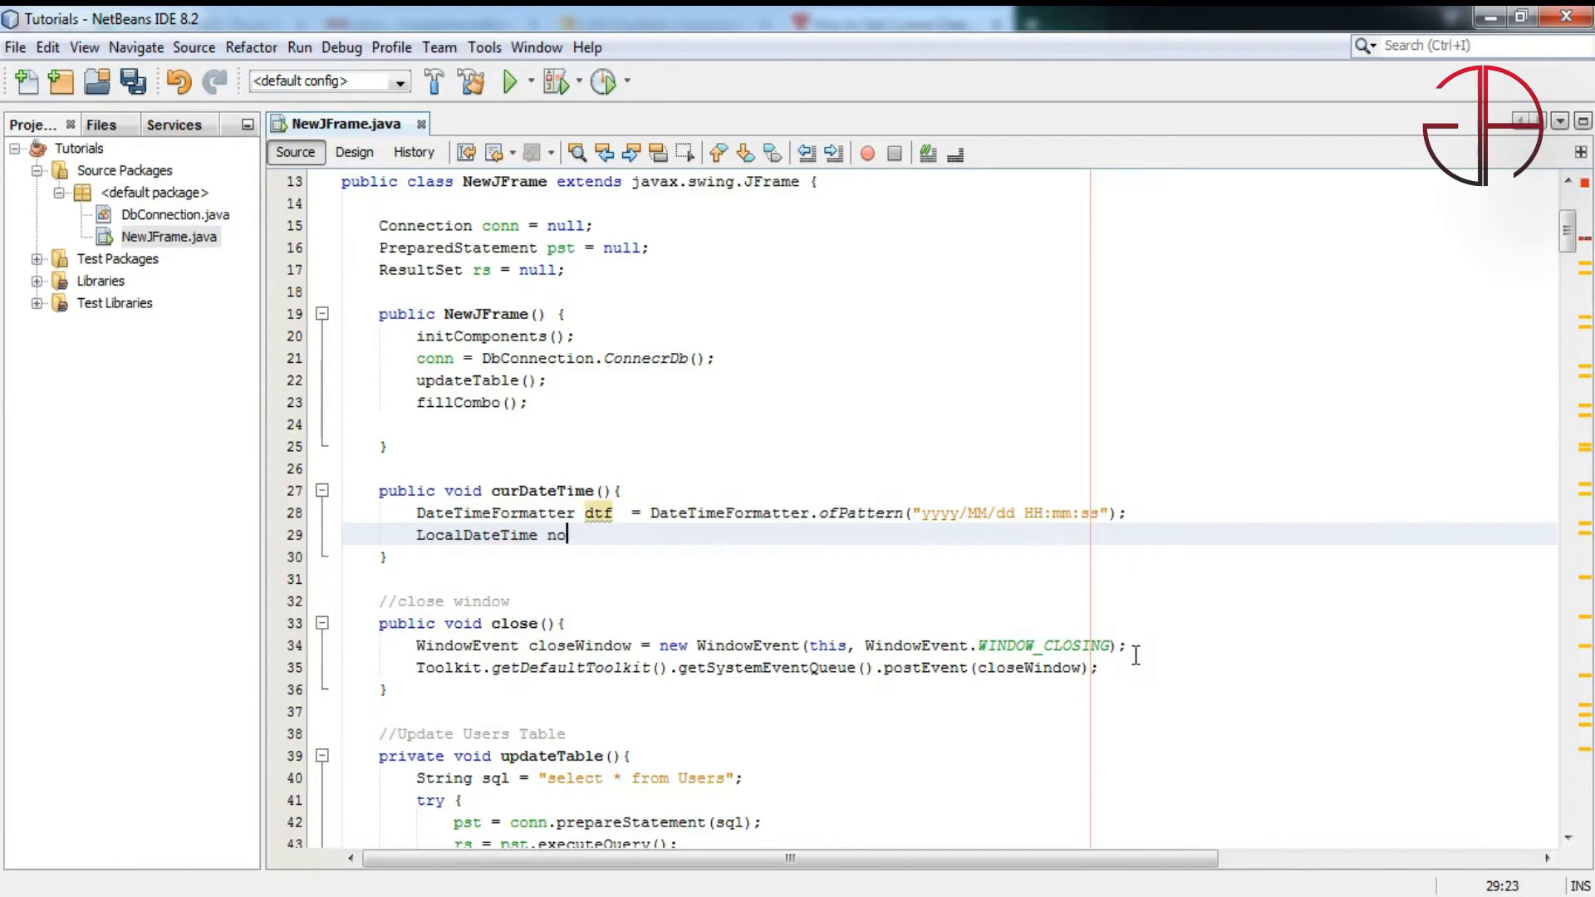
type("w =")
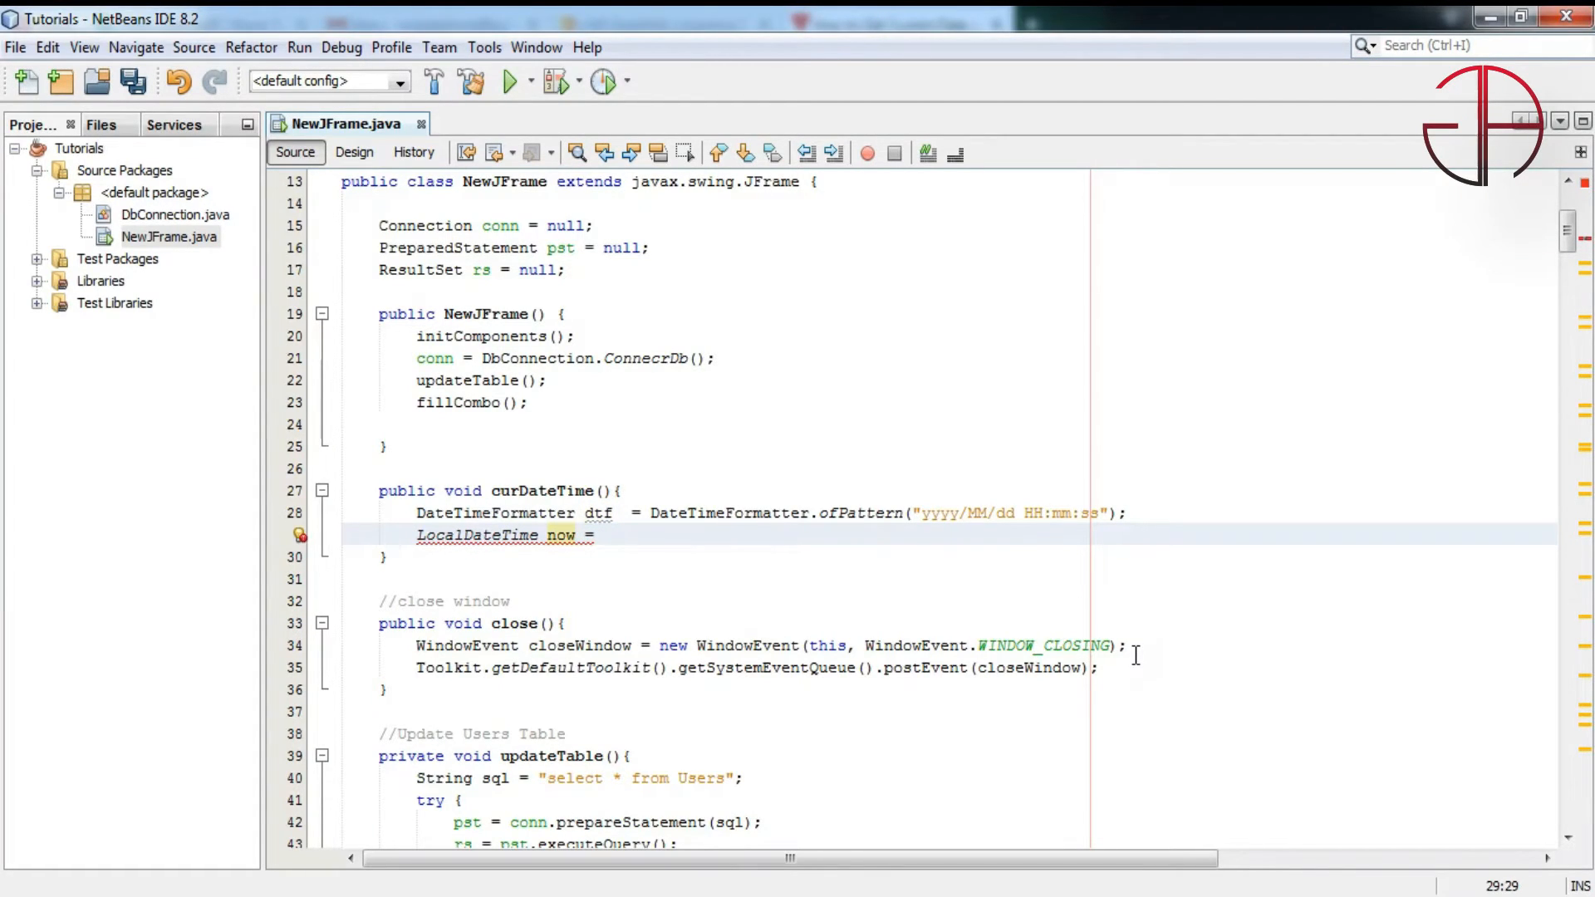
left_click(603, 534)
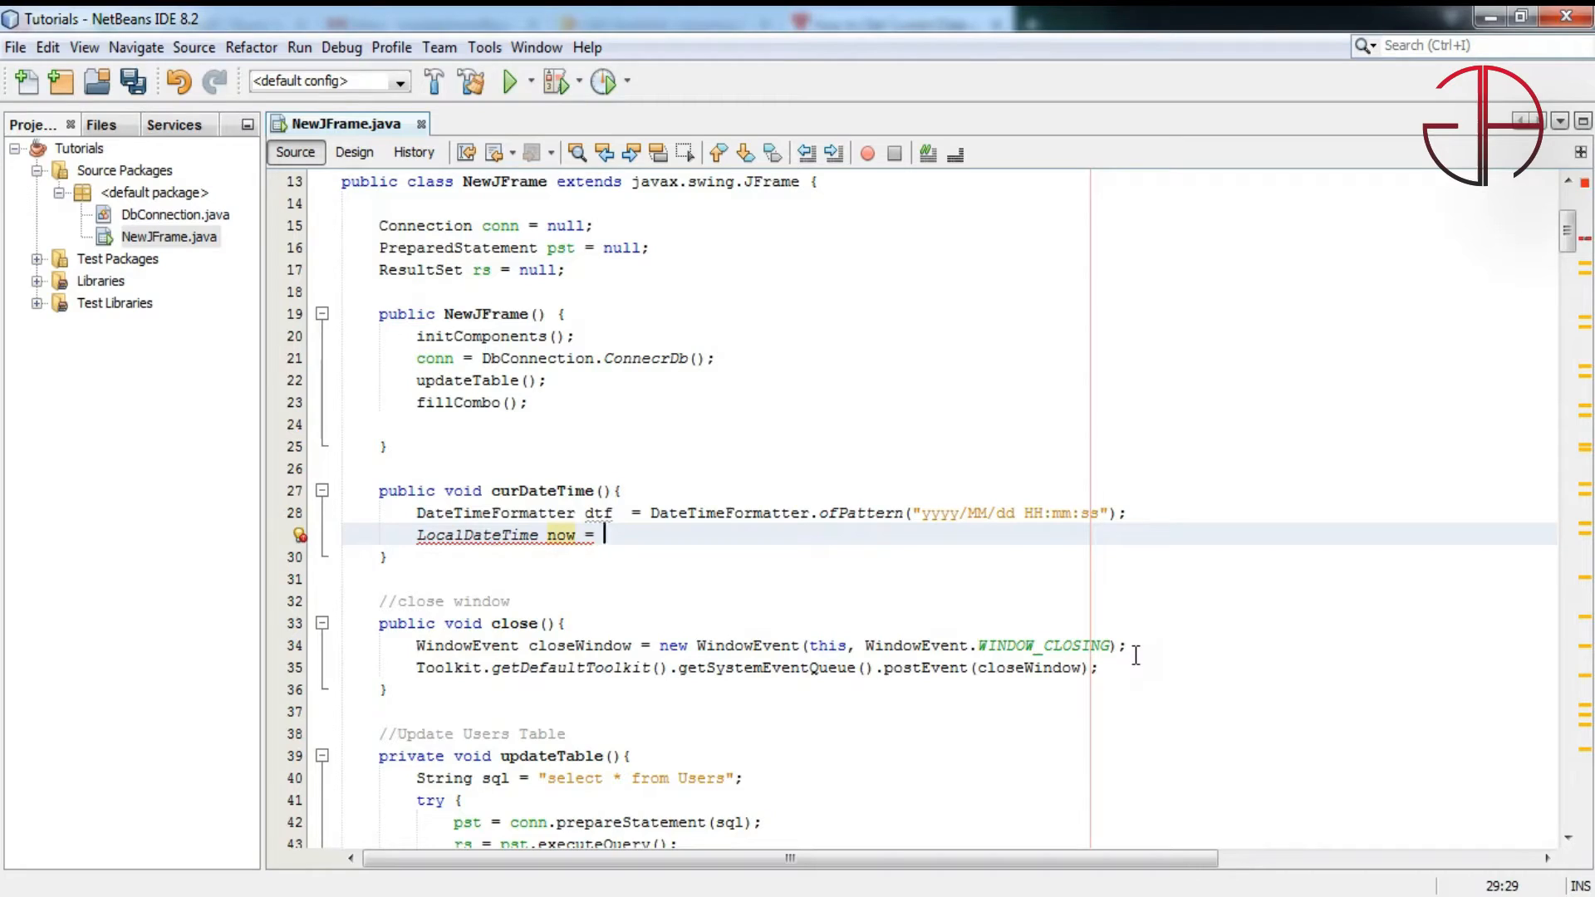
type("LocalDAte")
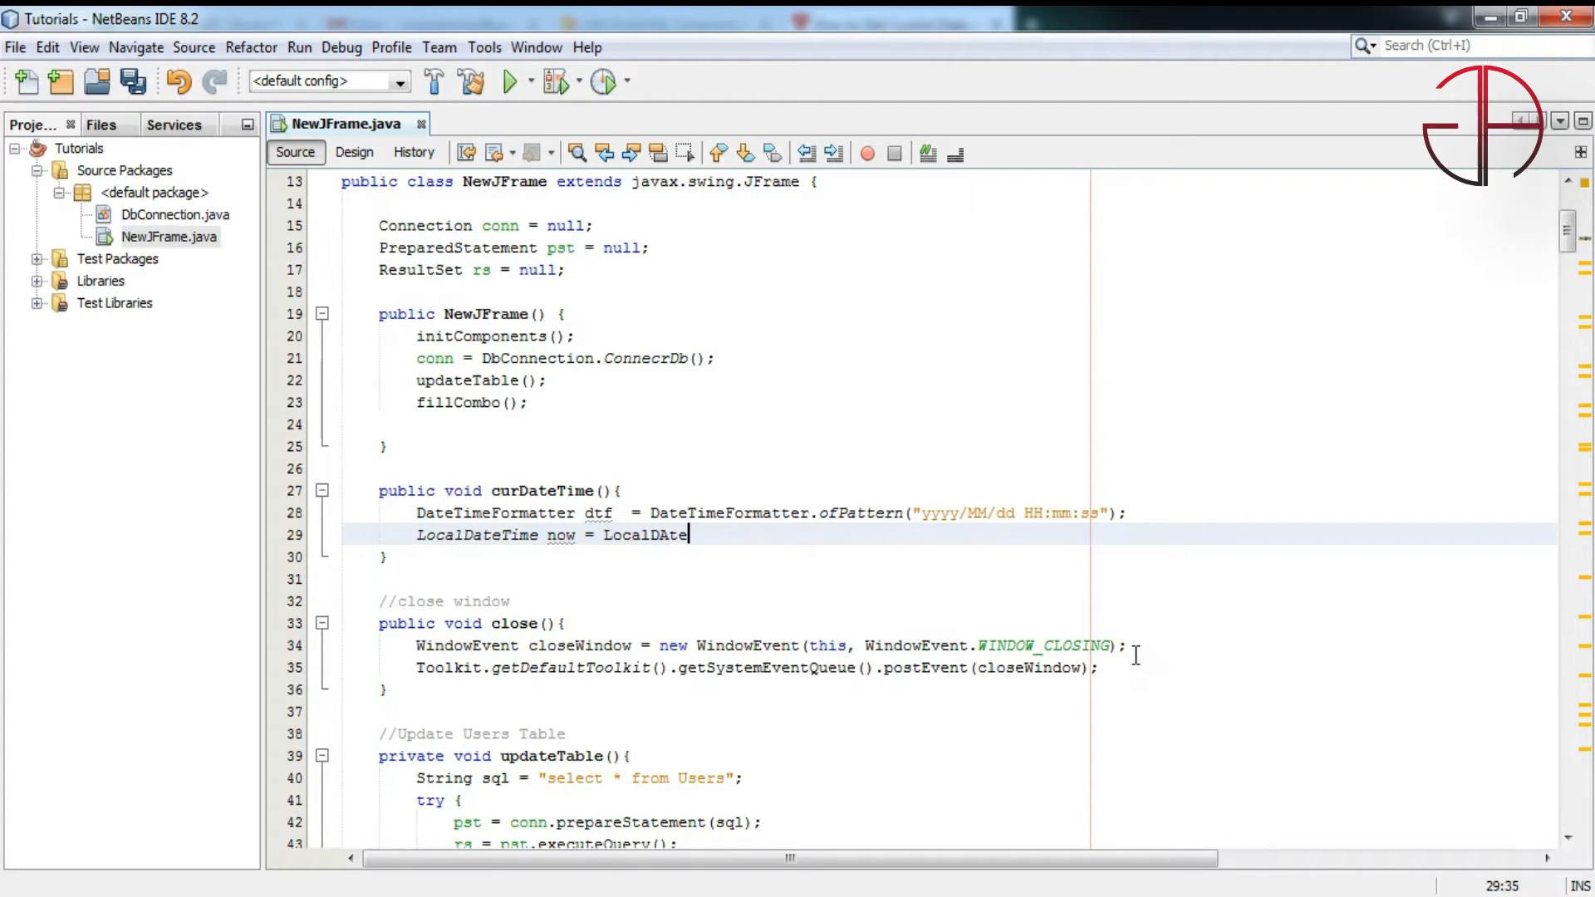
type("me.n")
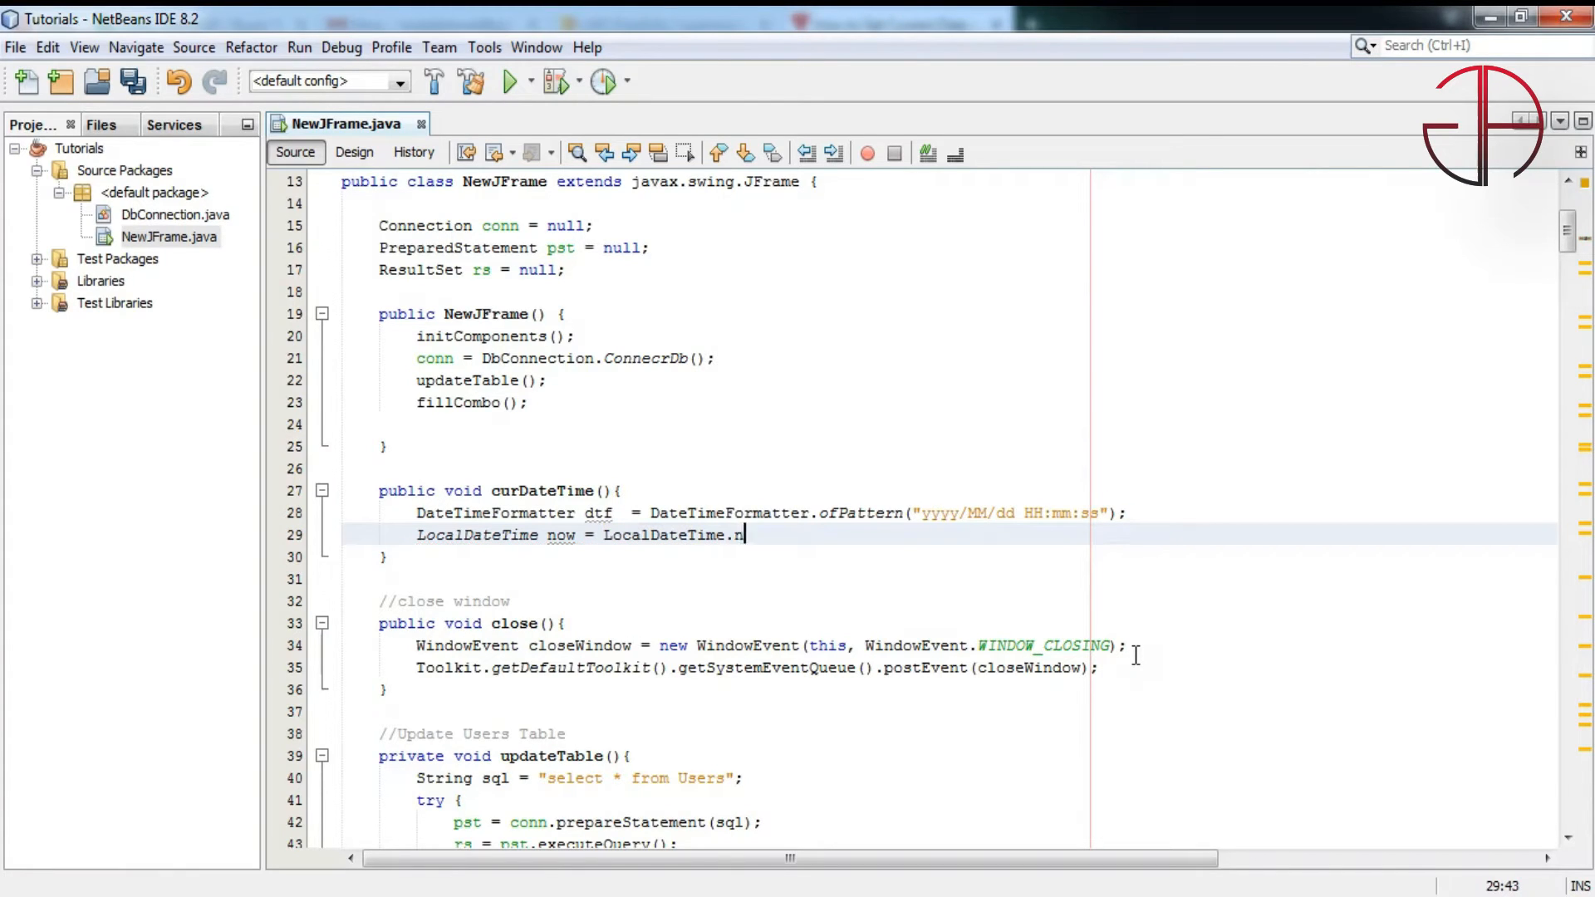
type("ow();")
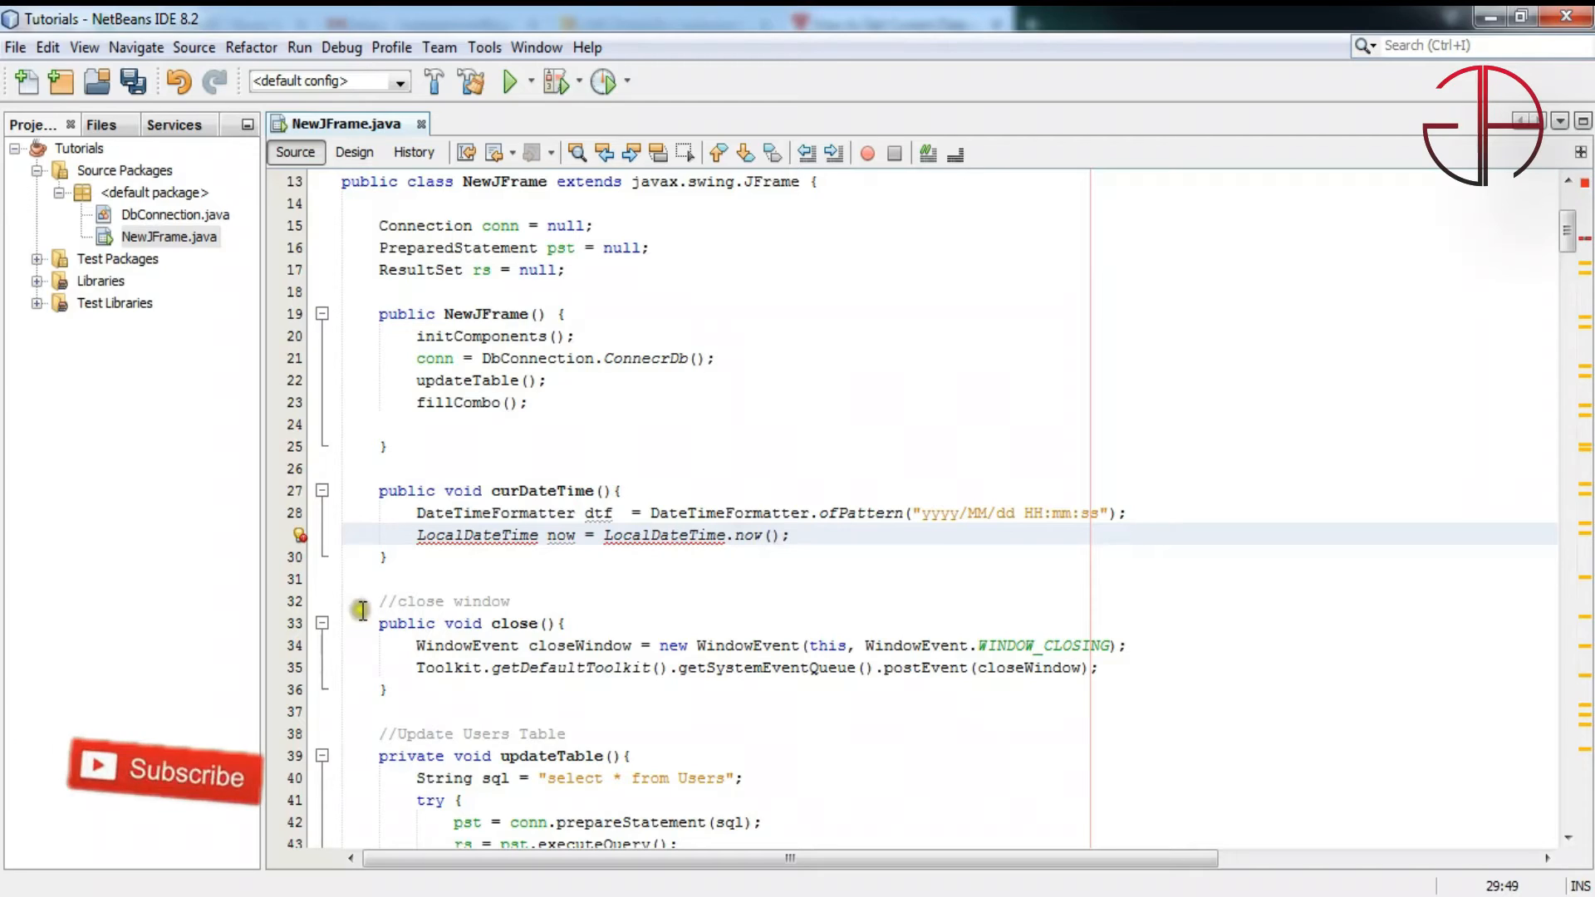
left_click(301, 535)
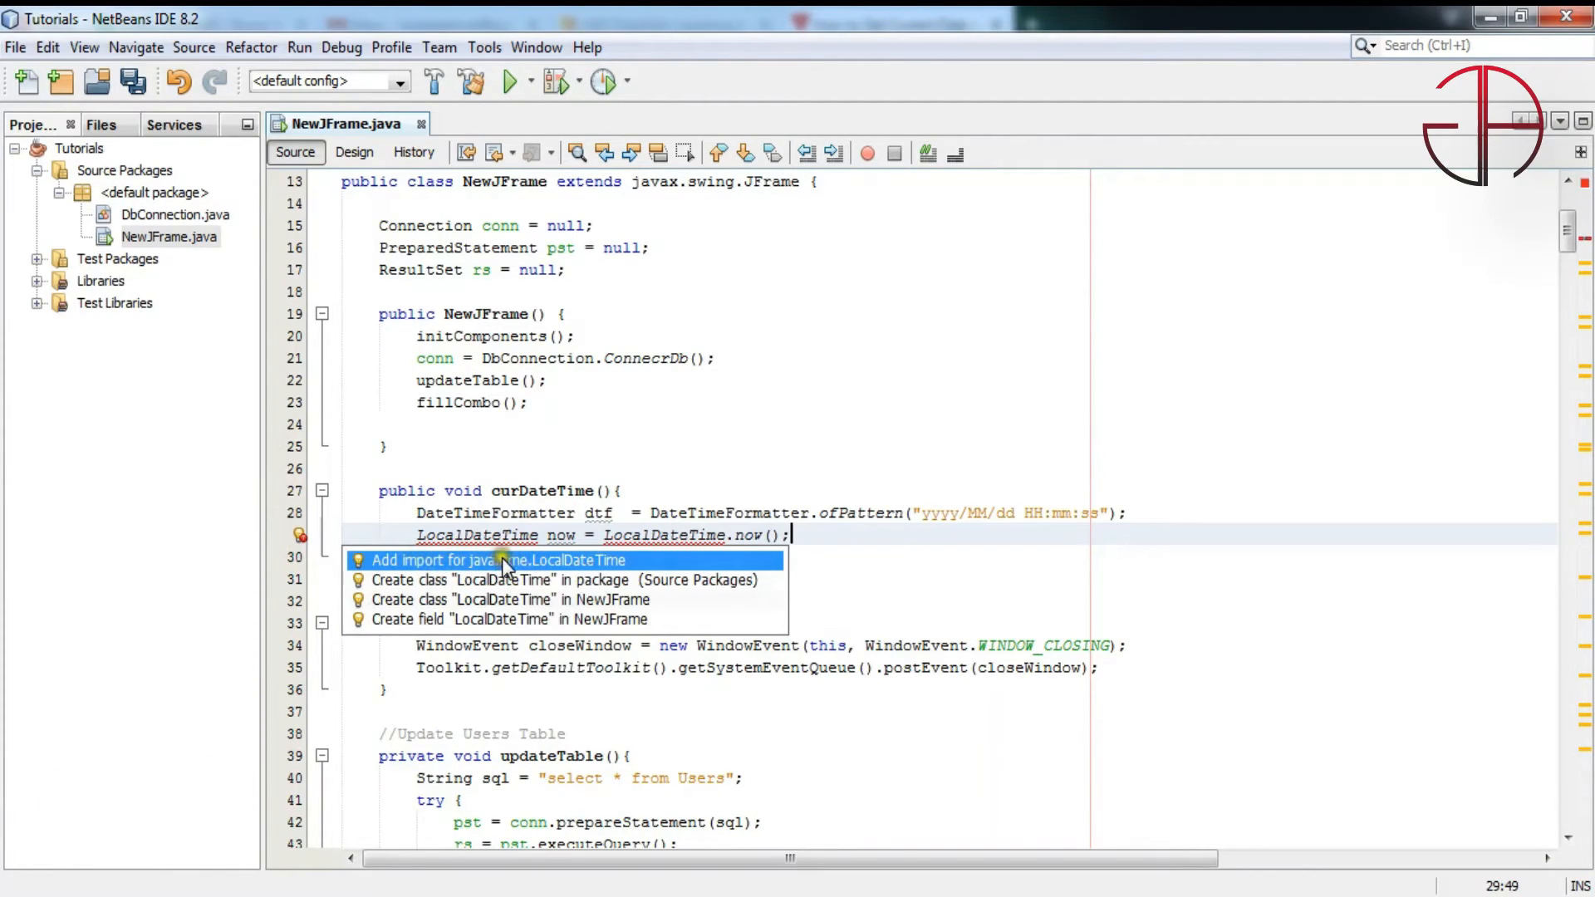
left_click(502, 561)
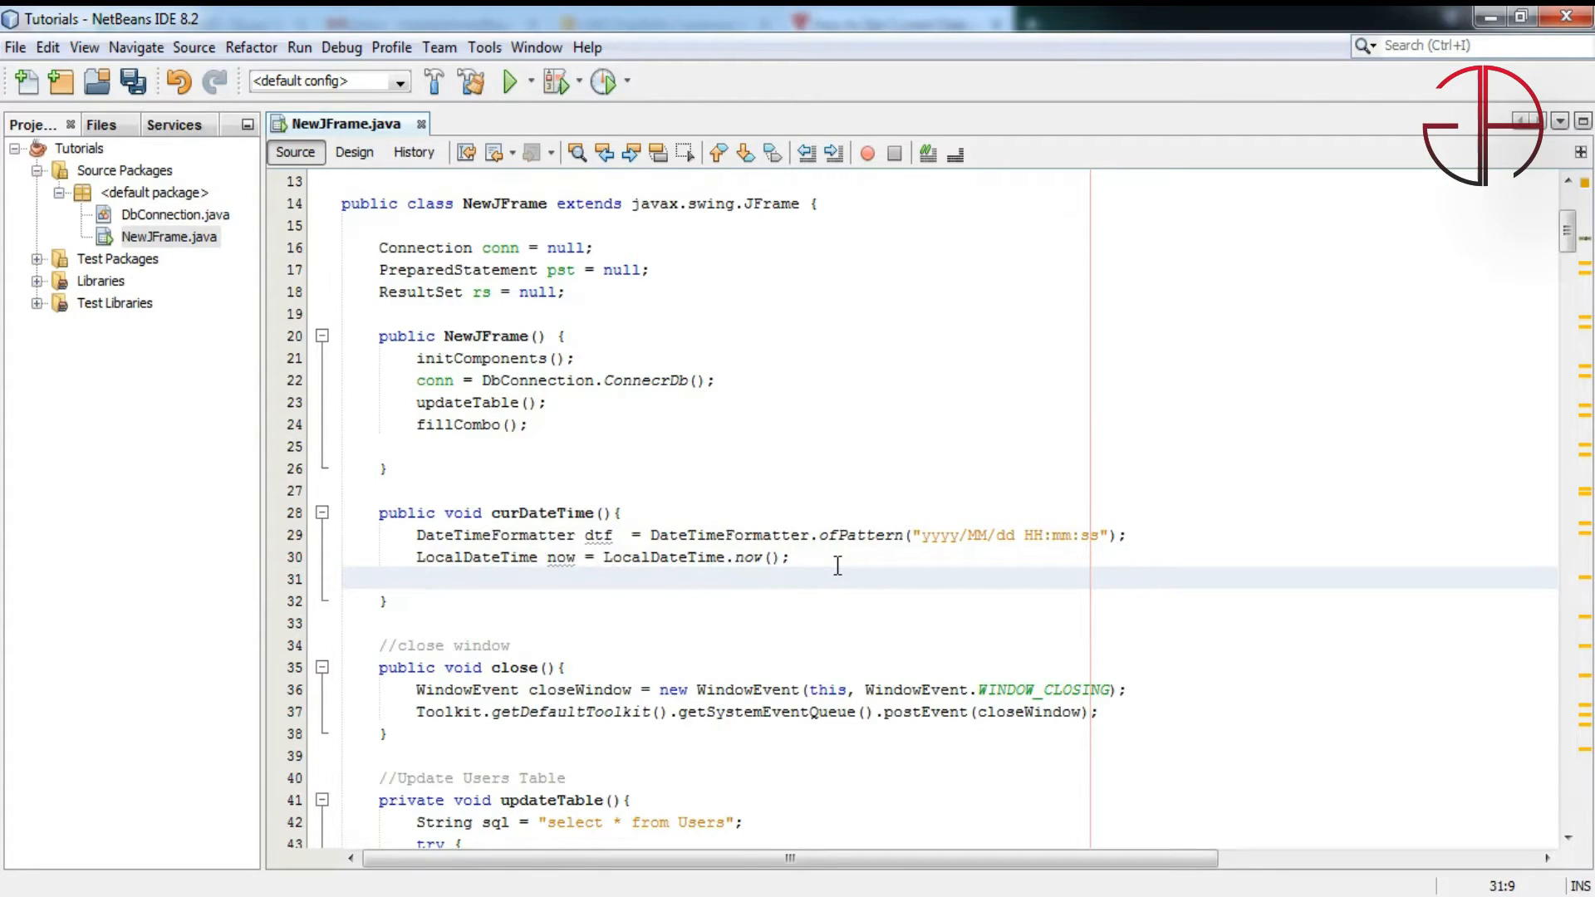
In the designer, rename the jLabel6 label's variable to dateTime
left_click(354, 151)
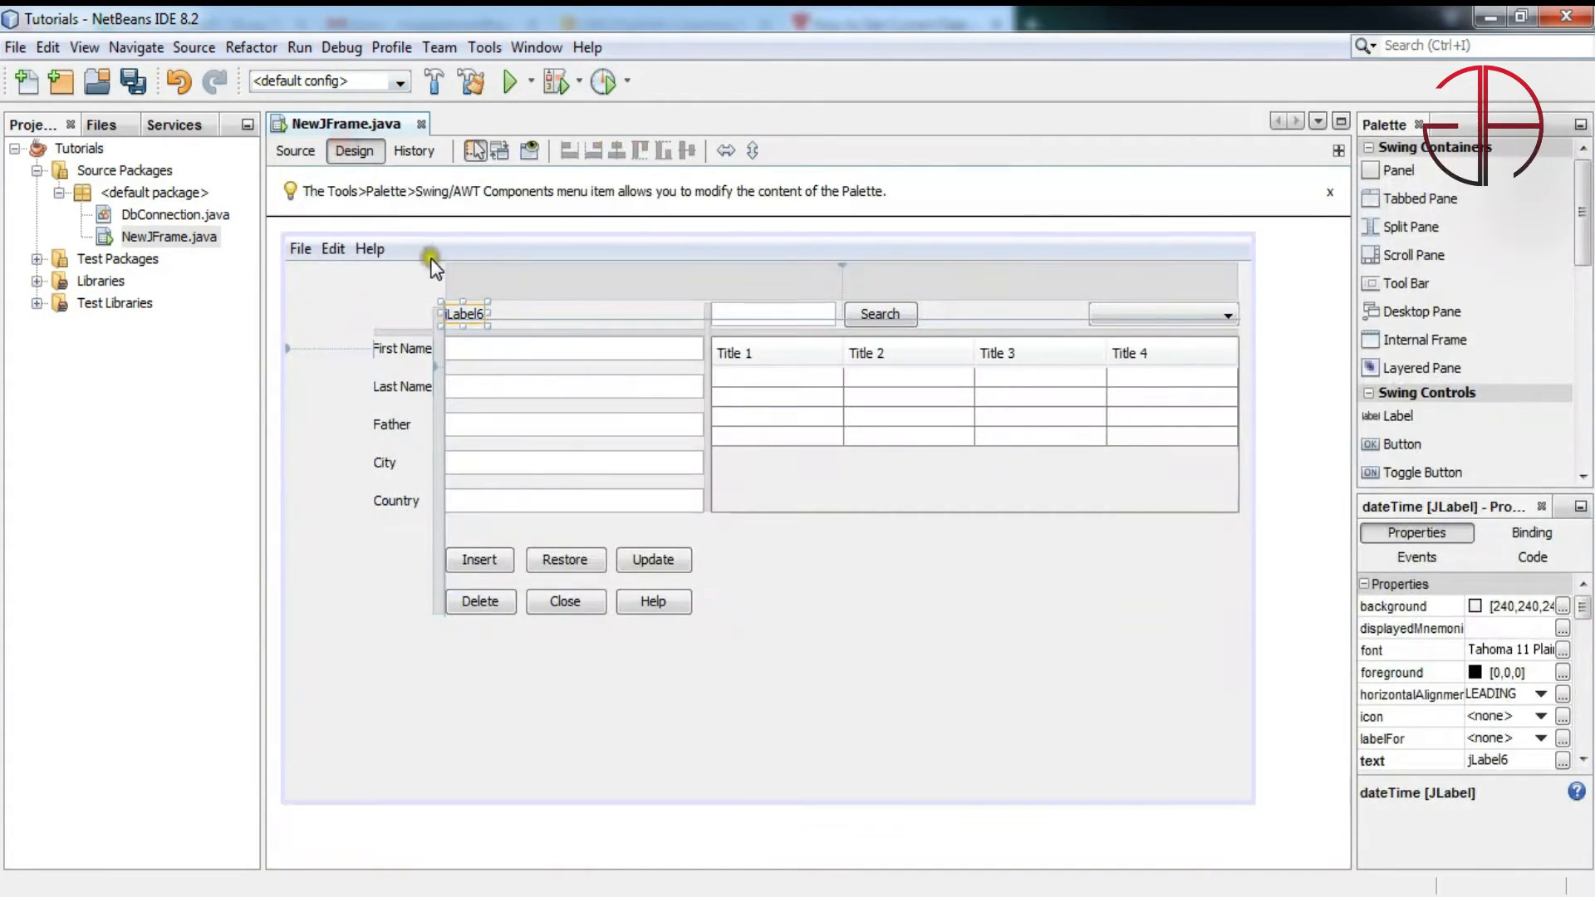
right_click(462, 313)
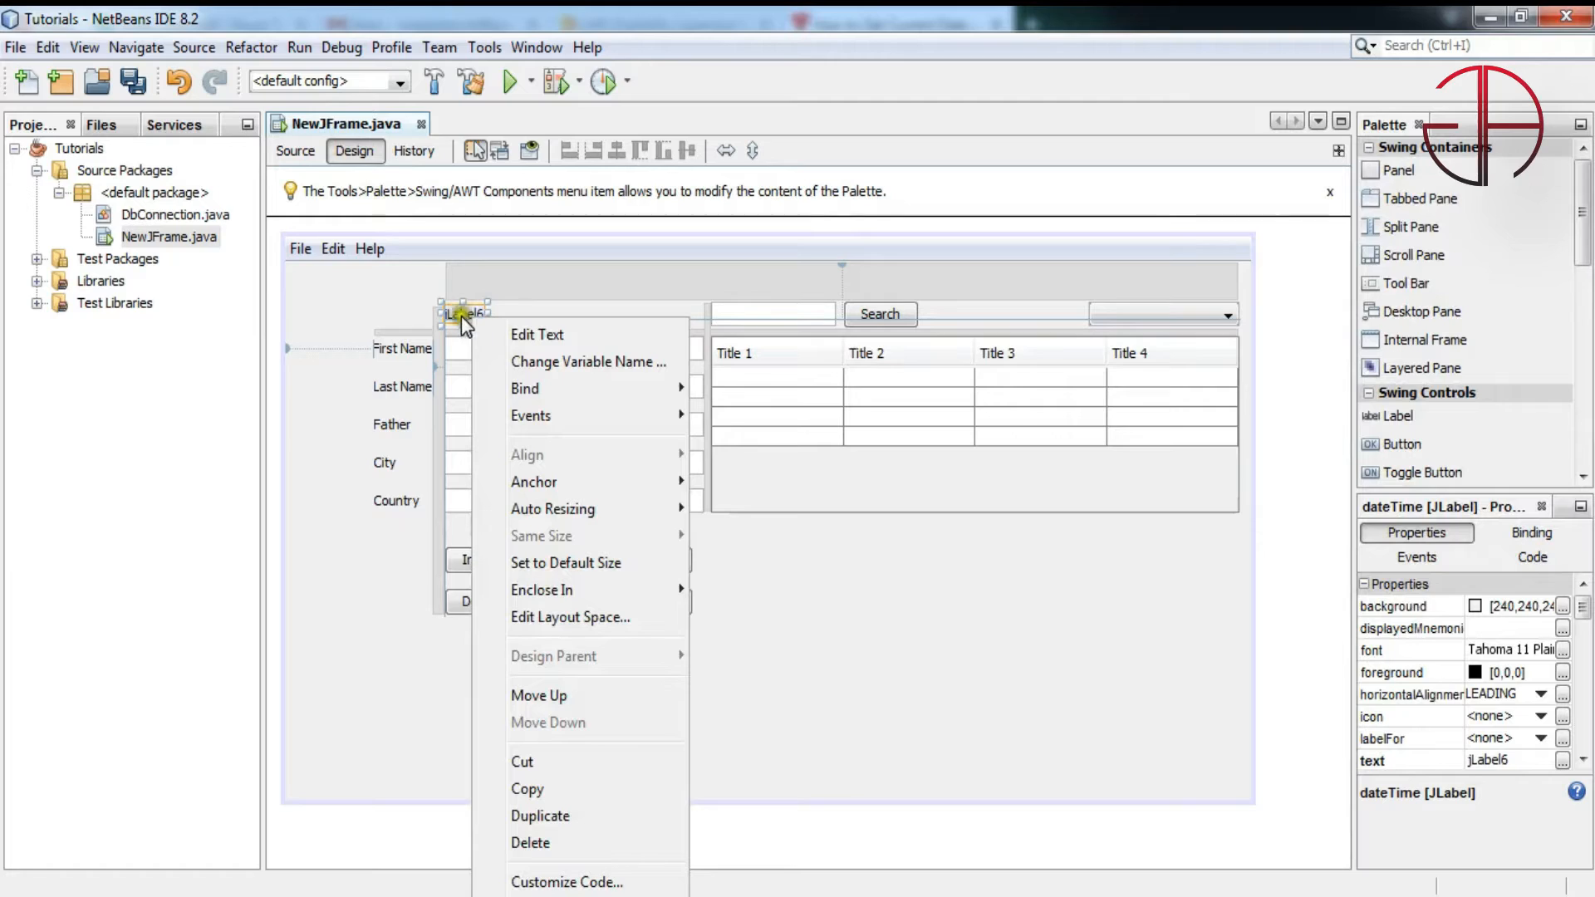
left_click(588, 361)
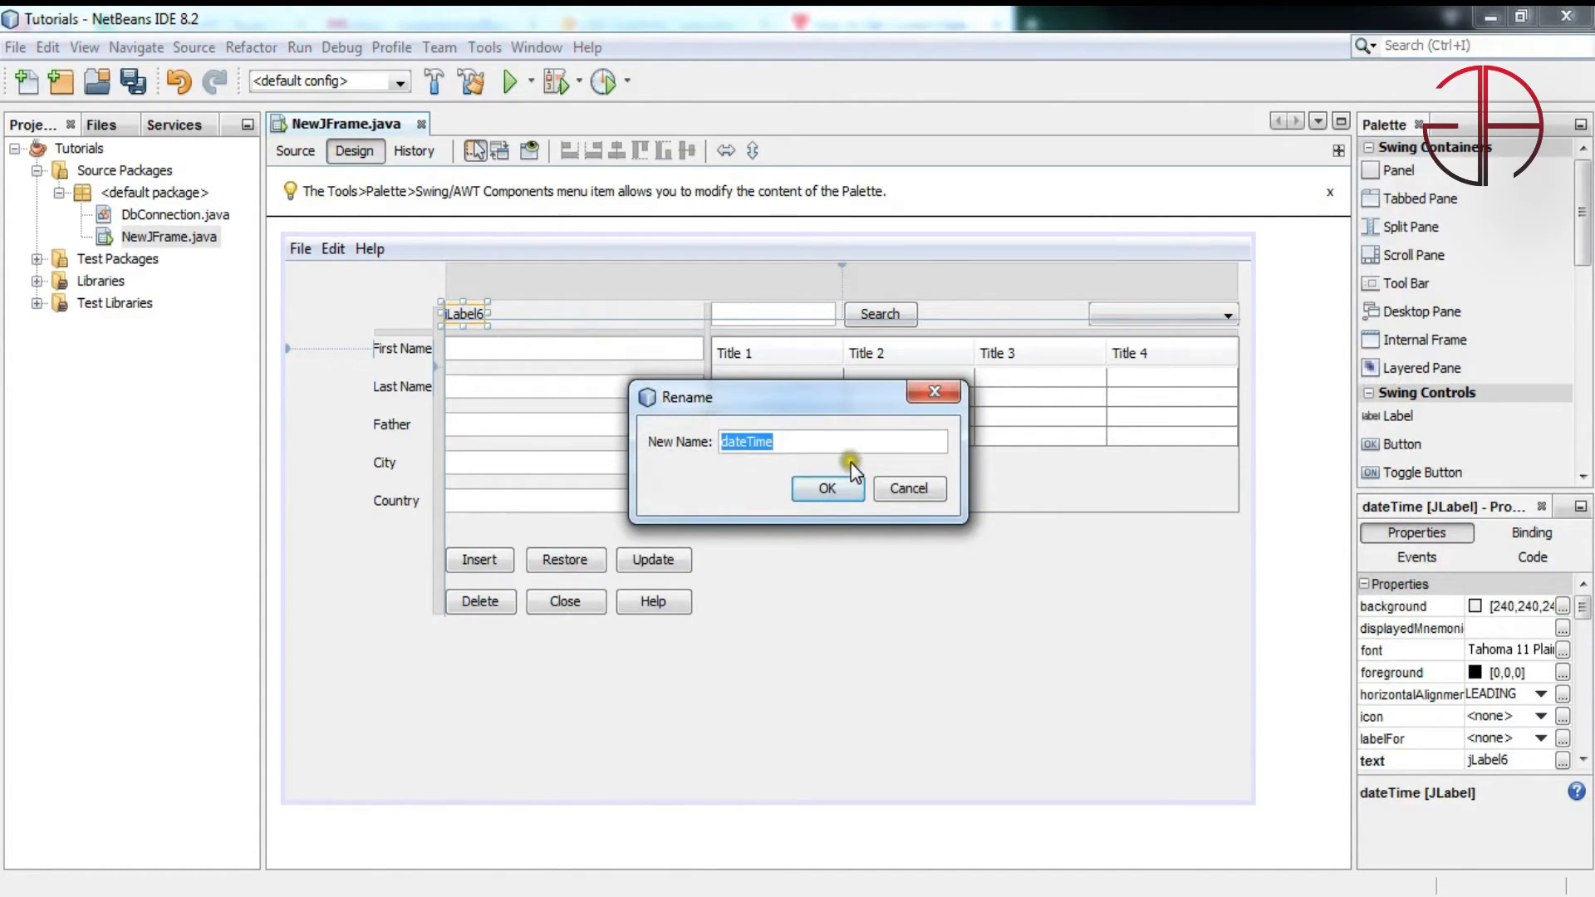
mouse_move(827, 489)
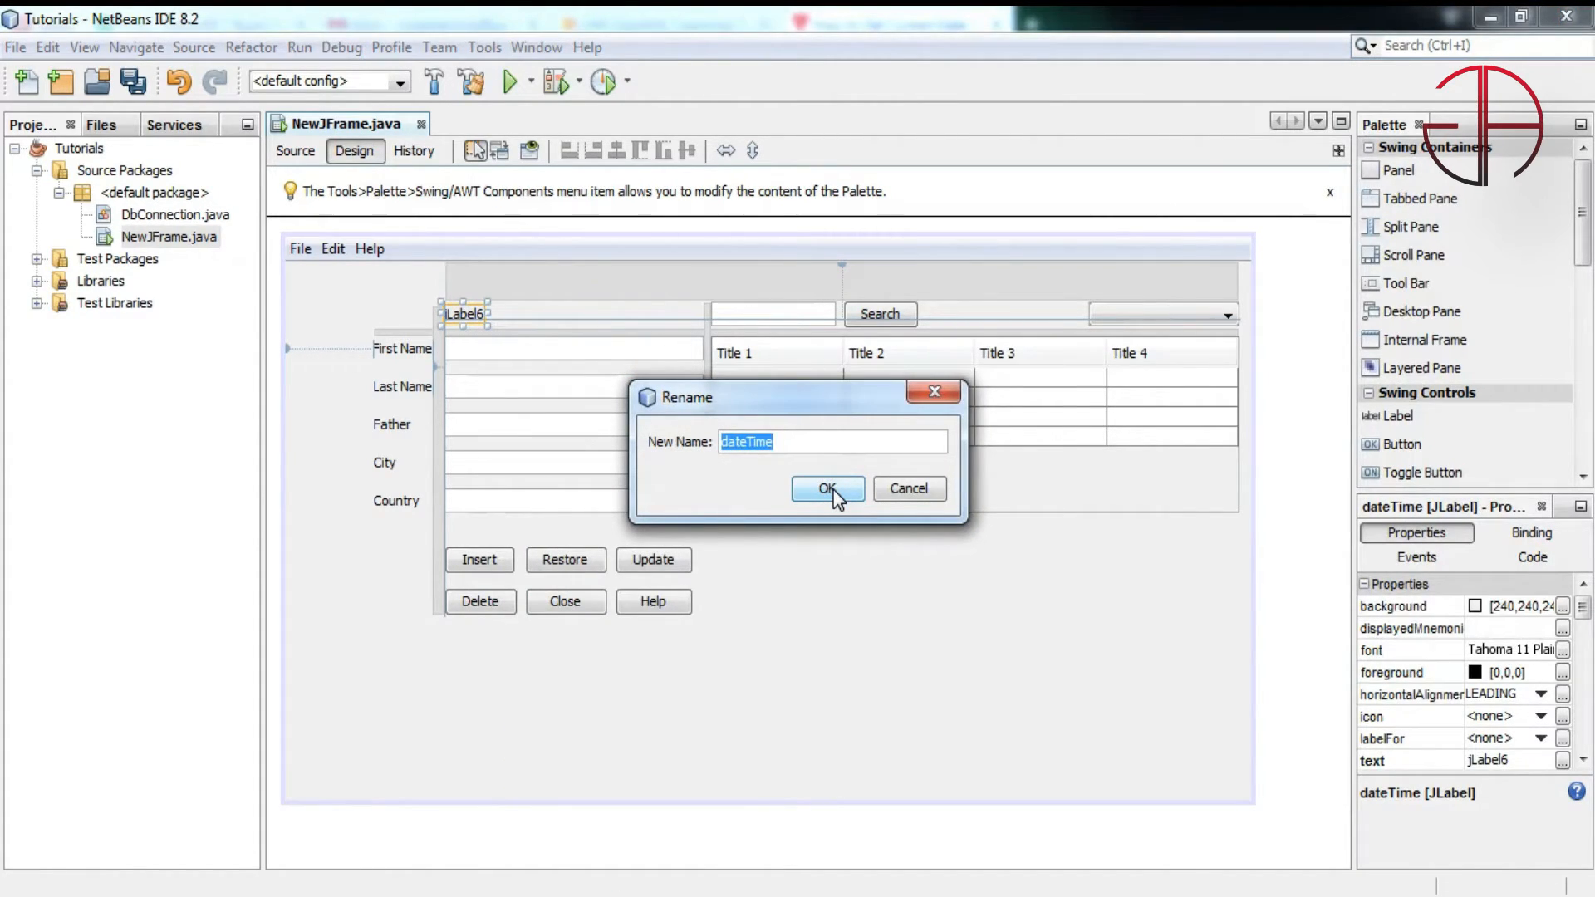
left_click(826, 489)
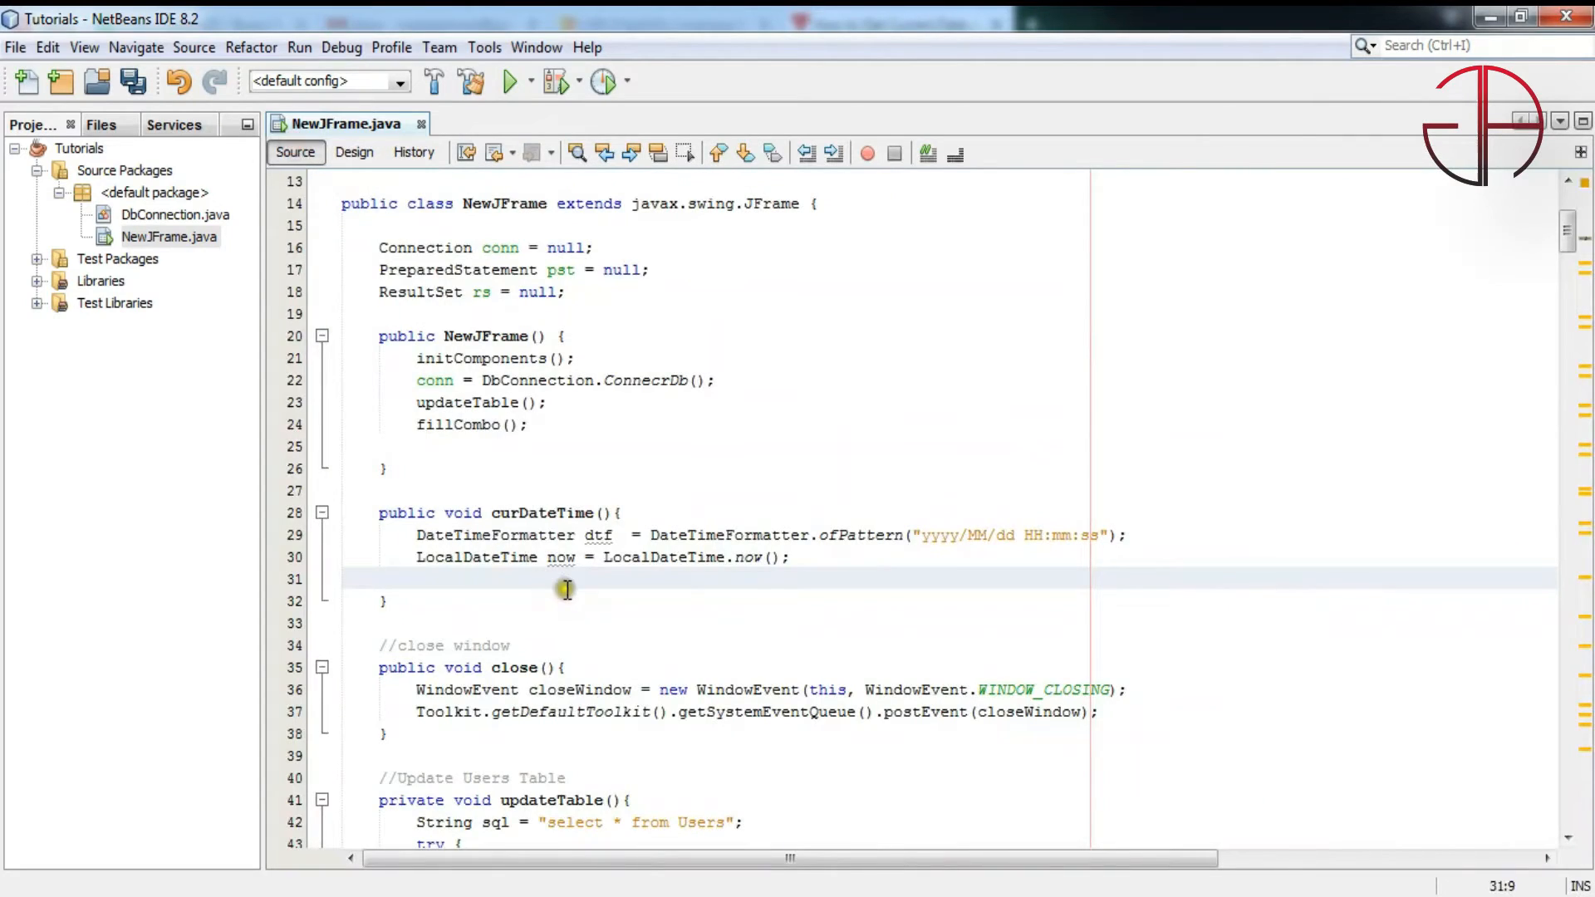
Set dateTime's text to dtf.format(now) and call curDateTime() in the constructor
type("dateTime.setText(text);")
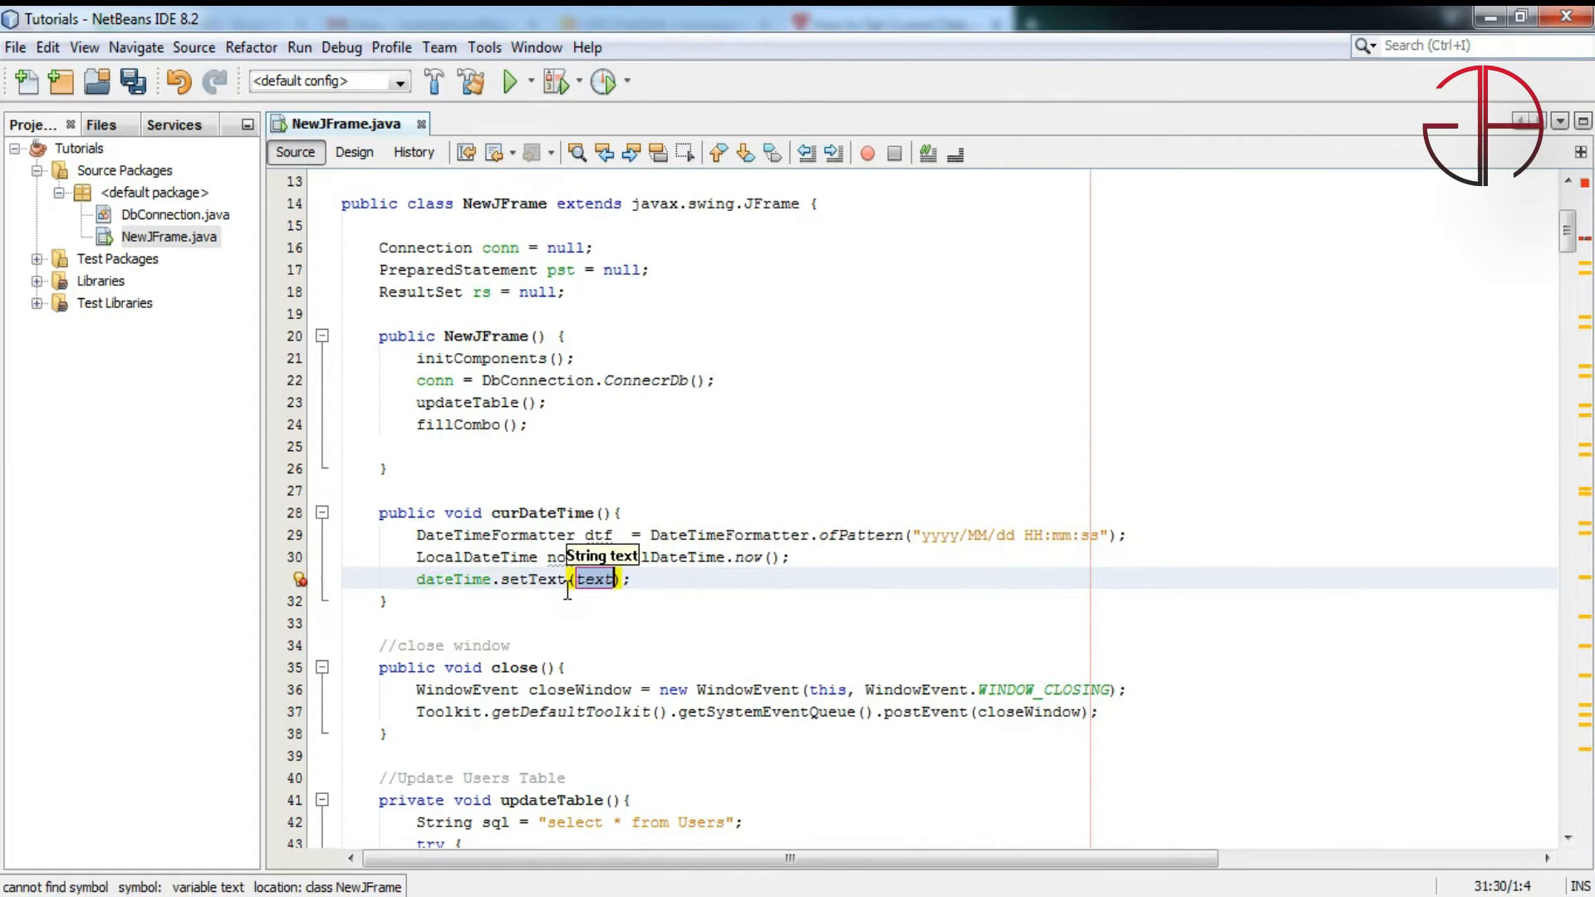
type("dtf.format(now")
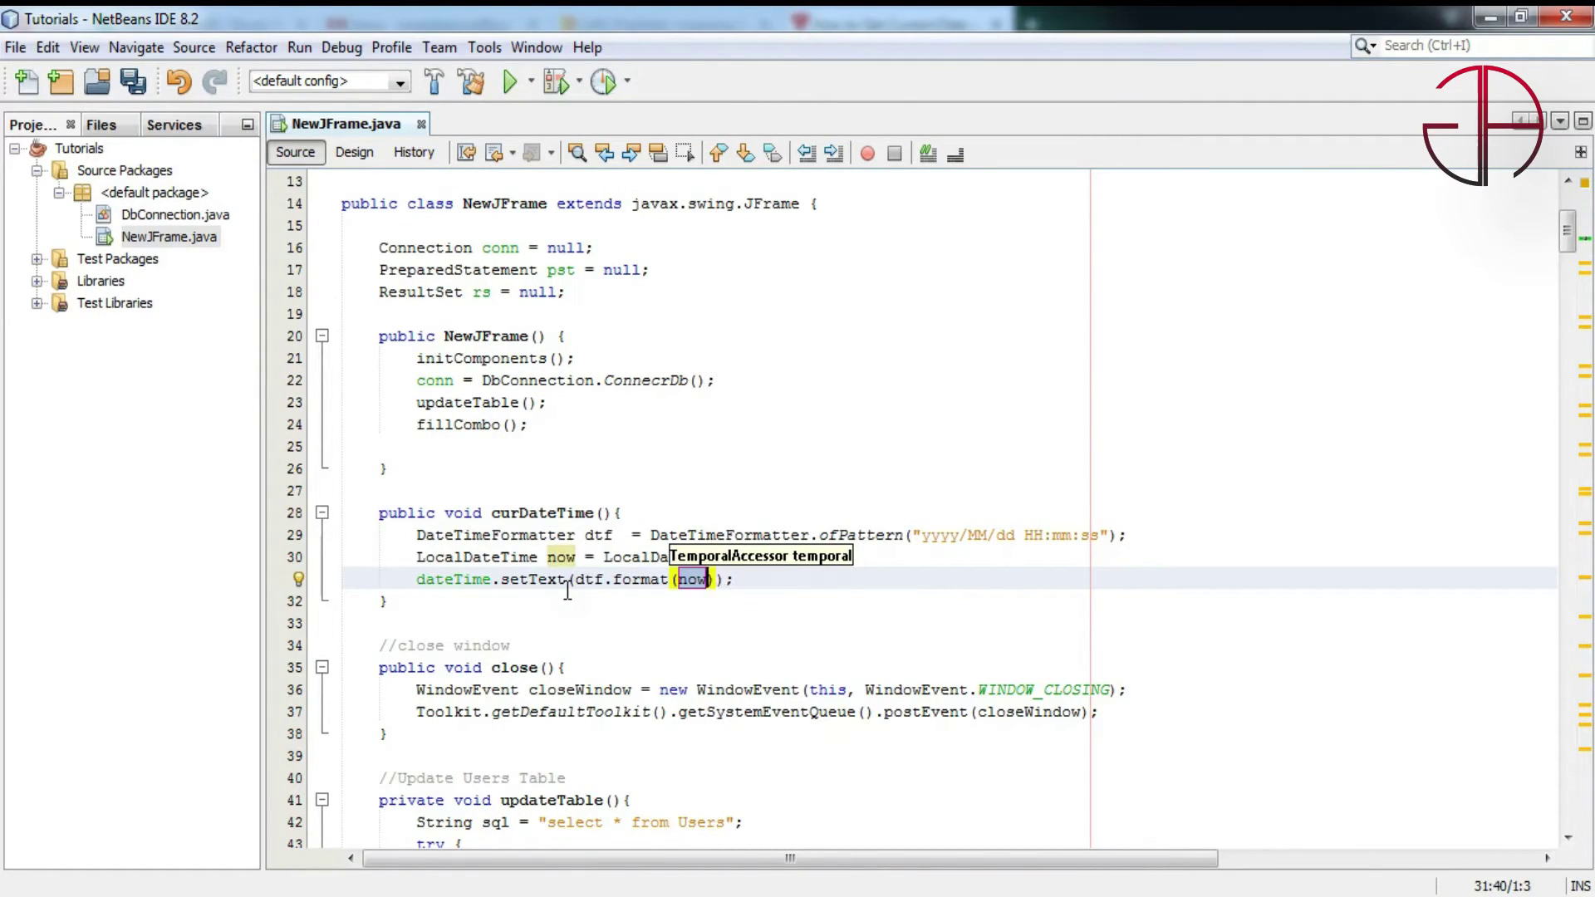
left_click(746, 579)
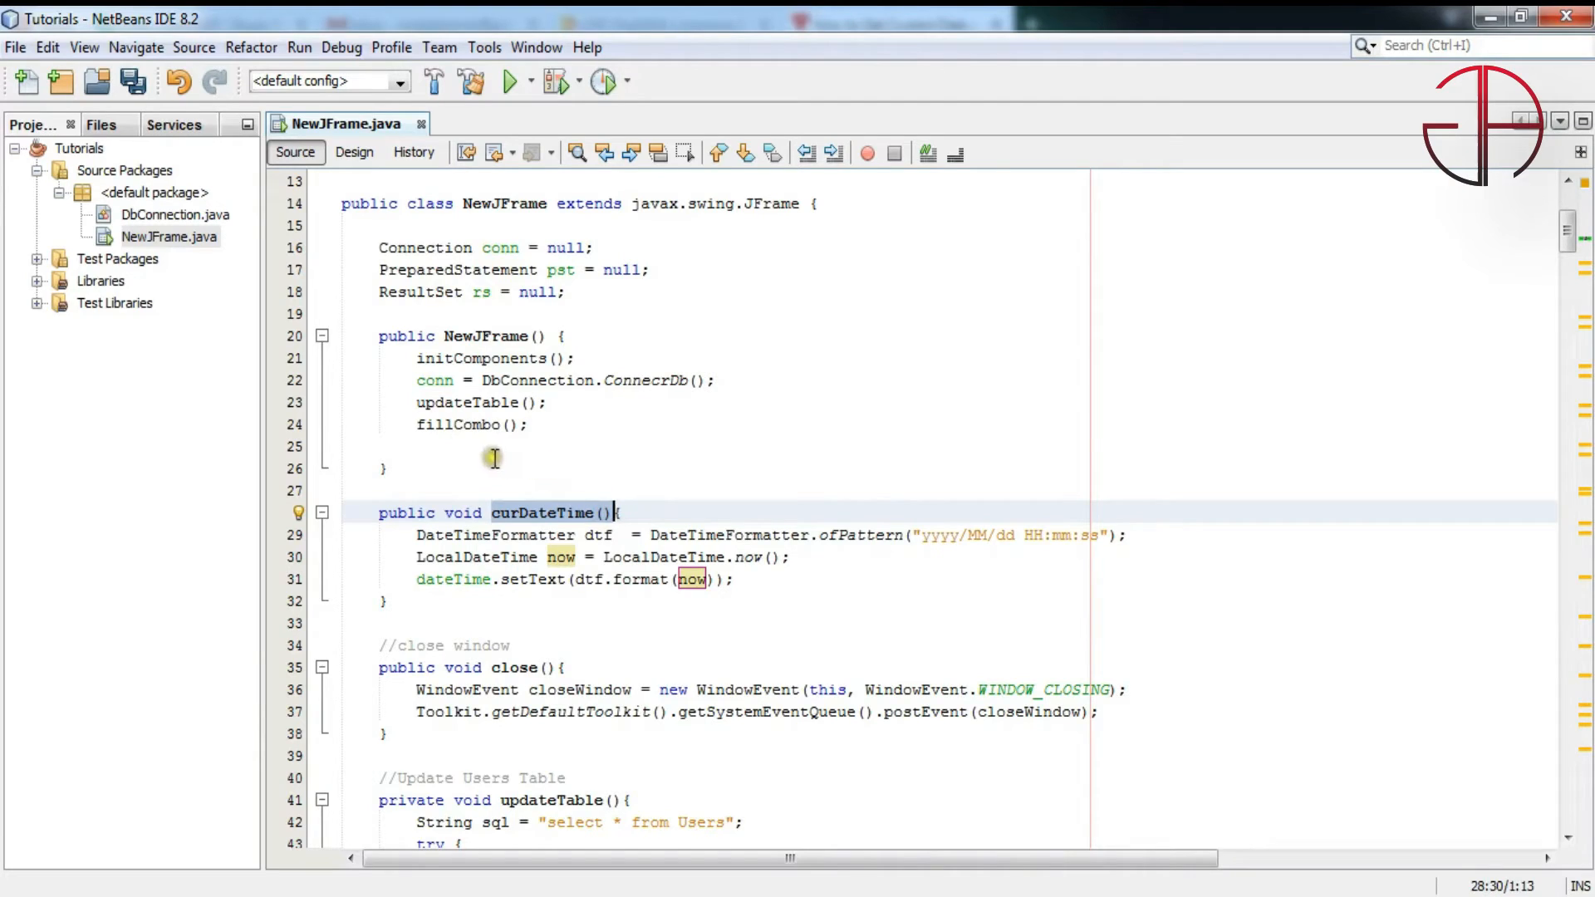
type("curDateTime()")
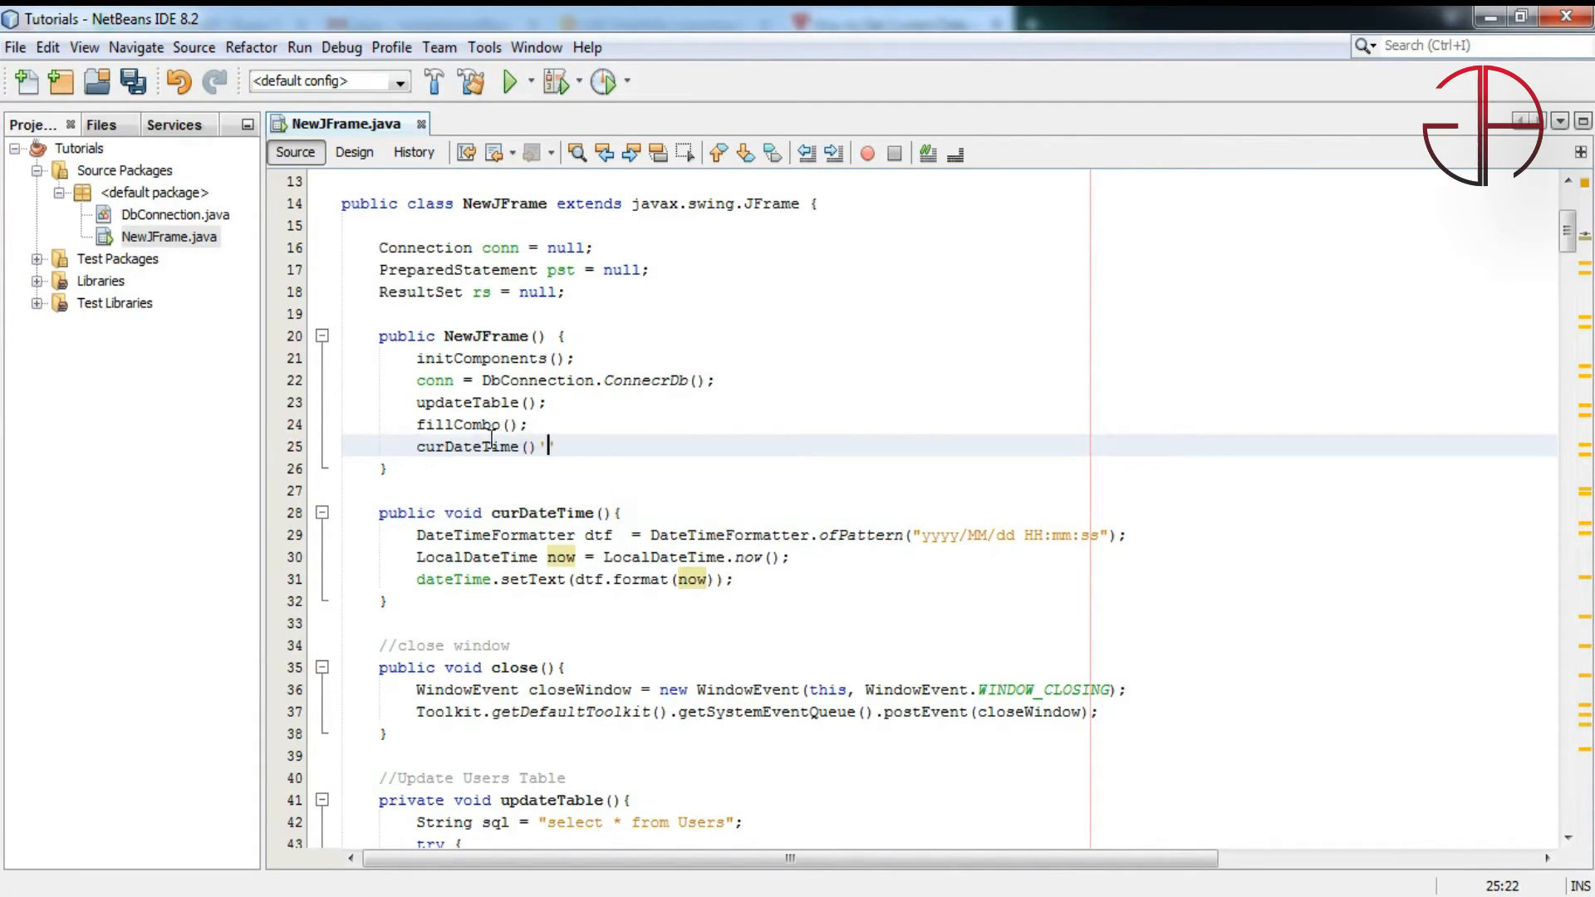
type(";")
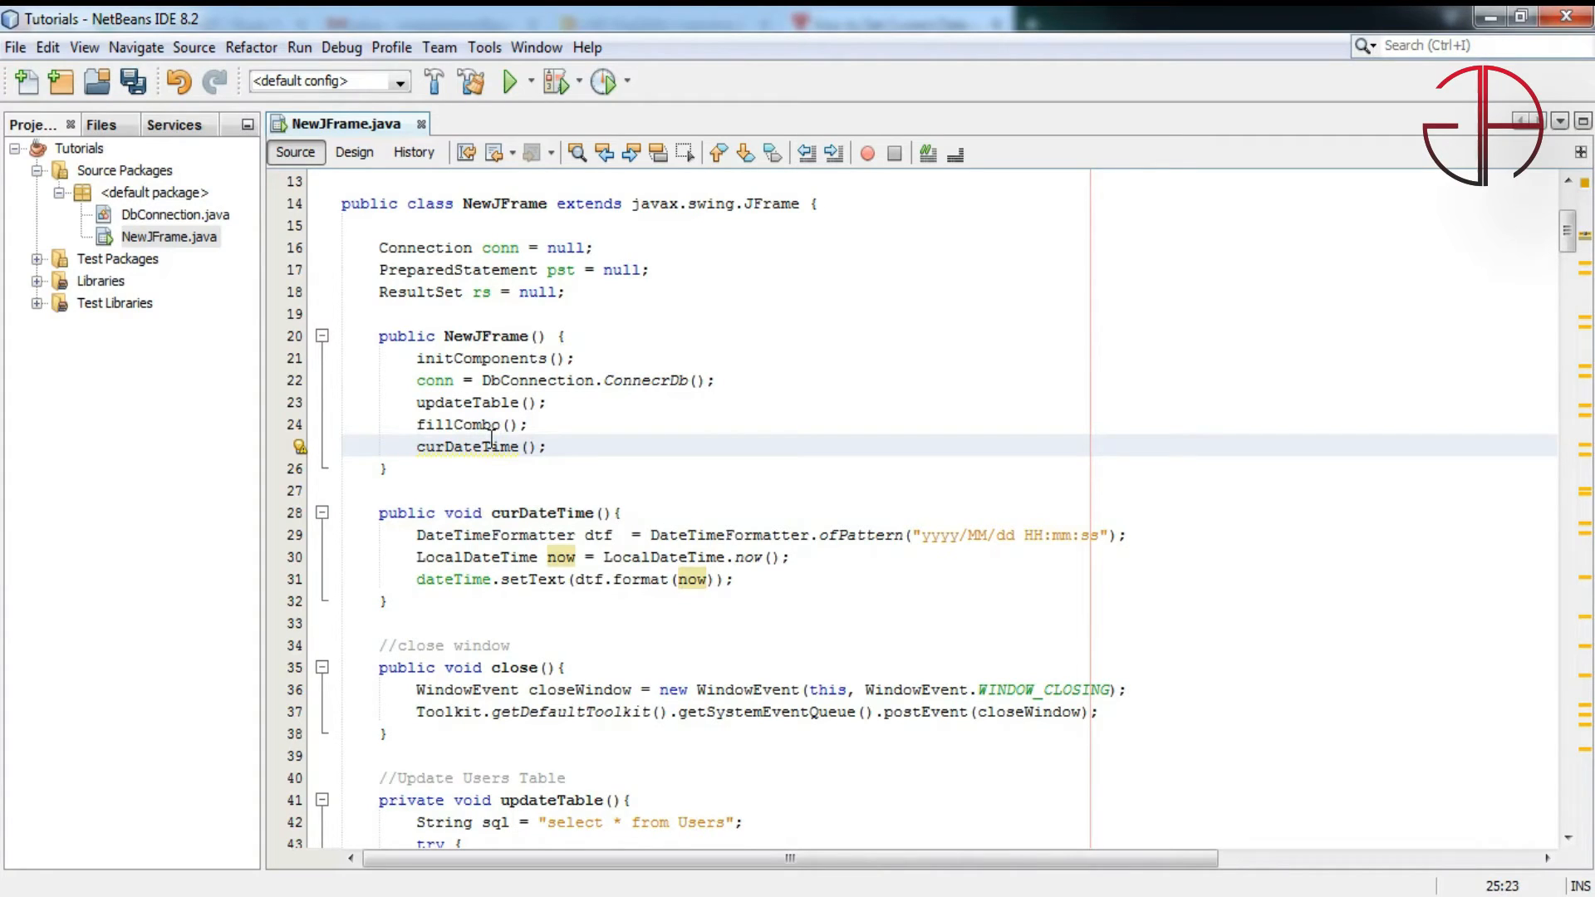
Run the project and compare the label's date and time with the system clock
left_click(515, 81)
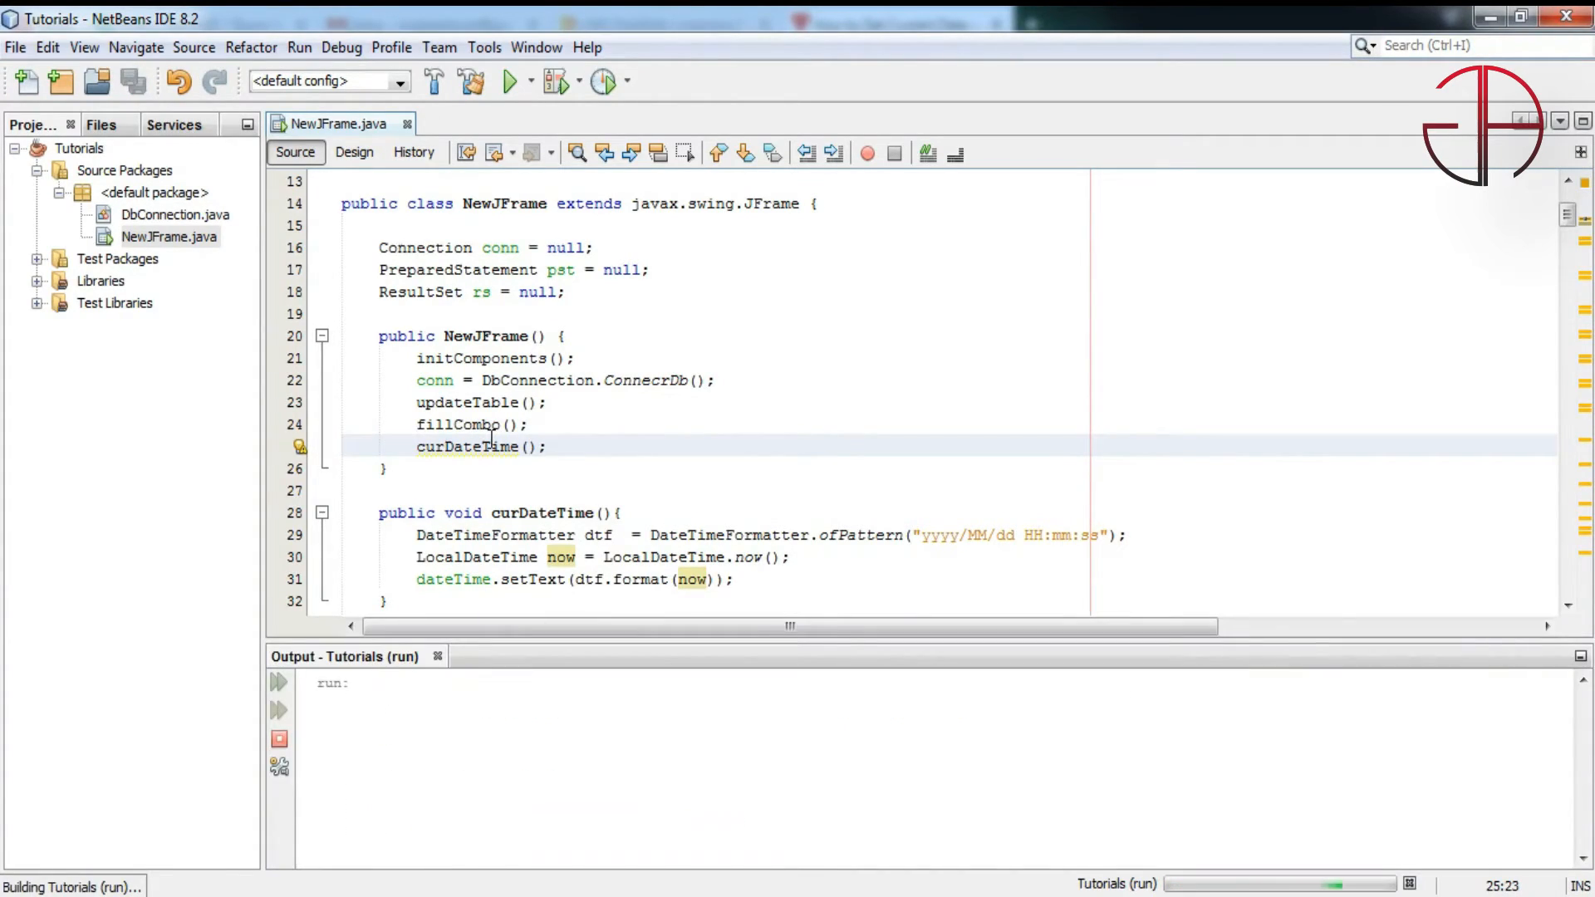
left_click(511, 81)
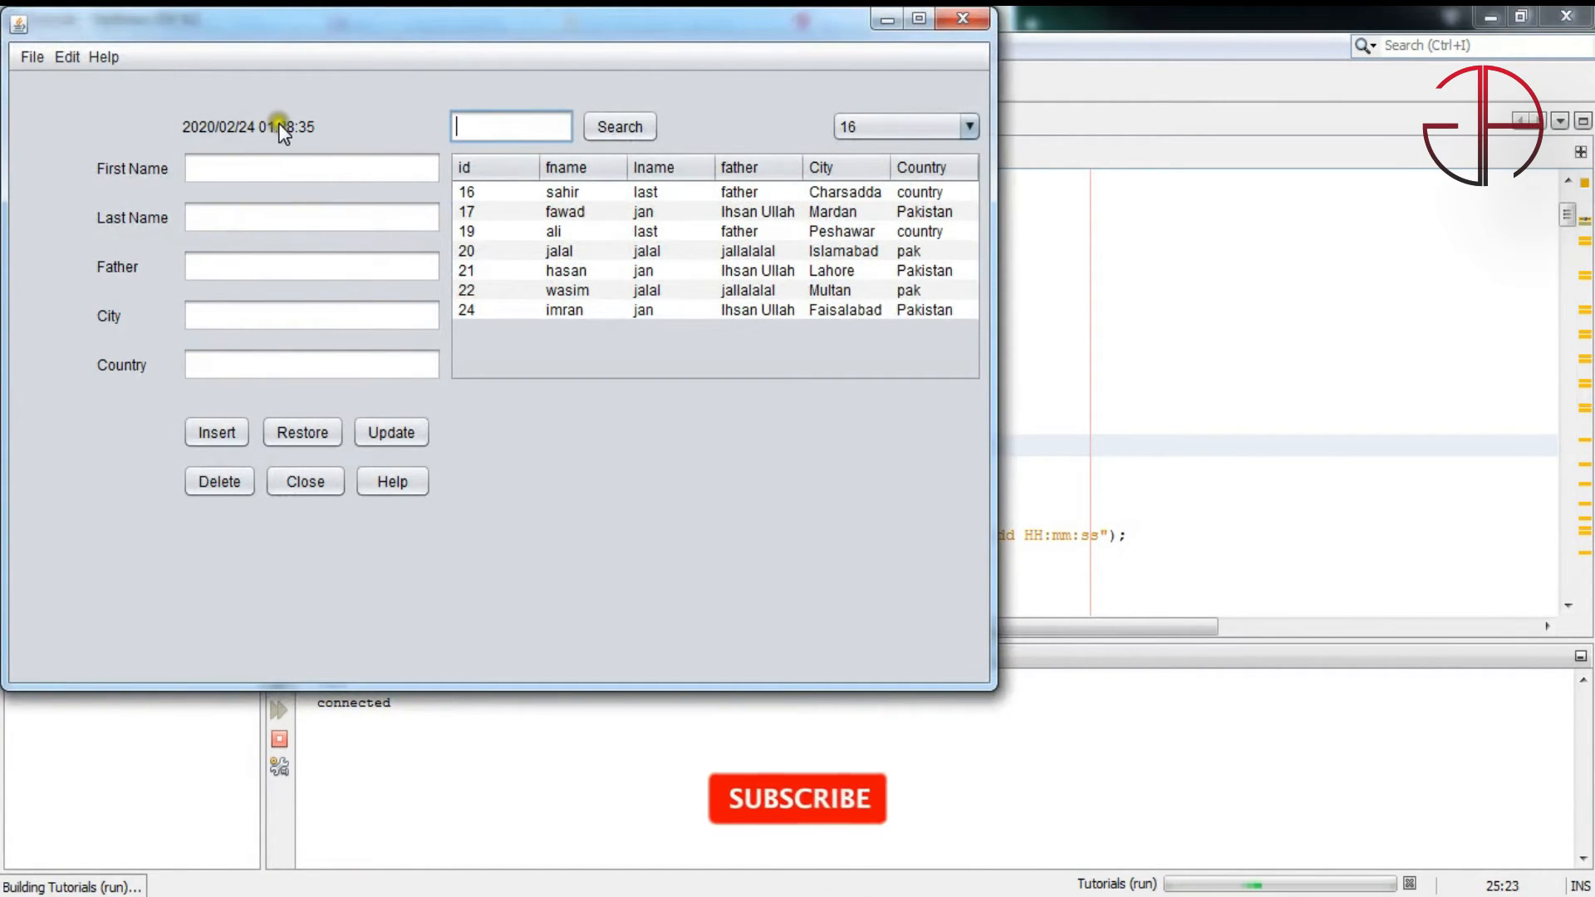
left_click(1483, 882)
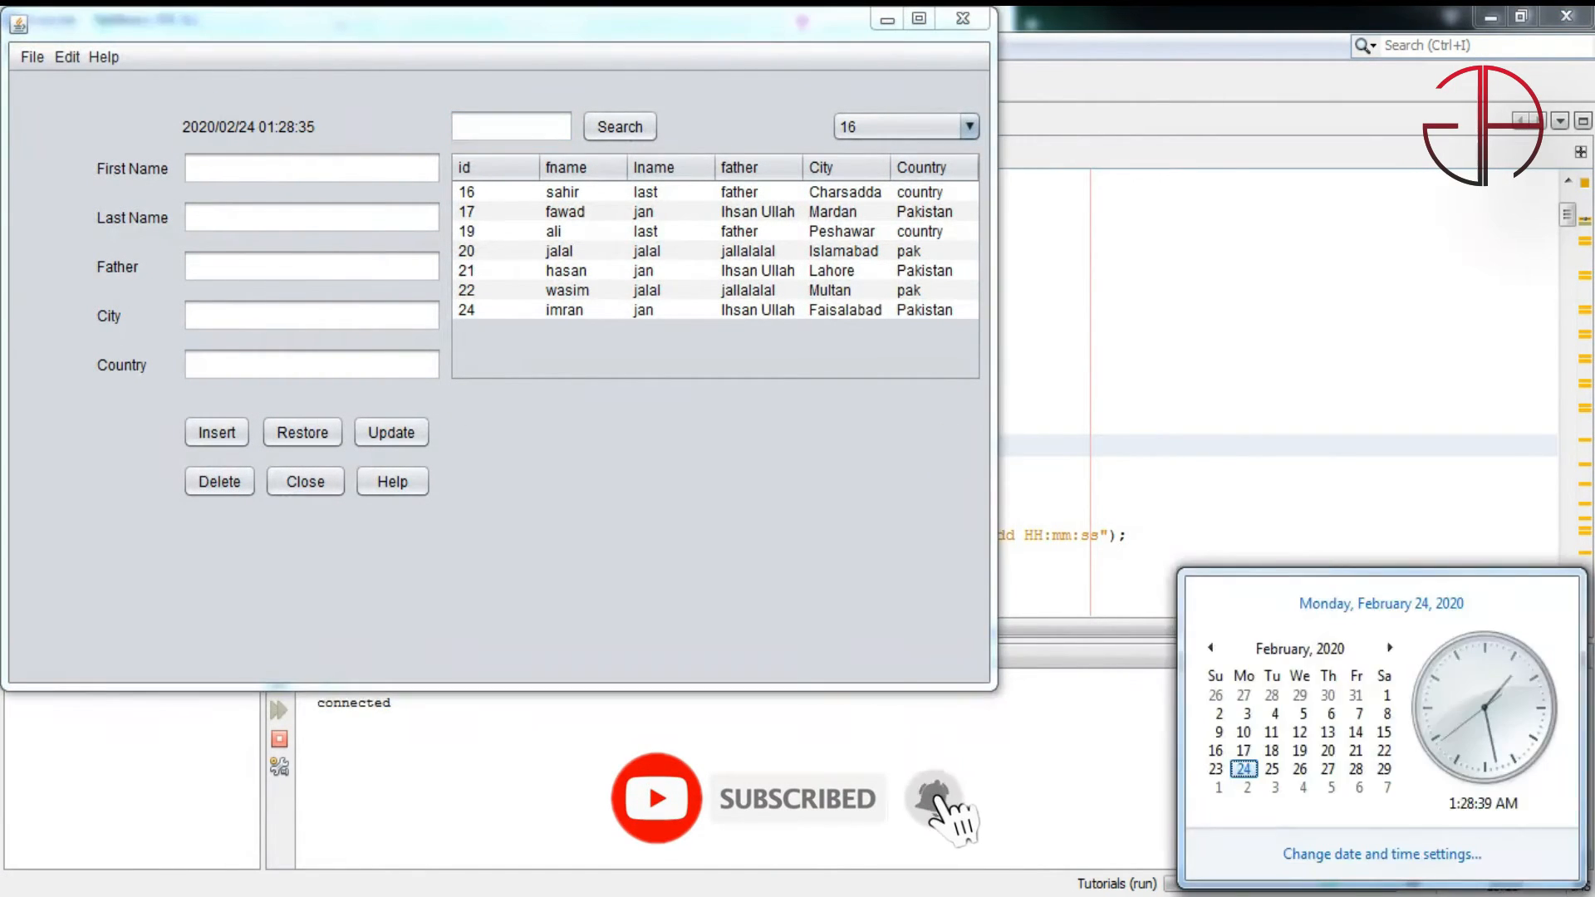
mouse_move(738, 100)
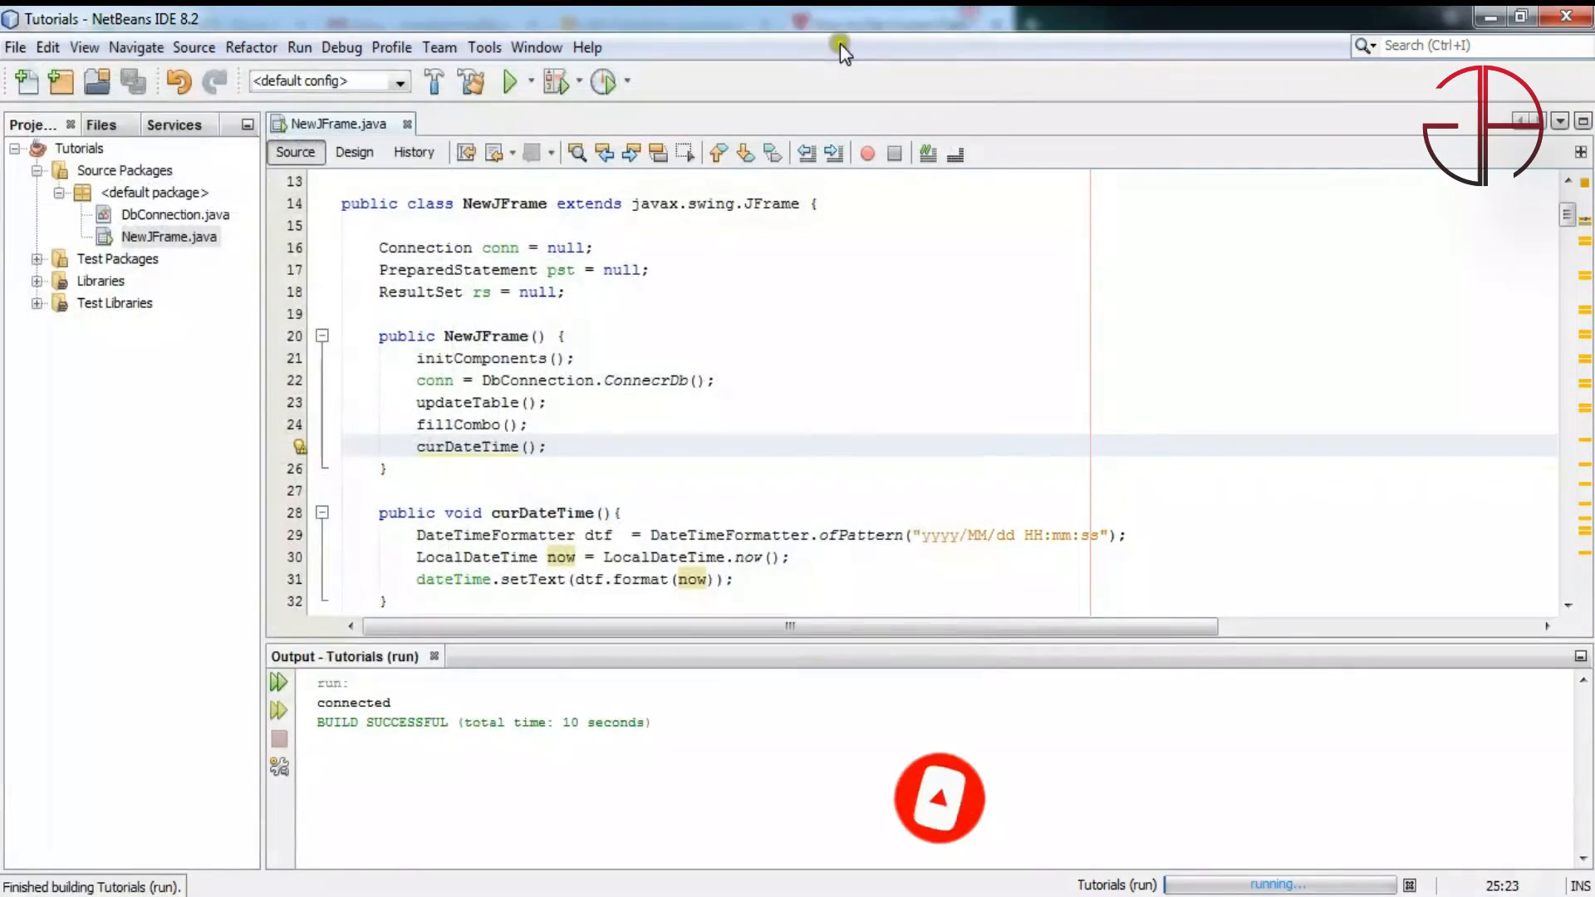
left_click(353, 151)
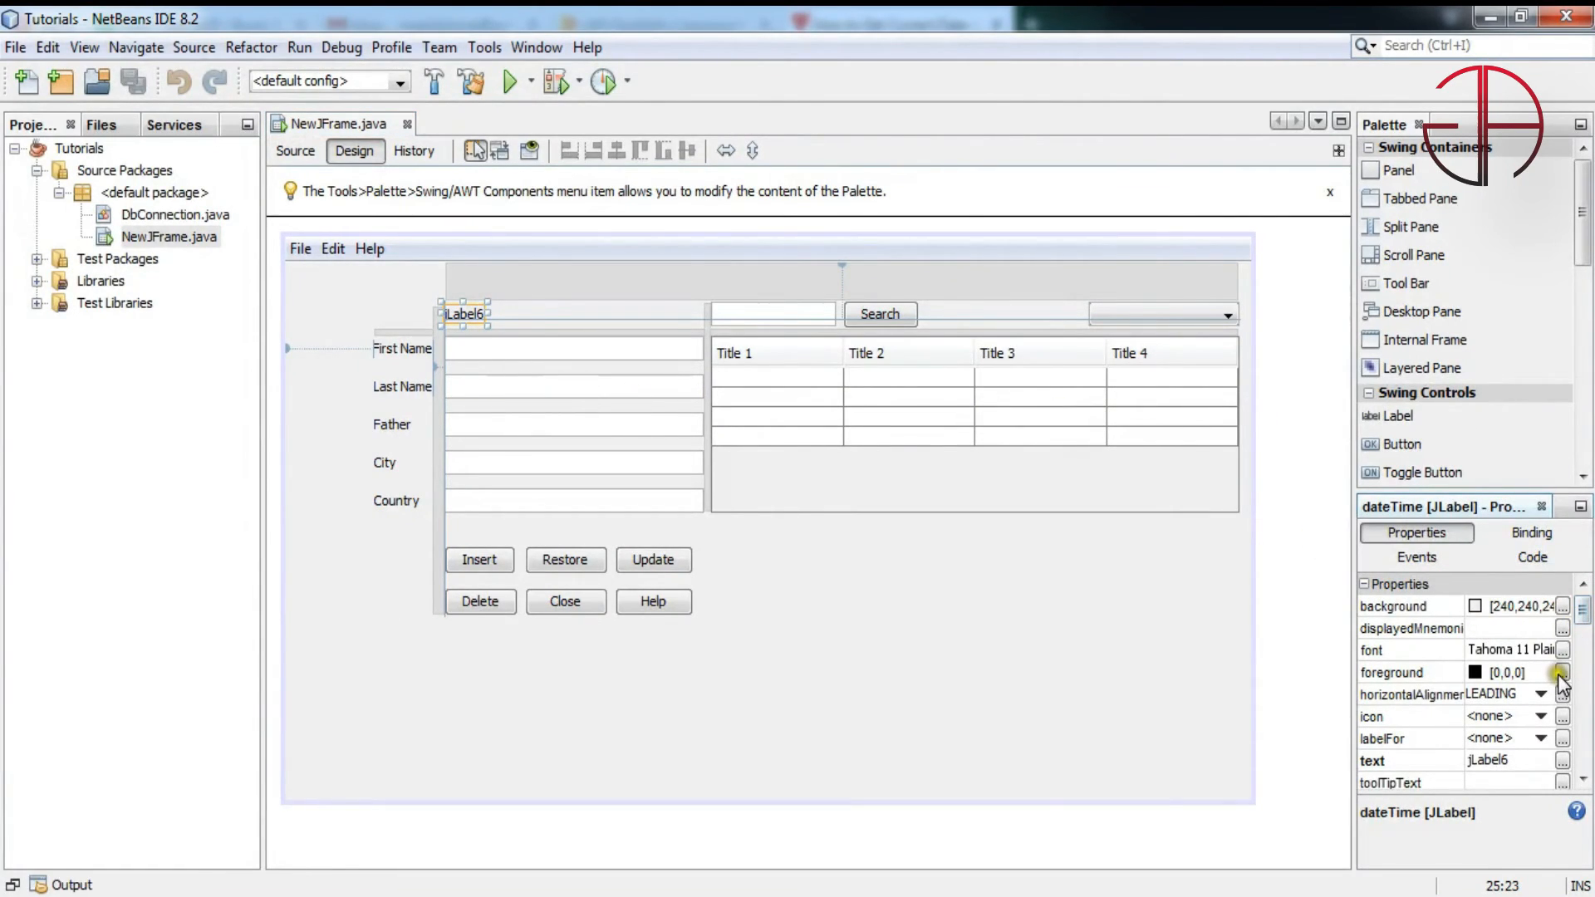
Set the dateTime label's font to Bold, size 14
left_click(1564, 649)
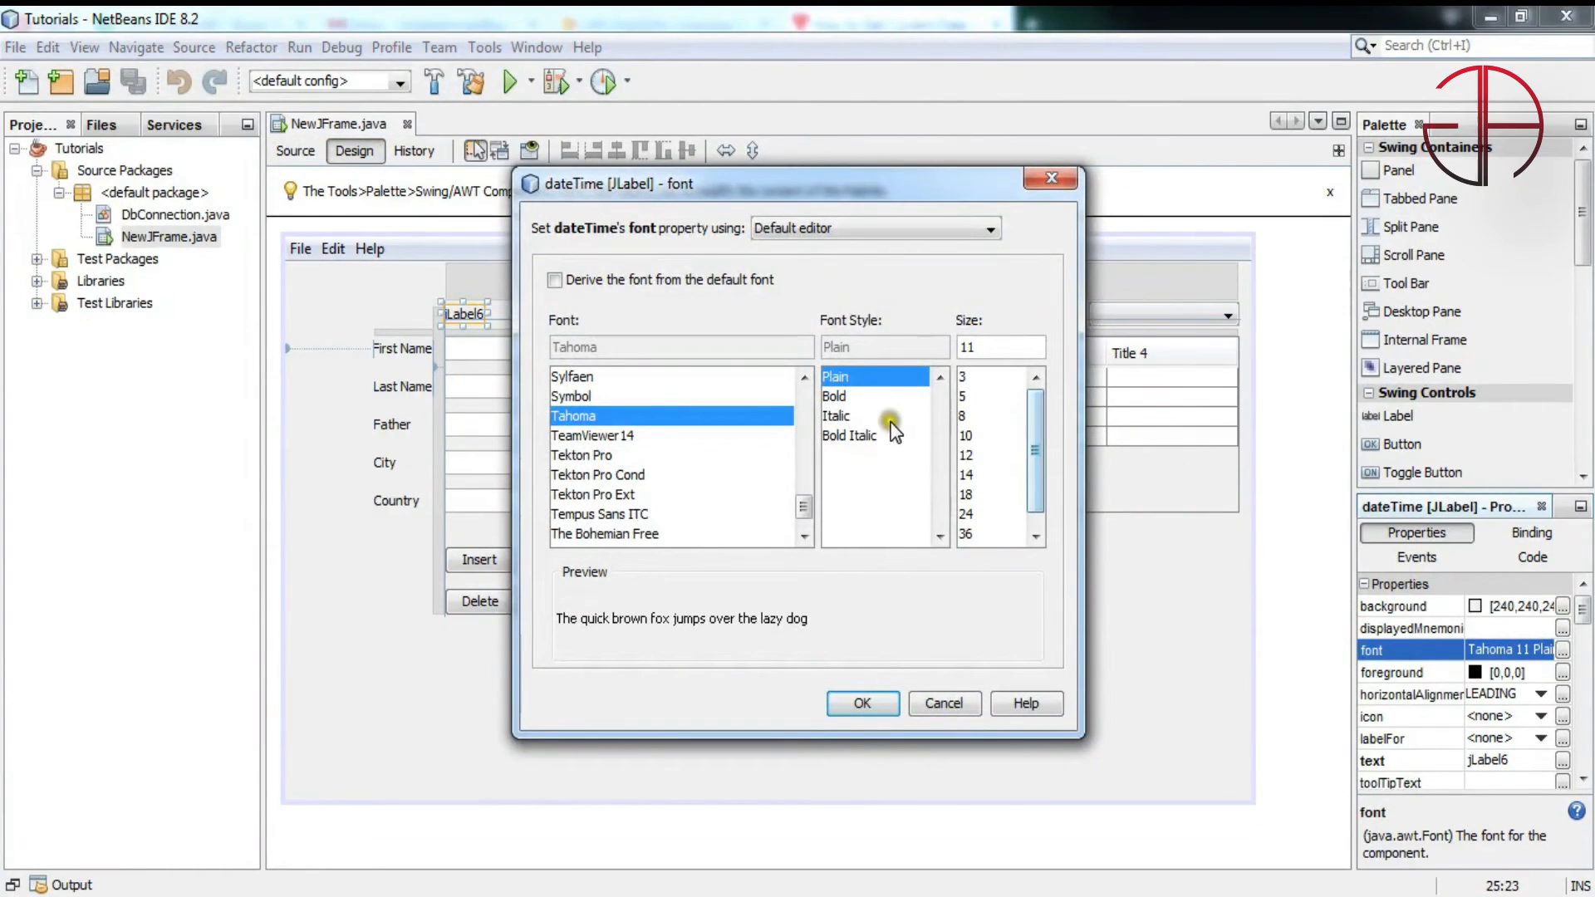
left_click(834, 395)
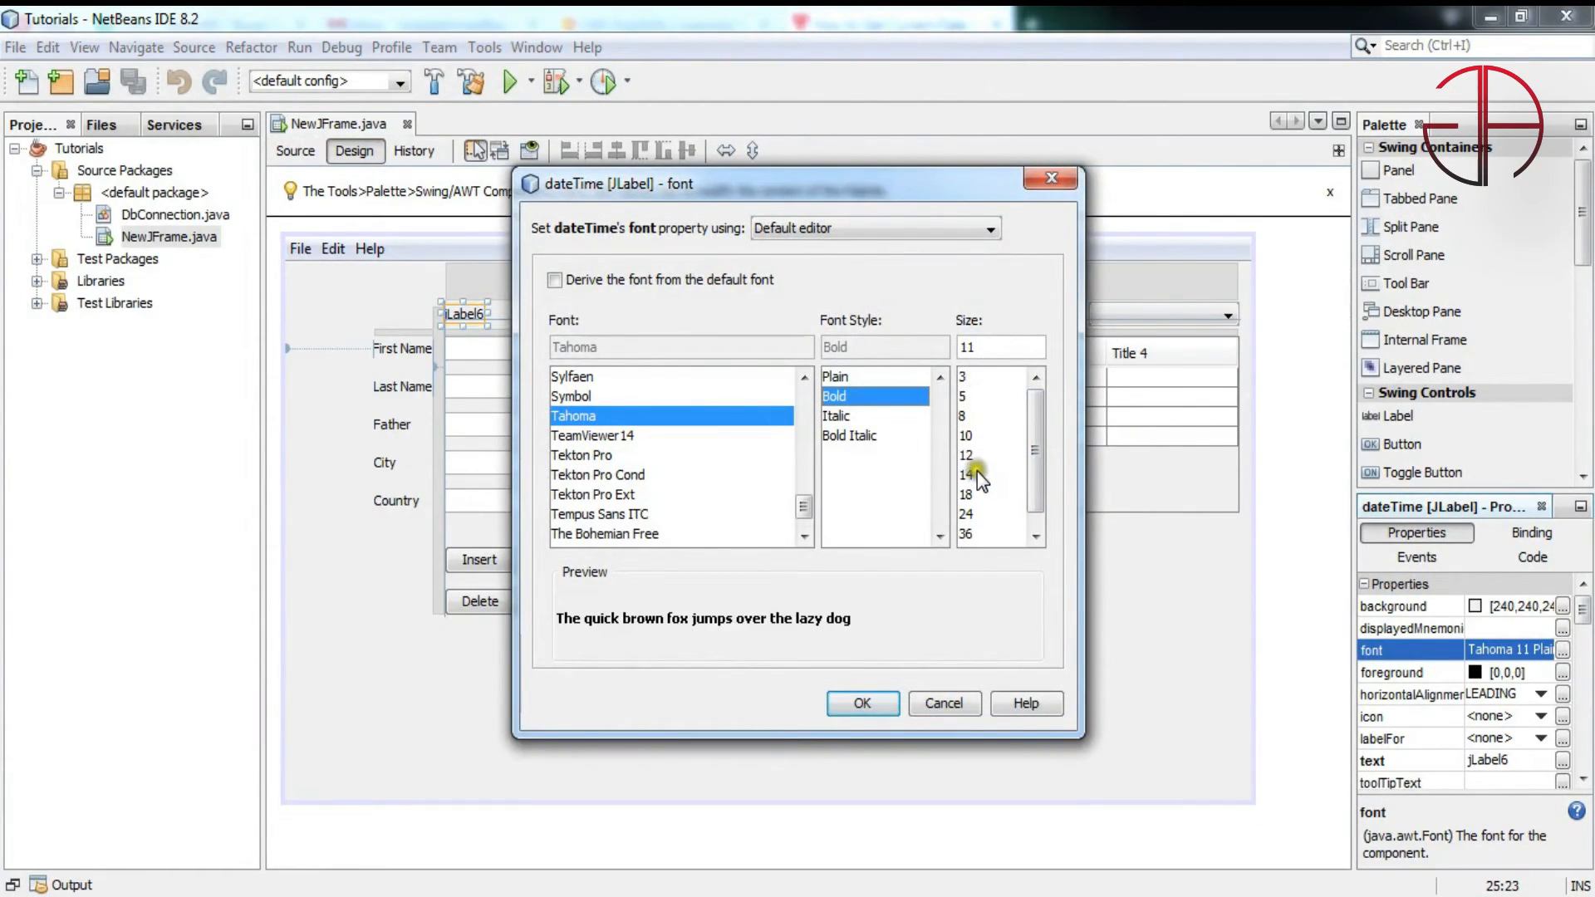
left_click(861, 703)
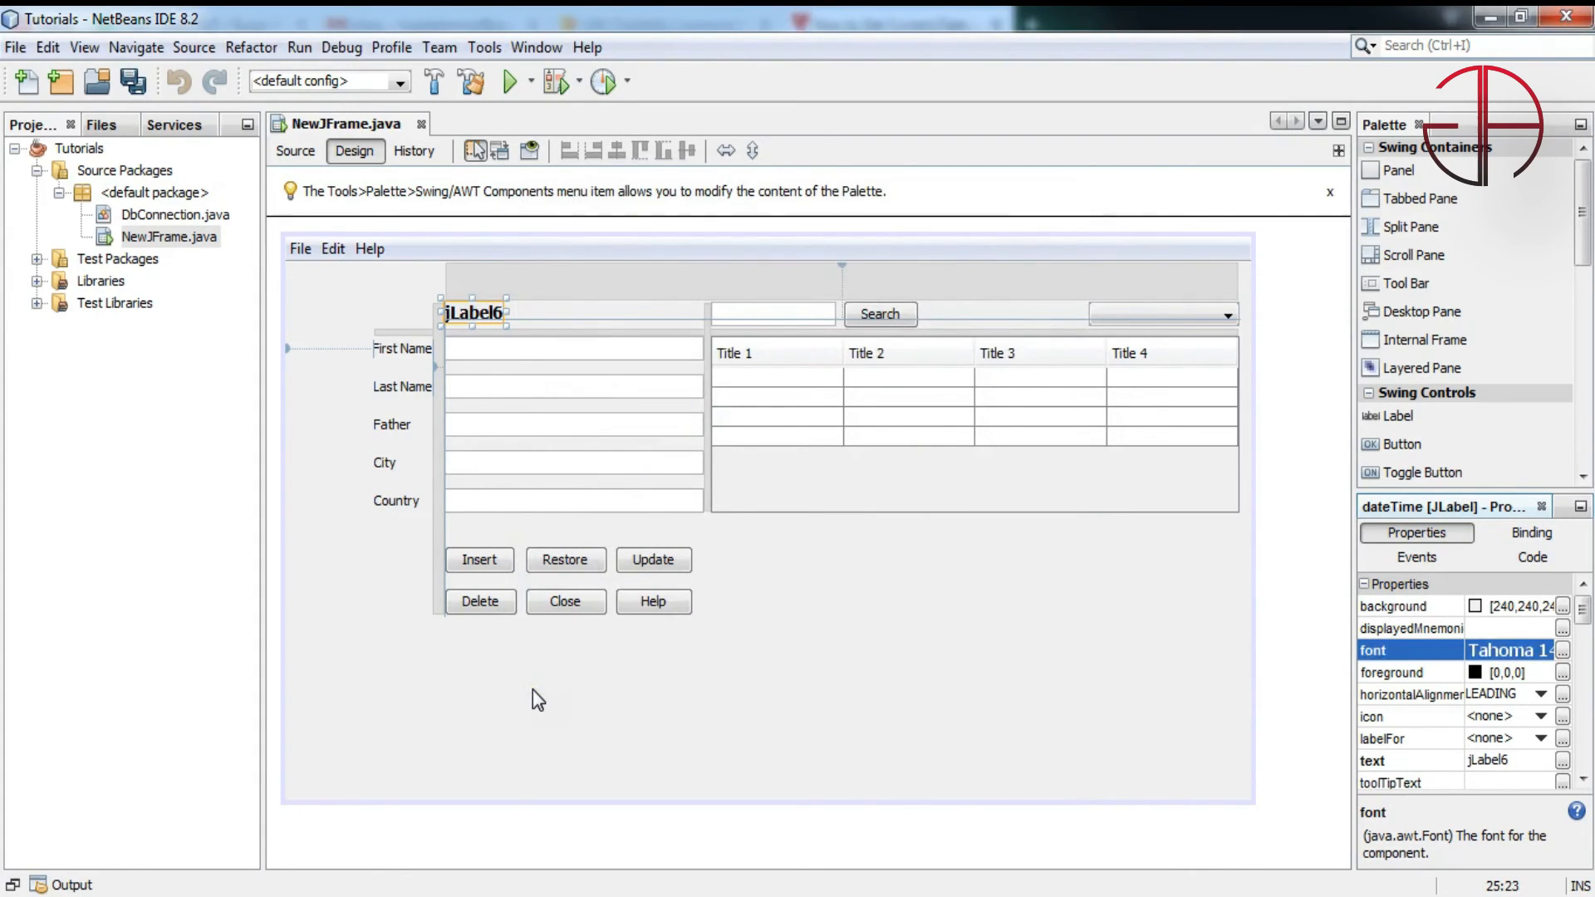
Run the project again to see the date and time in bold, larger text
left_click(507, 81)
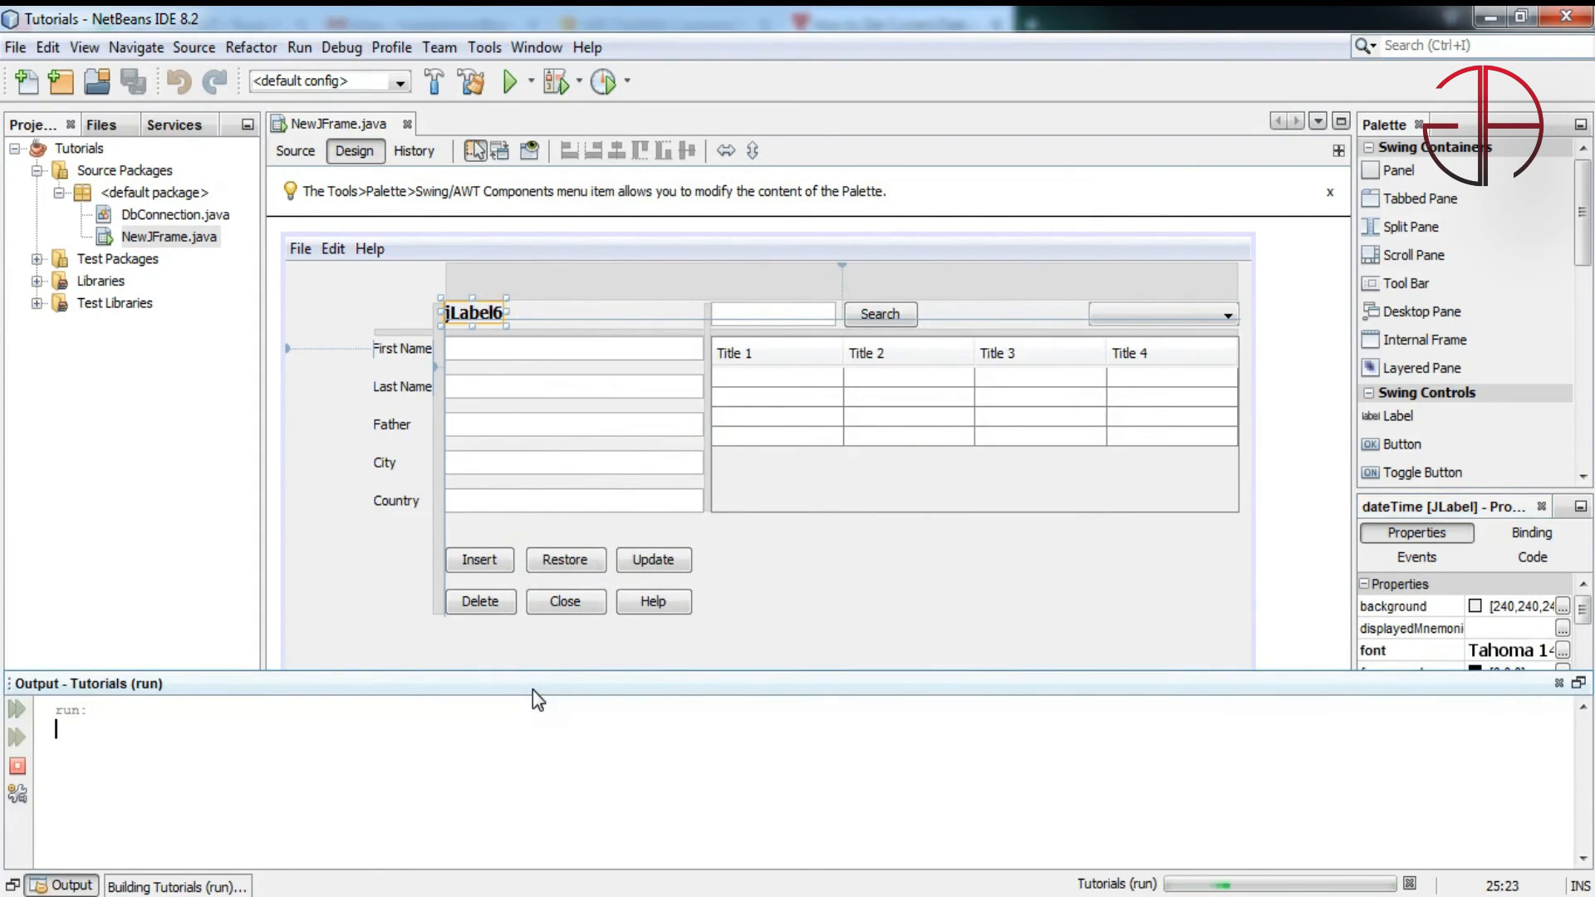
left_click(514, 81)
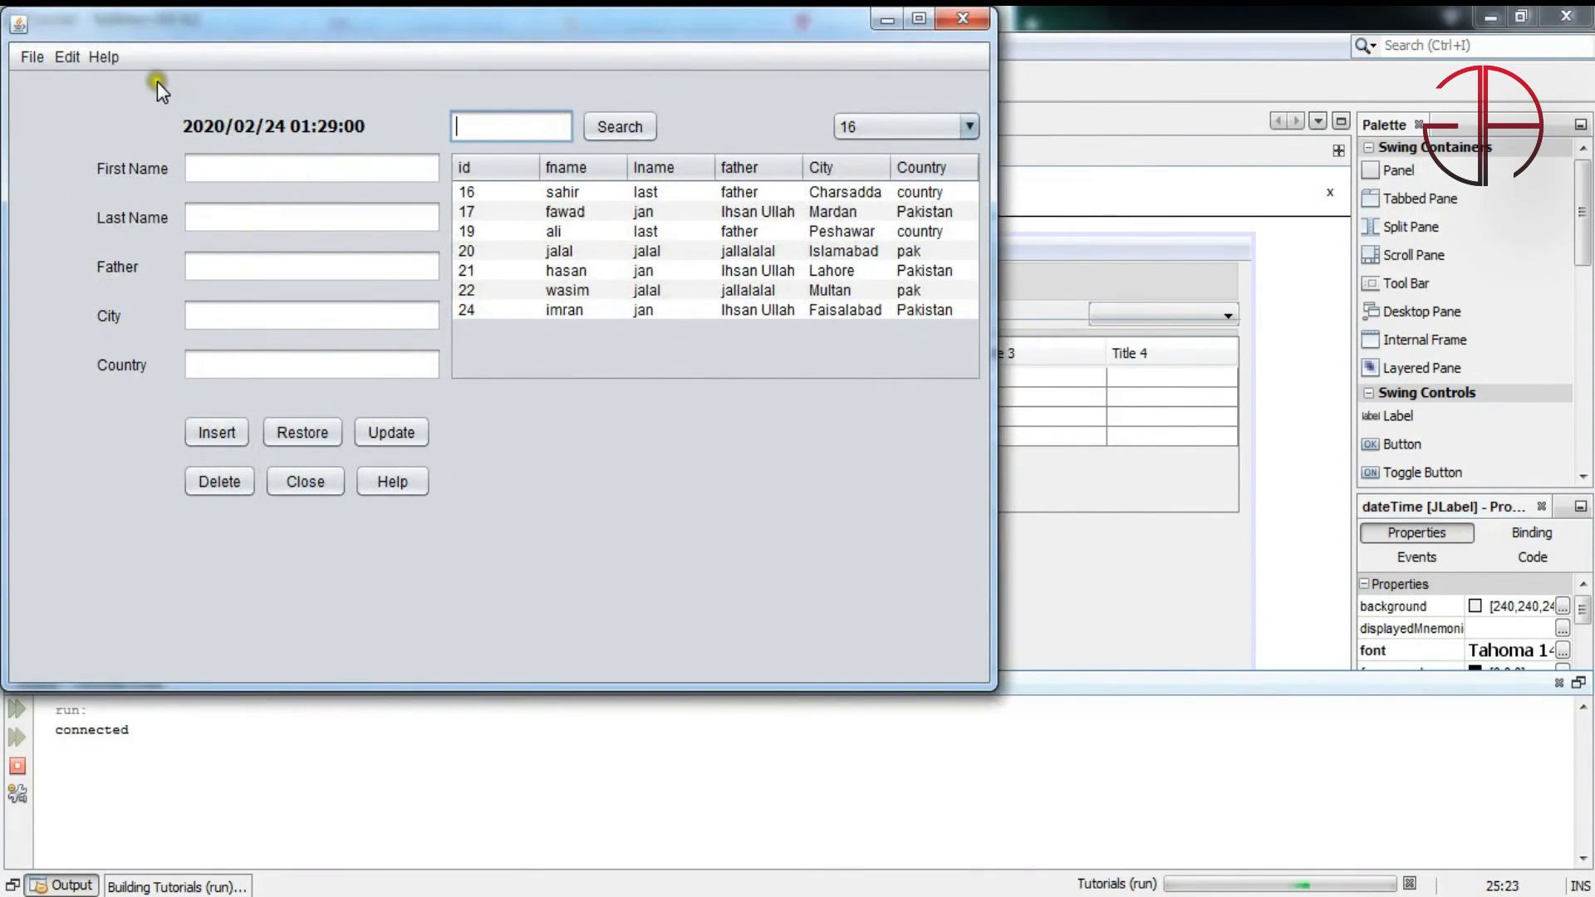